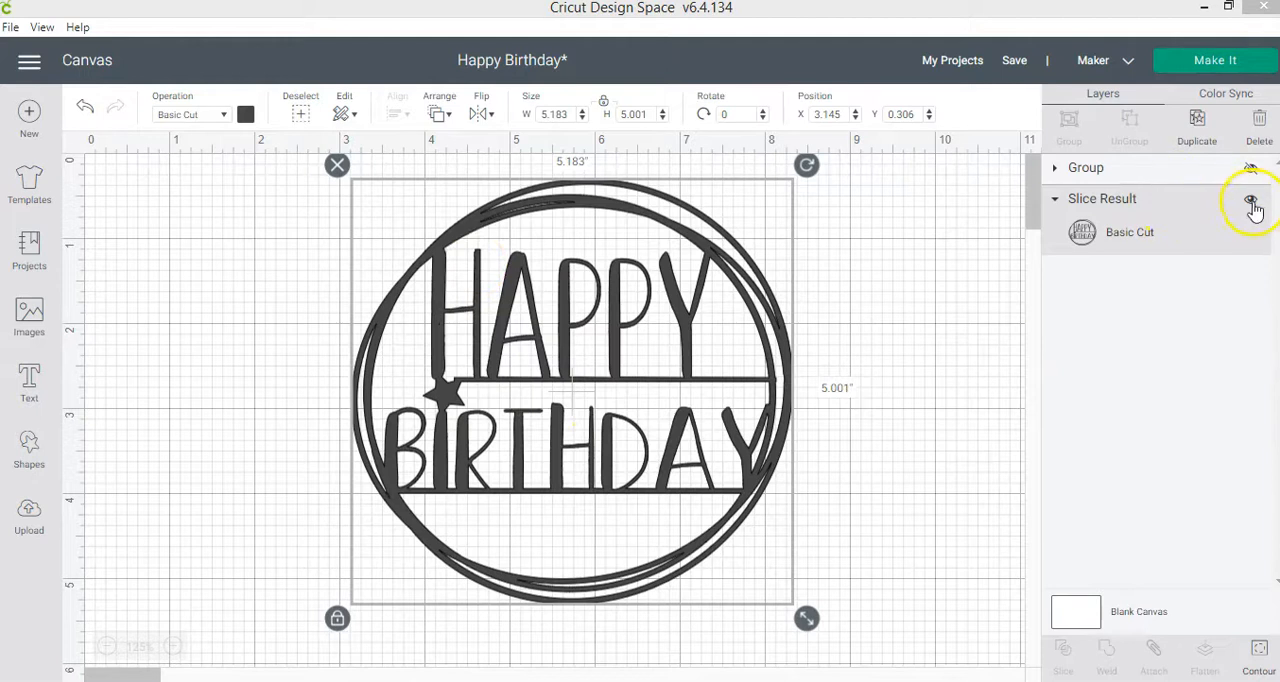
Hide the Slice Result topper and show the original grouped pieces again.
left_click(1250, 198)
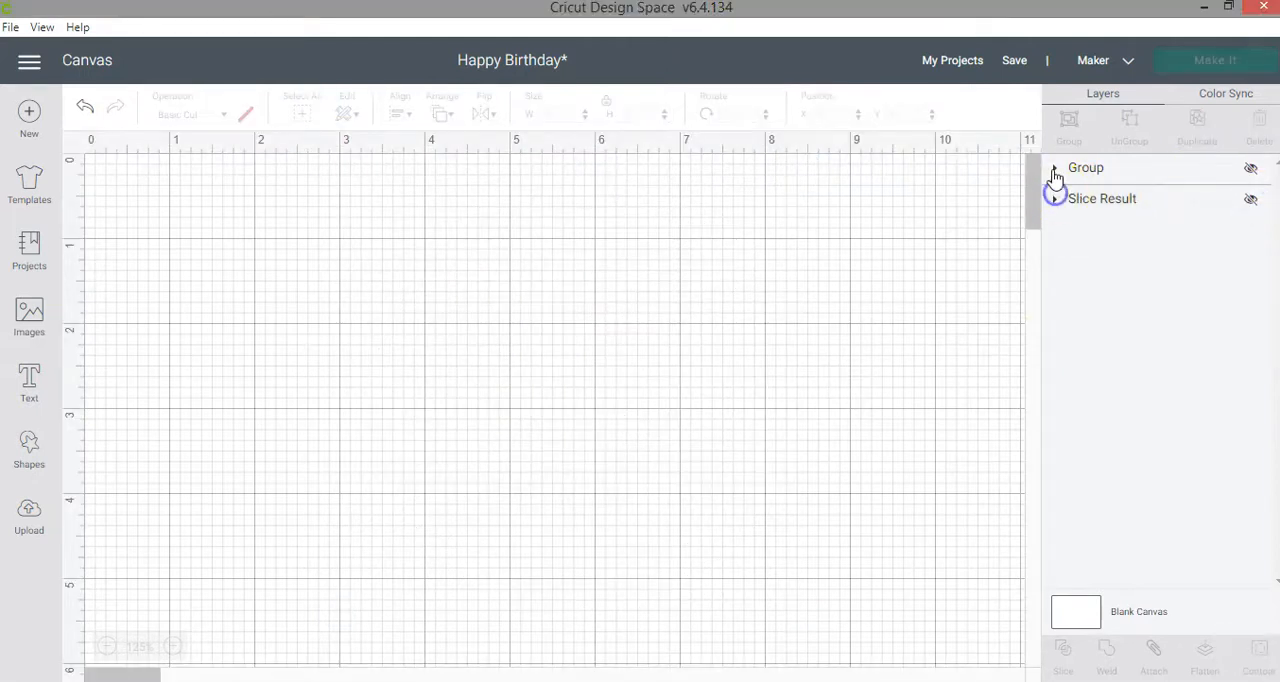
left_click(1055, 167)
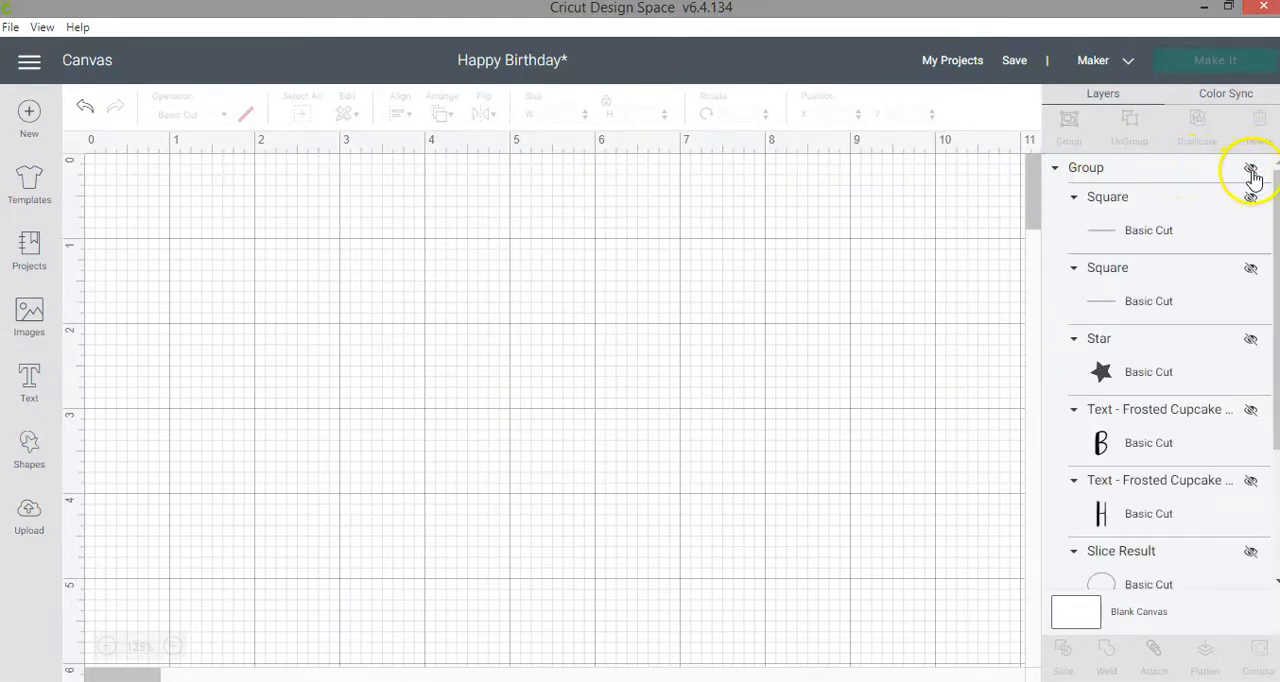
left_click(1251, 168)
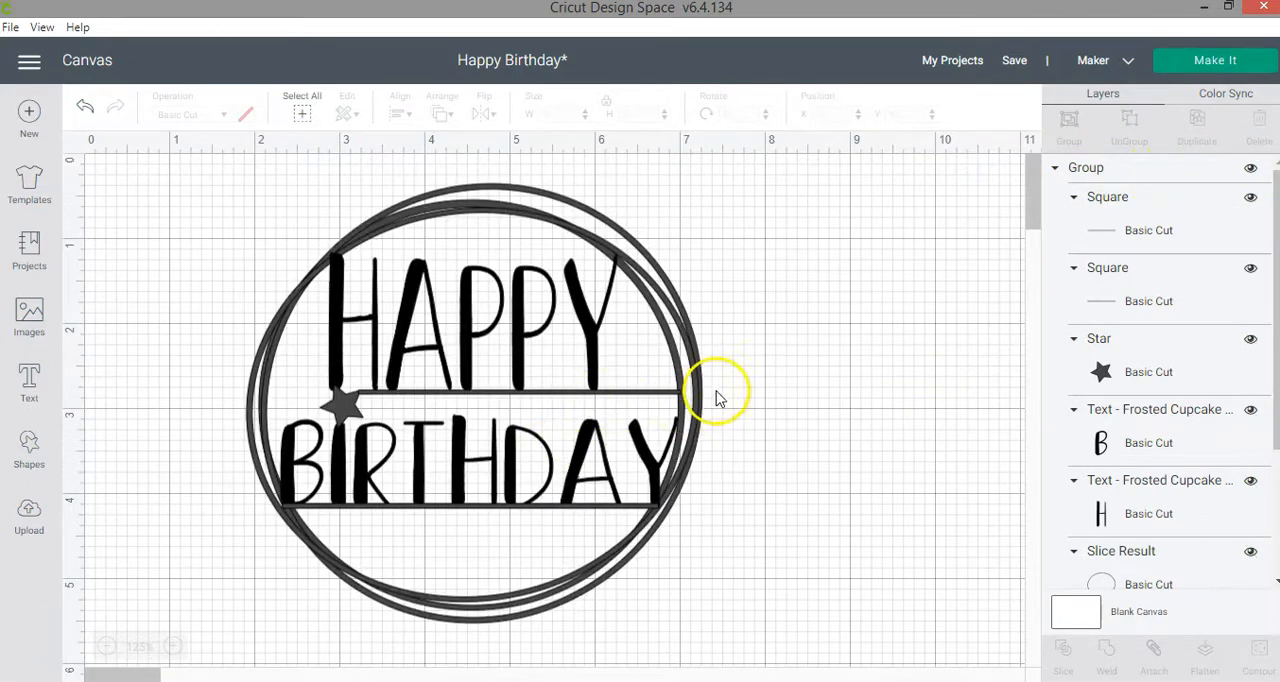
mouse_move(638, 428)
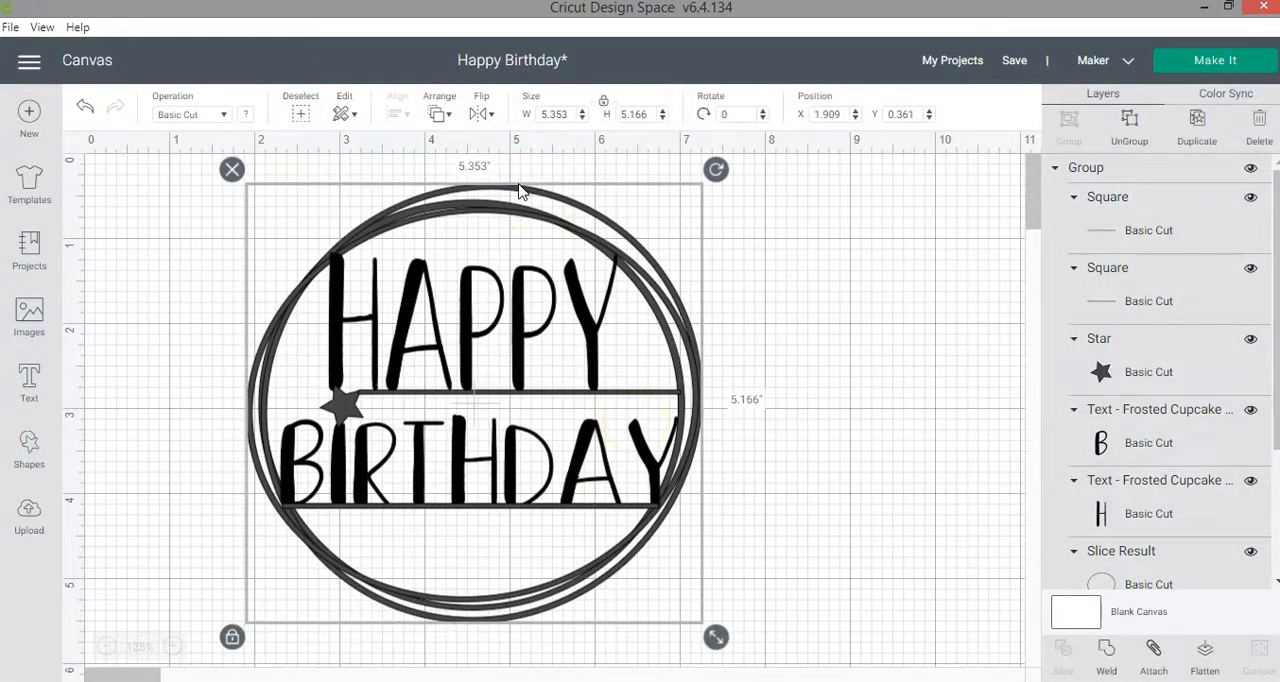
mouse_move(29, 450)
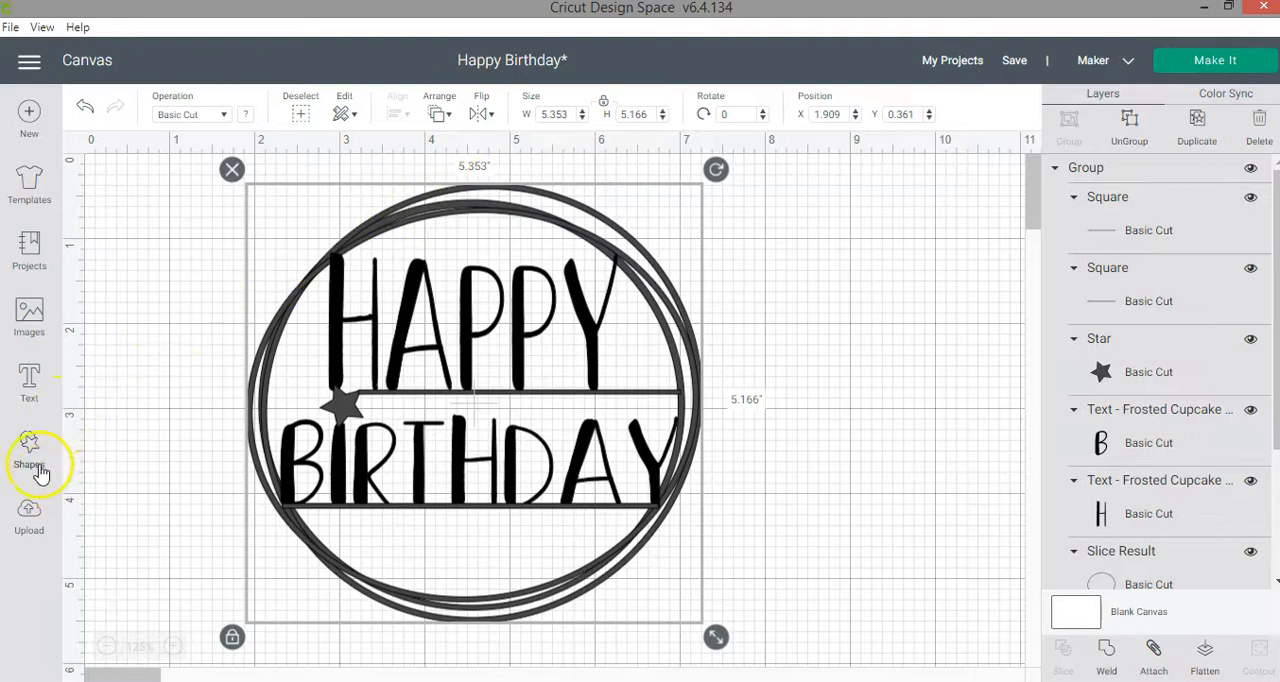
Browse the Shapes list without adding one, then select the star and the bar under HAPPY.
left_click(29, 450)
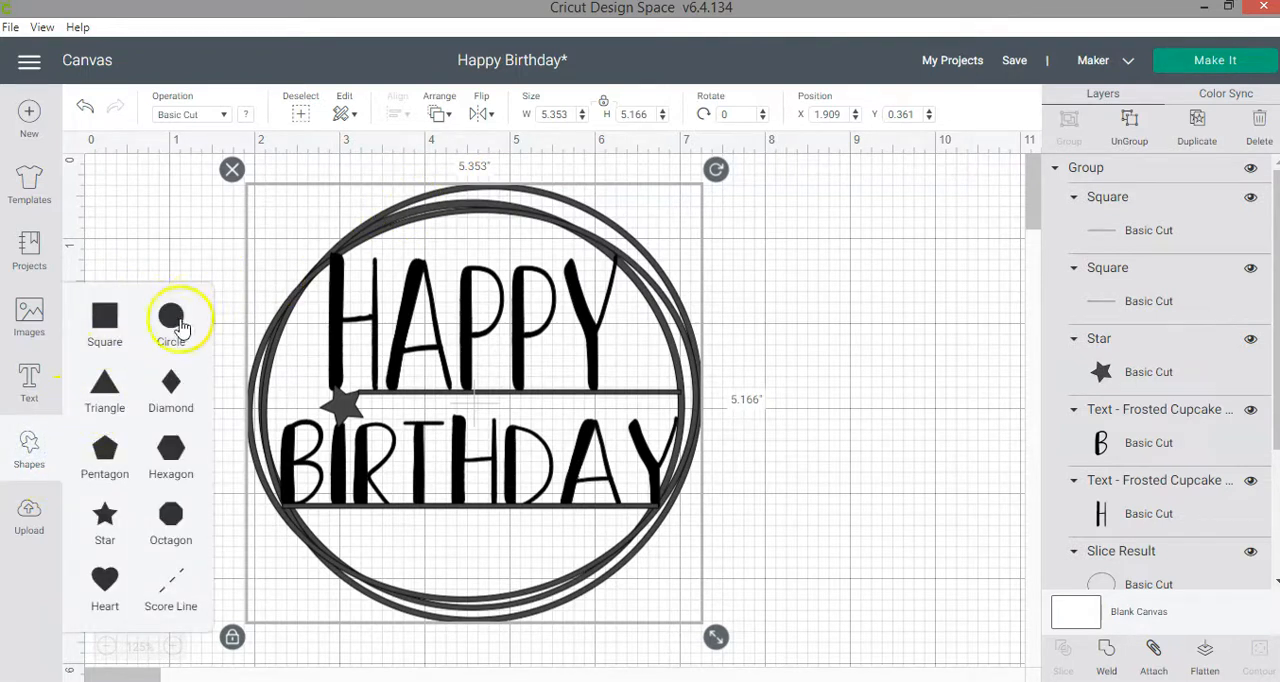
left_click(553, 217)
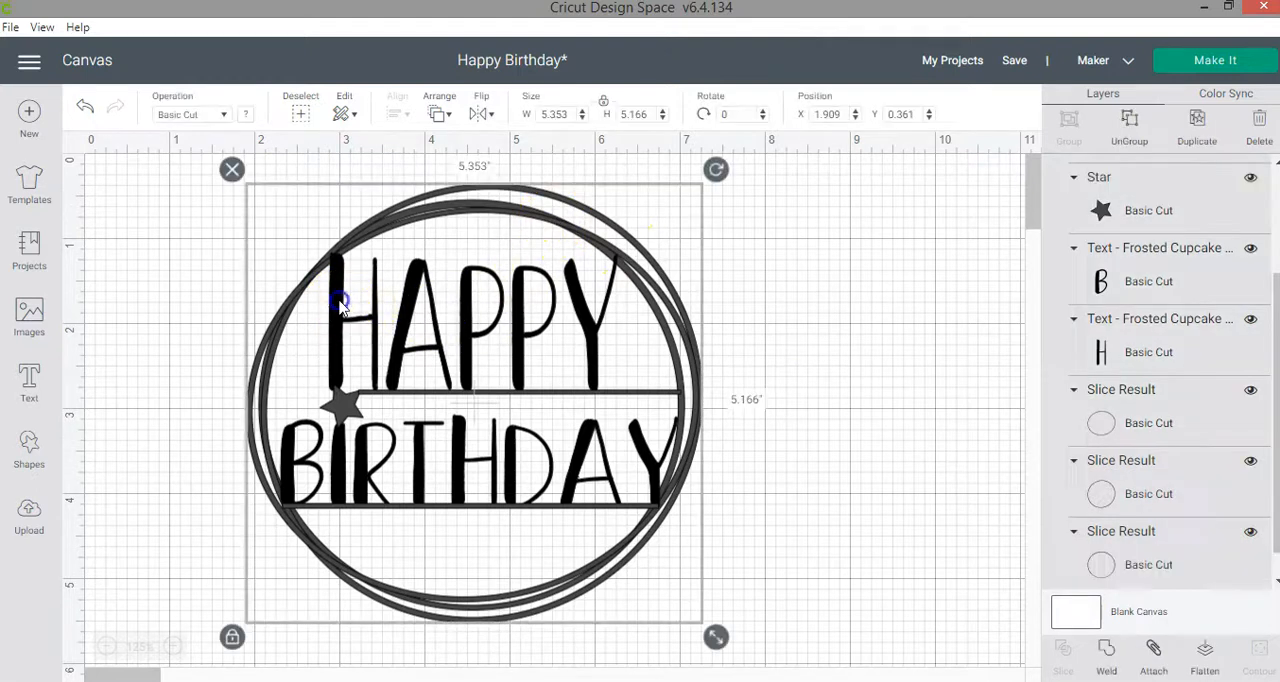
left_click(1149, 210)
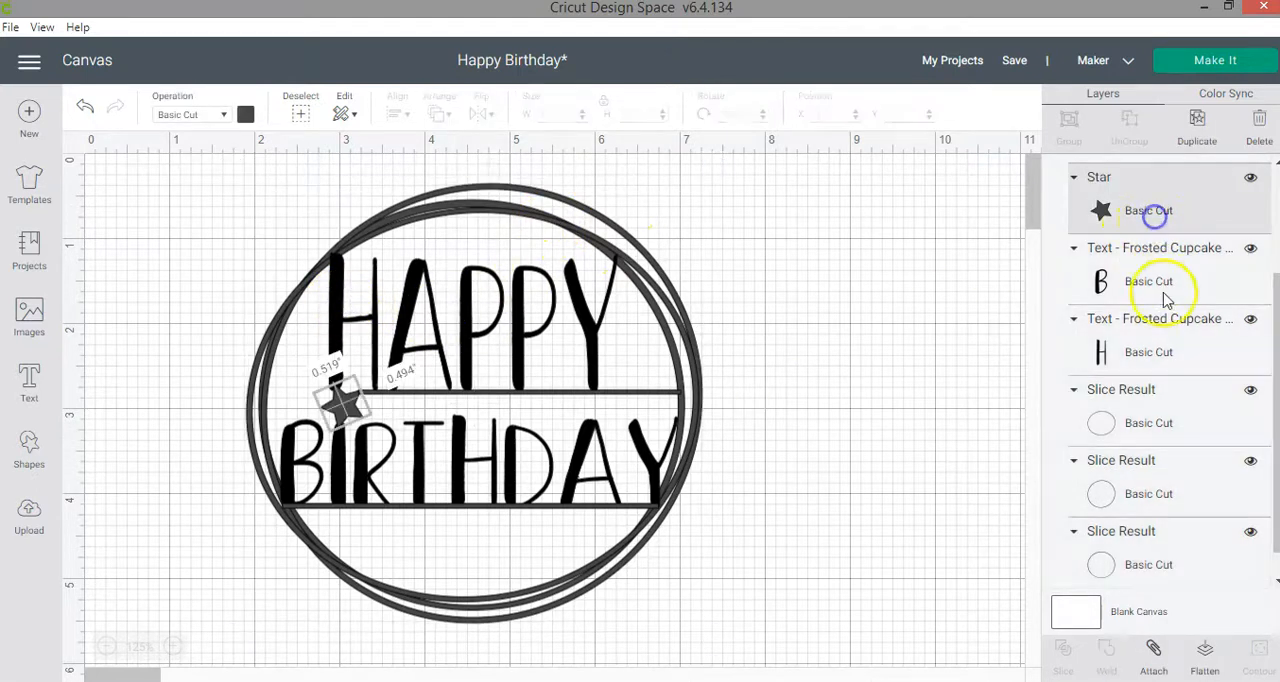
left_click(1148, 351)
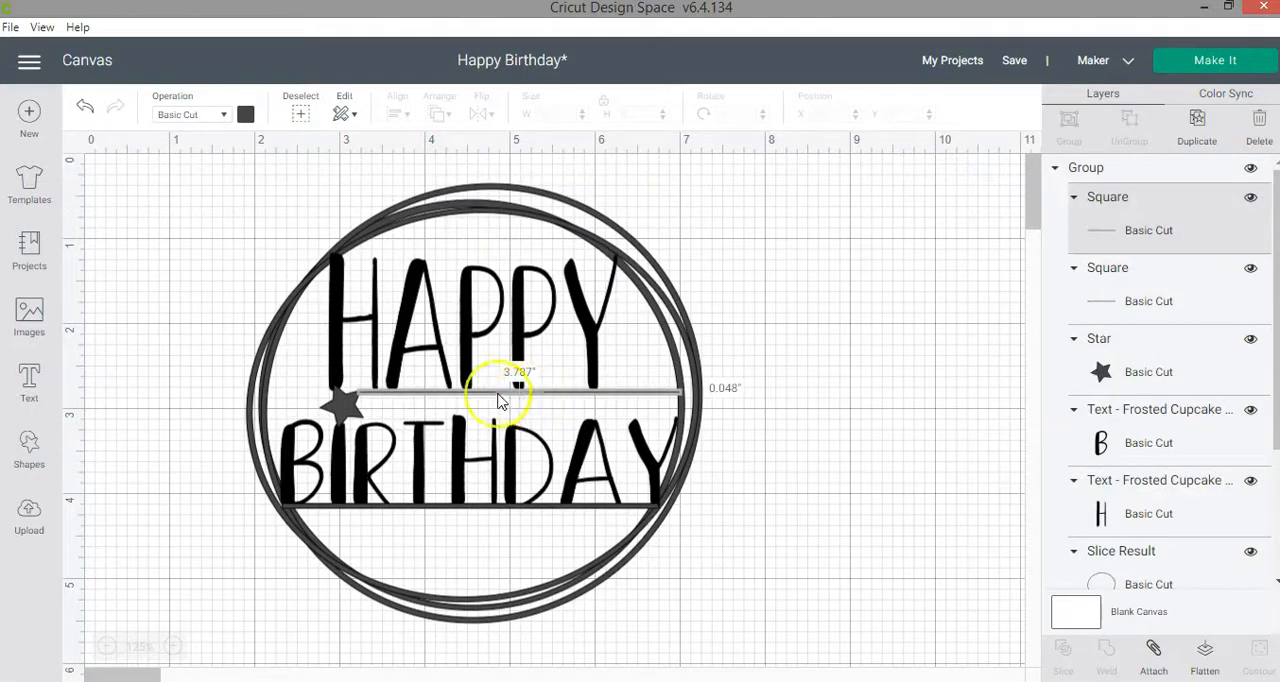
mouse_move(445, 407)
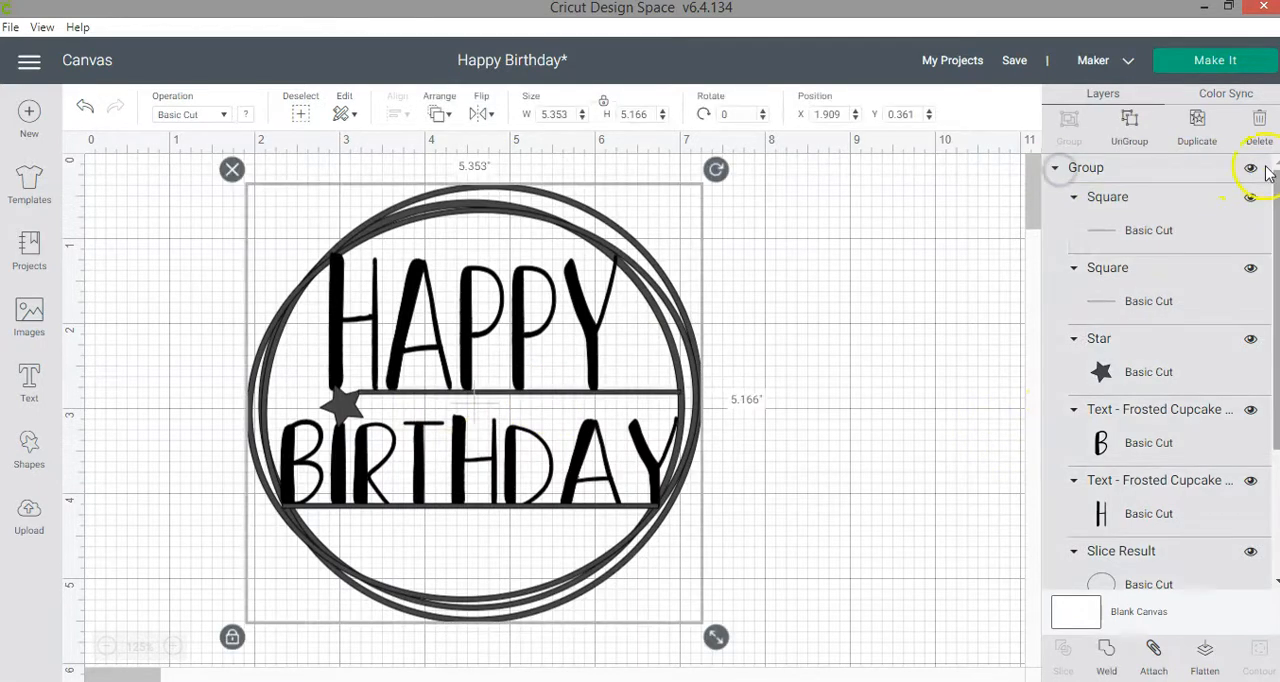
Hide the group, add a circle, and make a slightly smaller duplicate of it.
left_click(1251, 168)
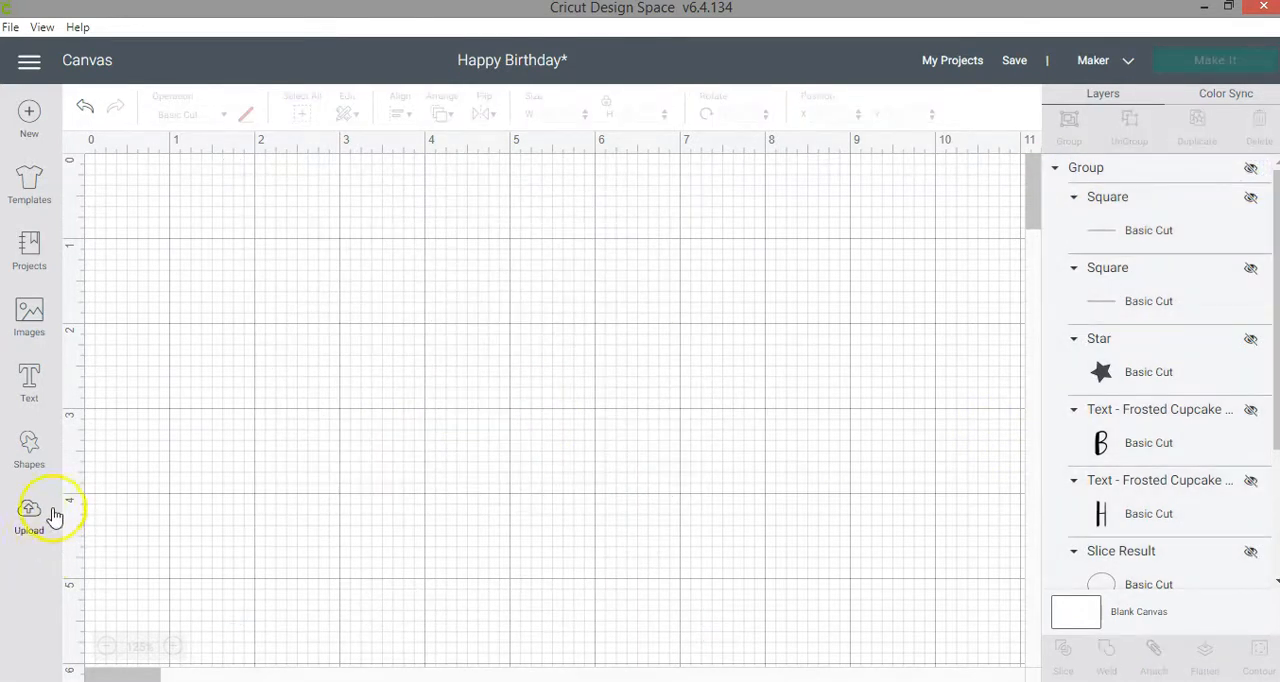
mouse_move(29, 445)
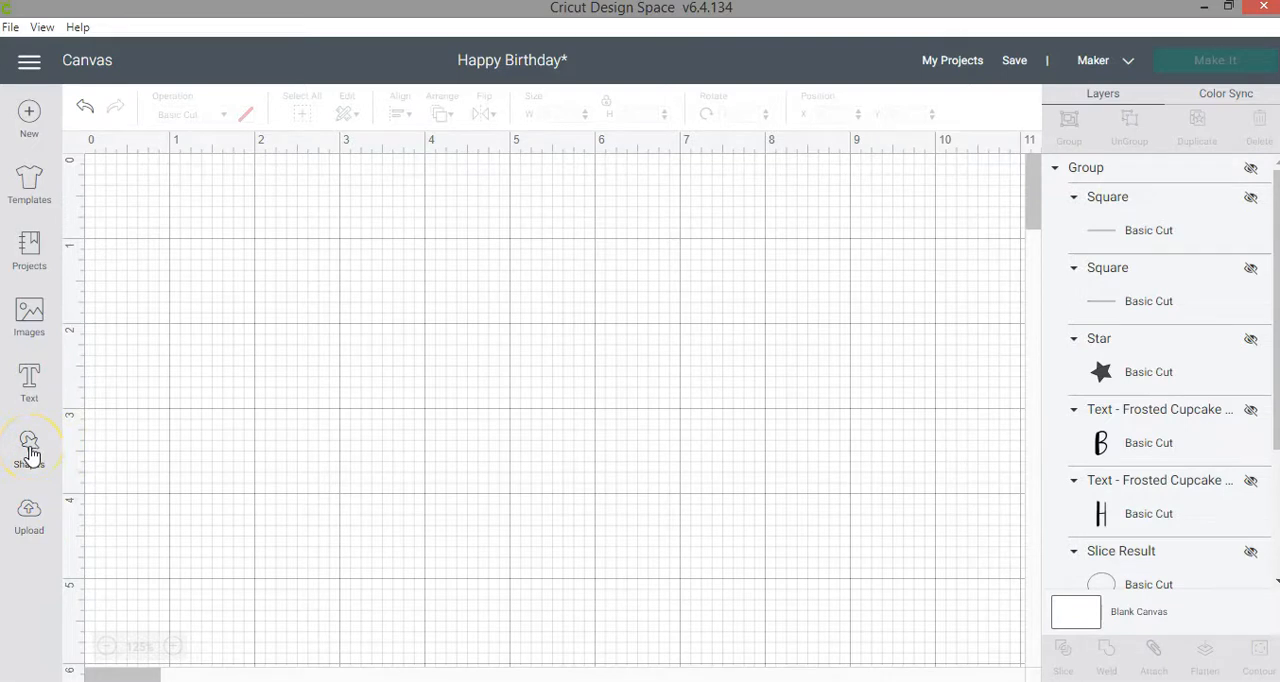
left_click(29, 448)
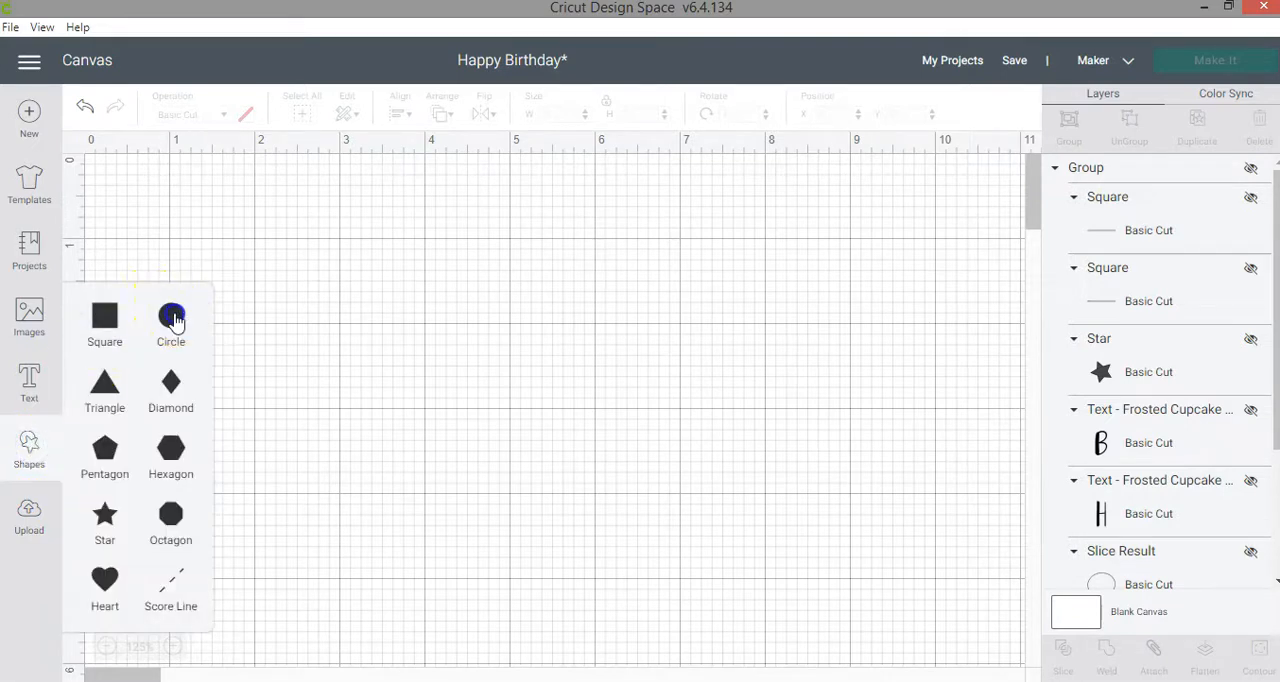
left_click(170, 318)
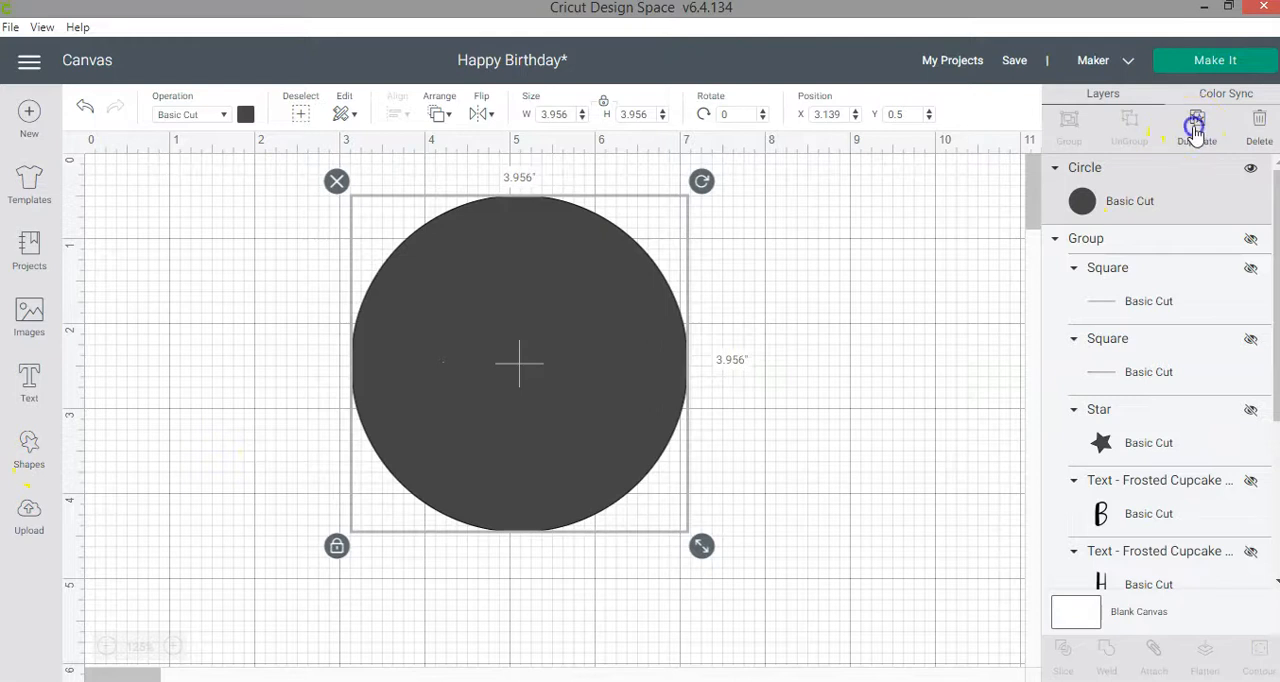
left_click(1197, 120)
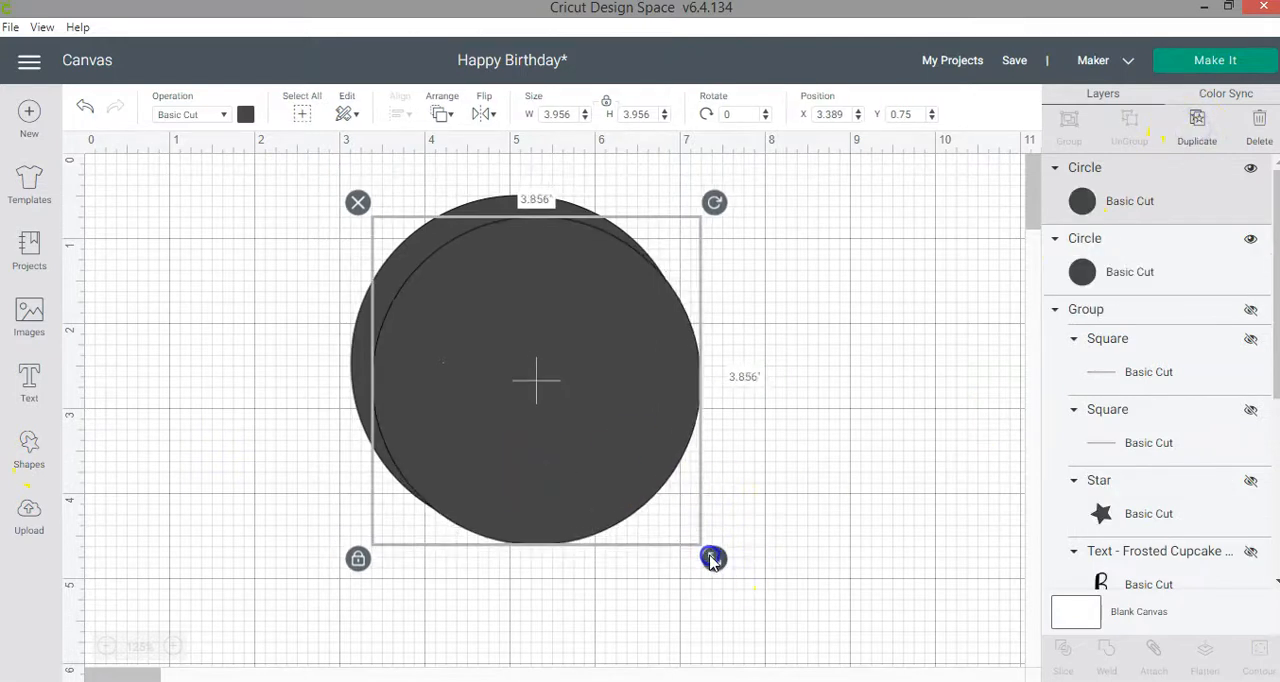
left_click_drag(713, 557, 678, 524)
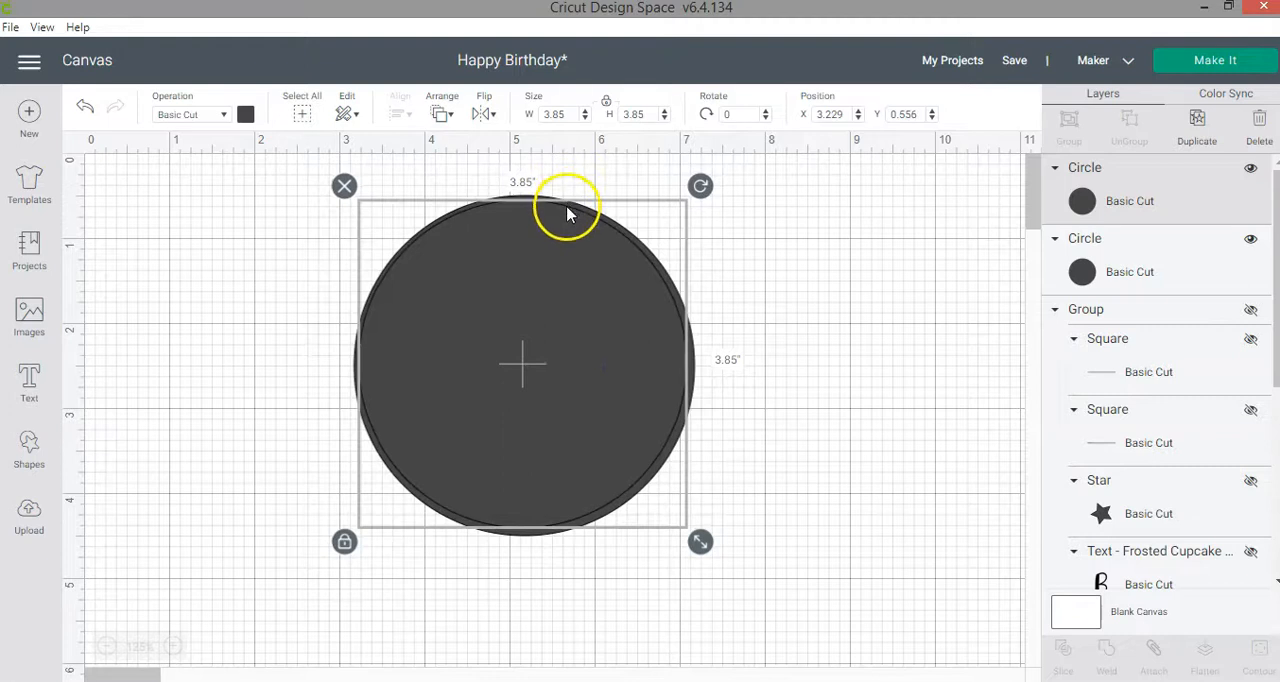
Center the two circles on each other and slice the smaller out to form a ring.
left_click(660, 260)
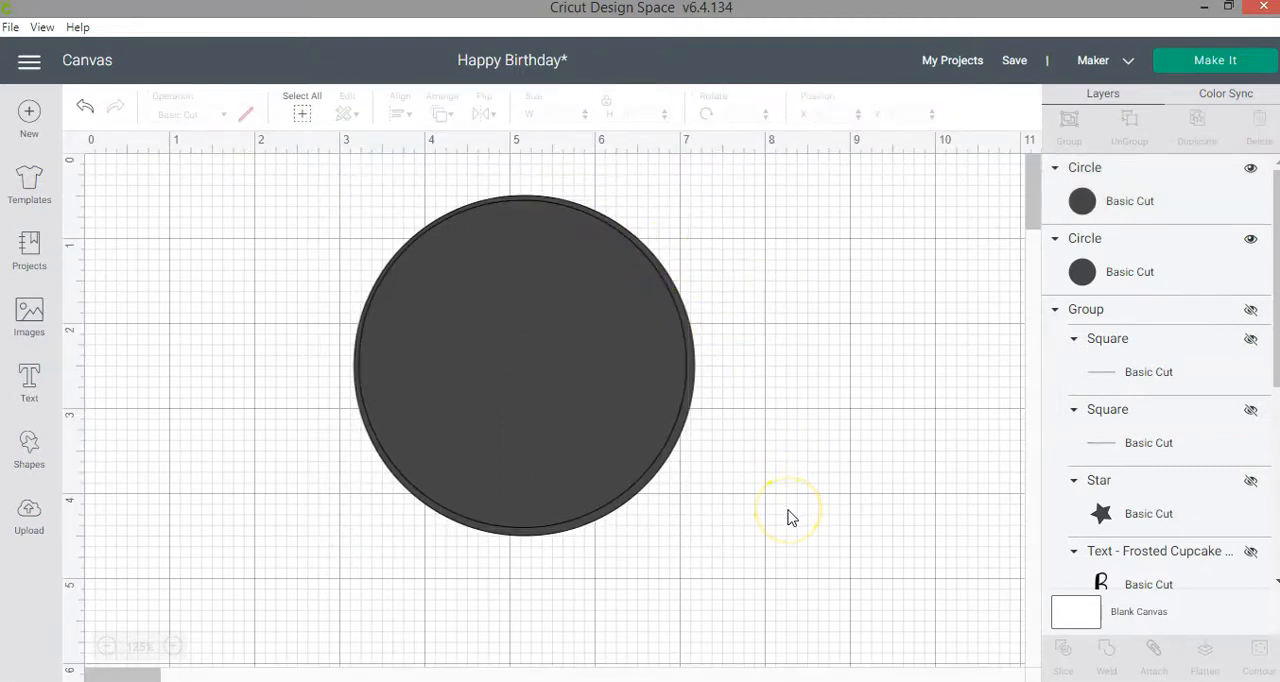
mouse_move(735, 555)
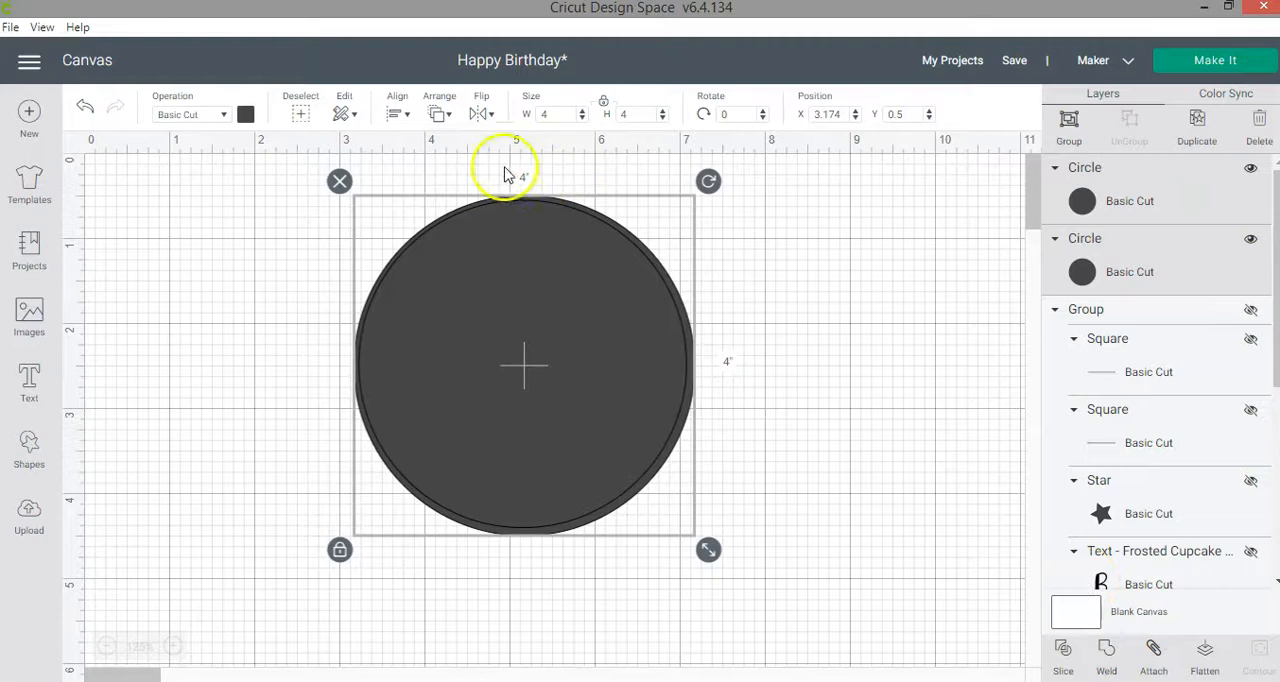
left_click(397, 110)
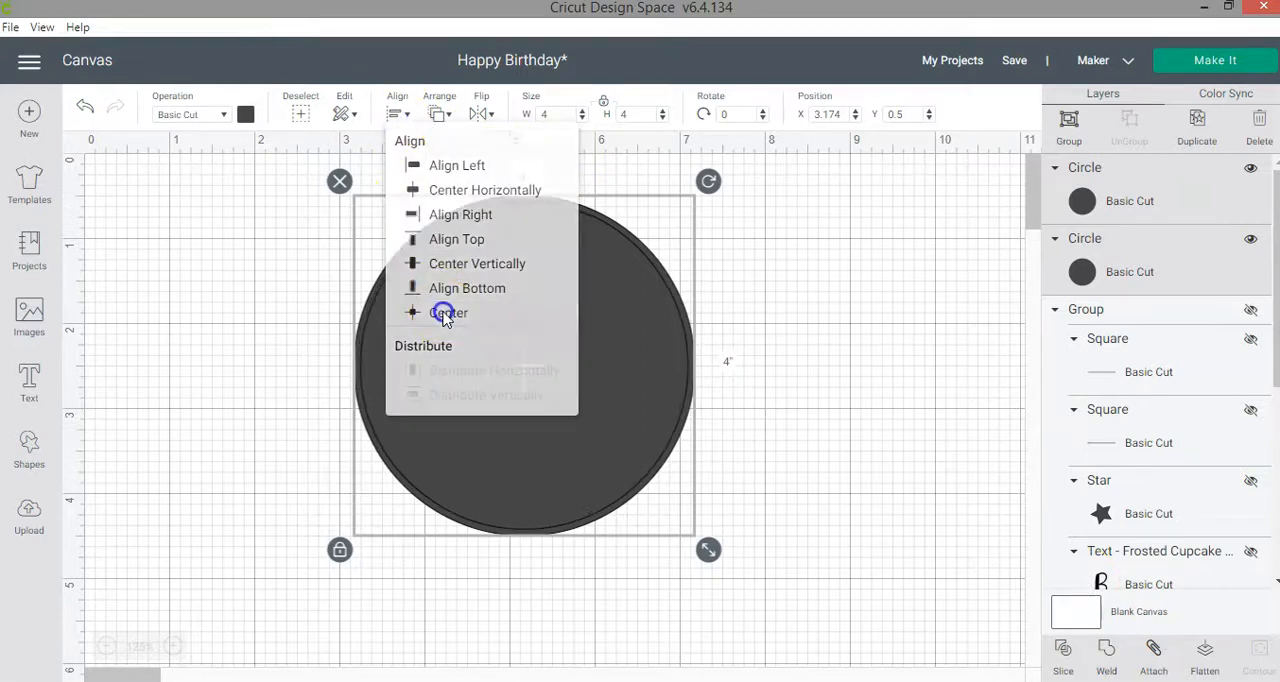
left_click(448, 313)
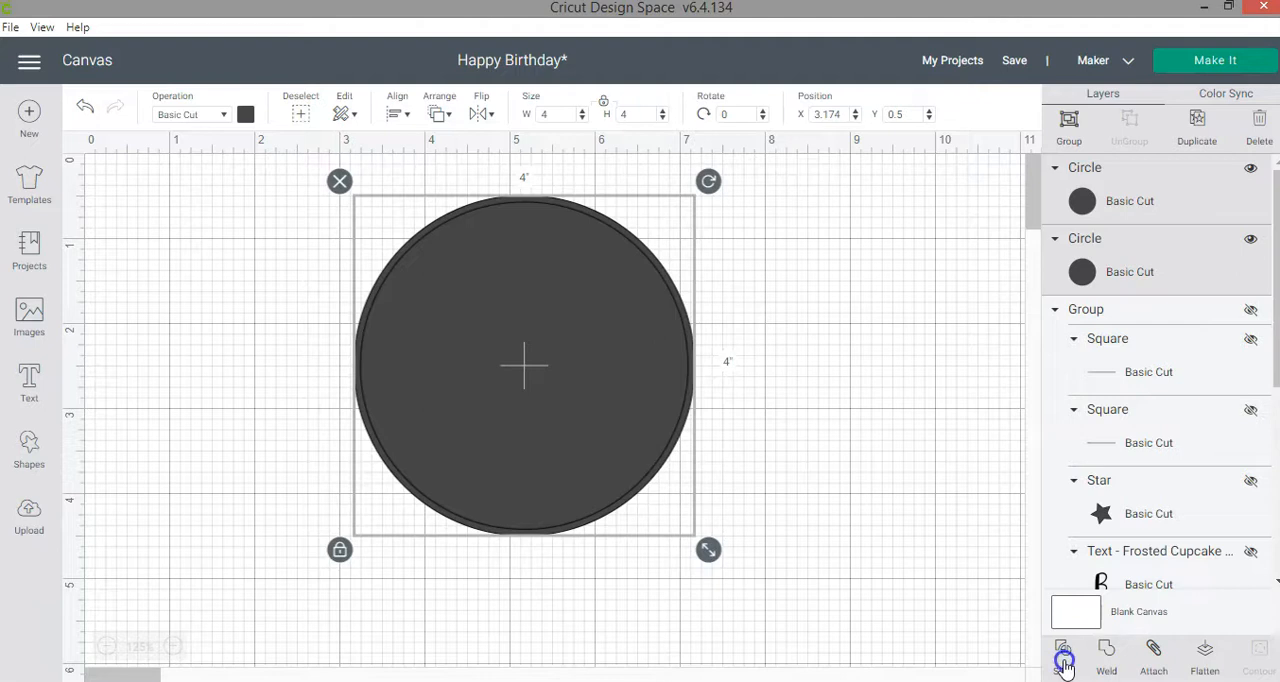
left_click(1063, 655)
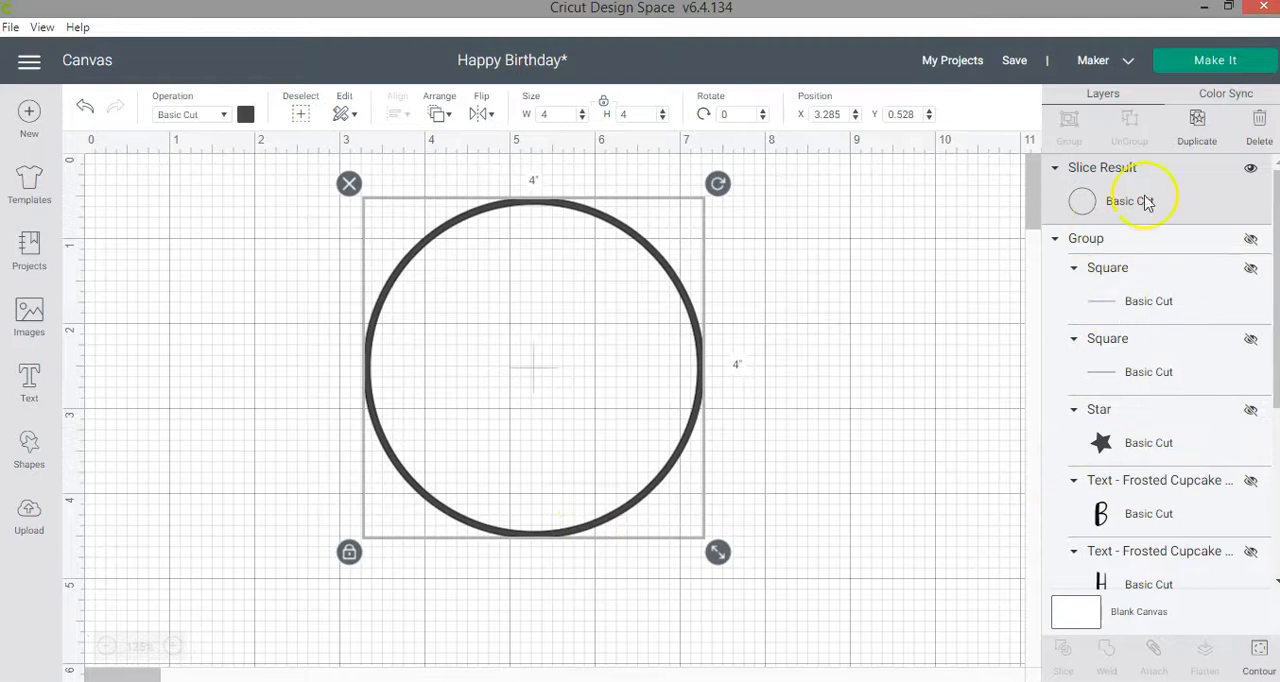
mouse_move(668, 445)
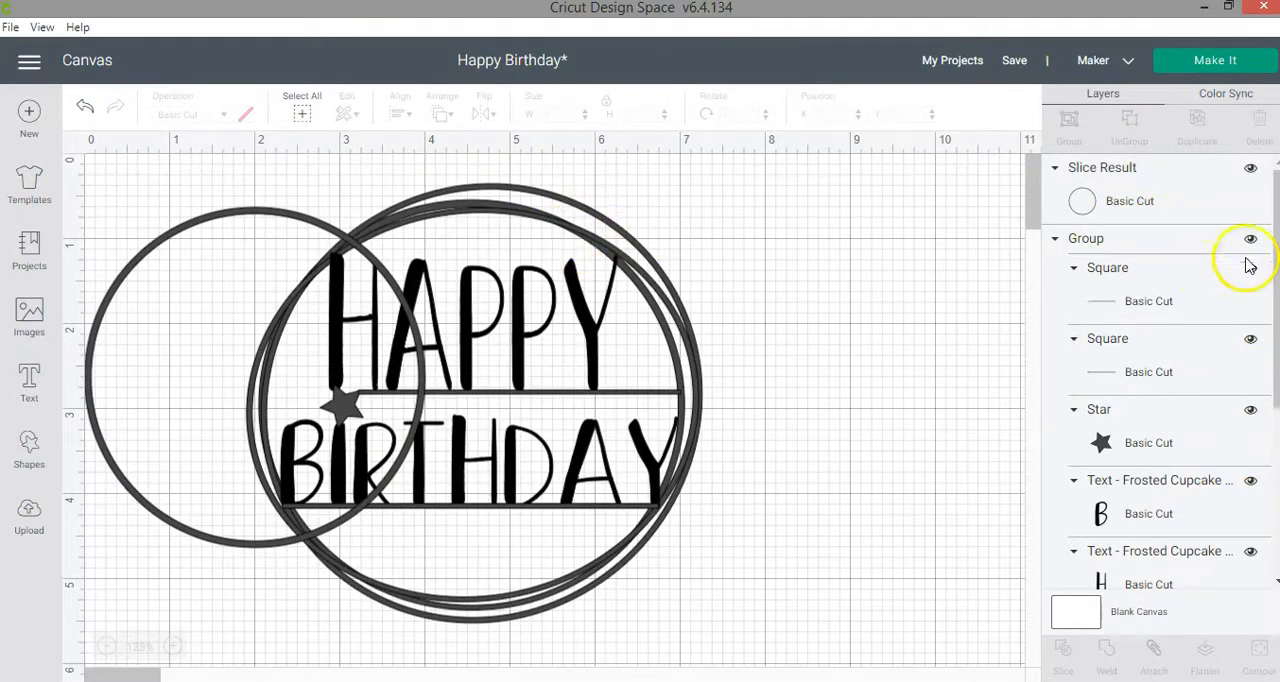
Hide the original group, duplicate the ring, and shift the design to the right.
left_click(1250, 238)
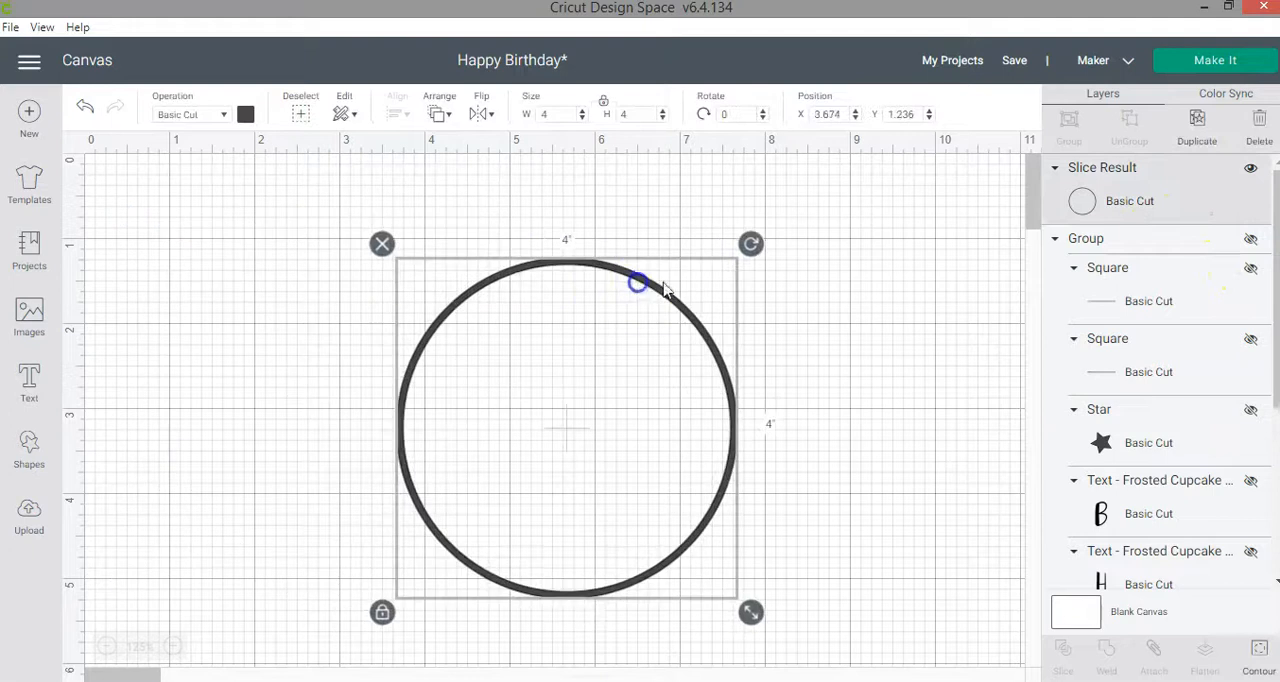
left_click(1197, 120)
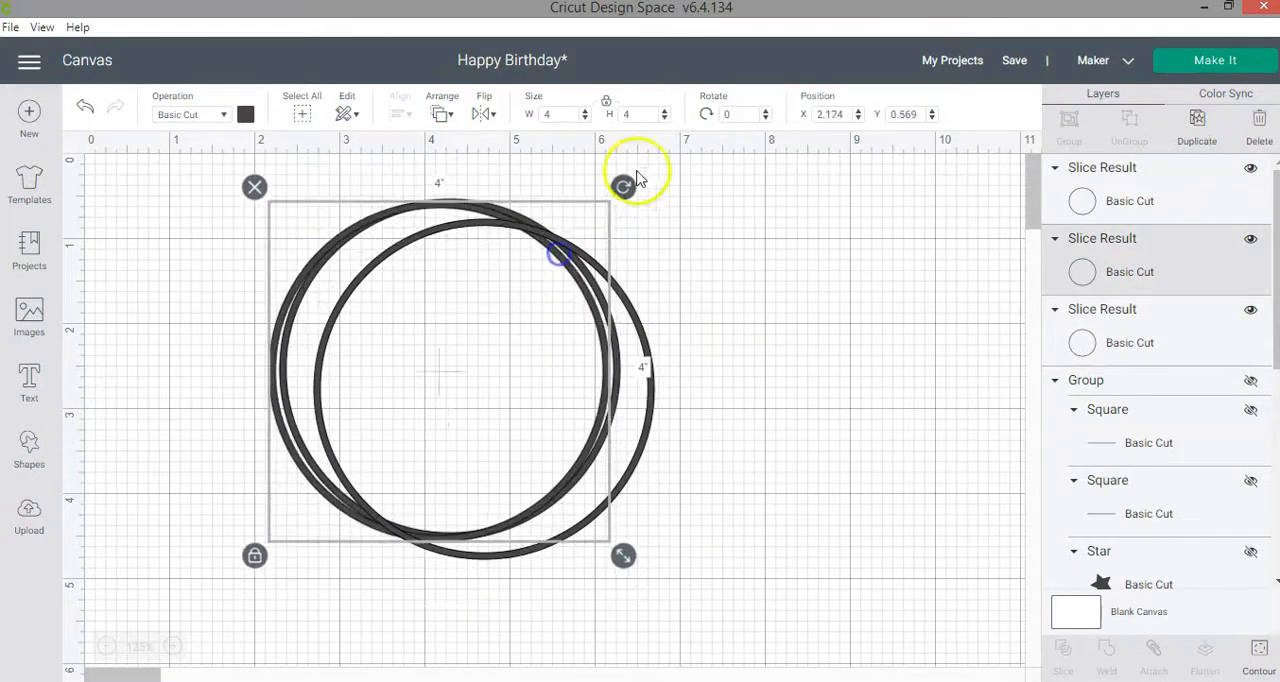
mouse_move(1205, 395)
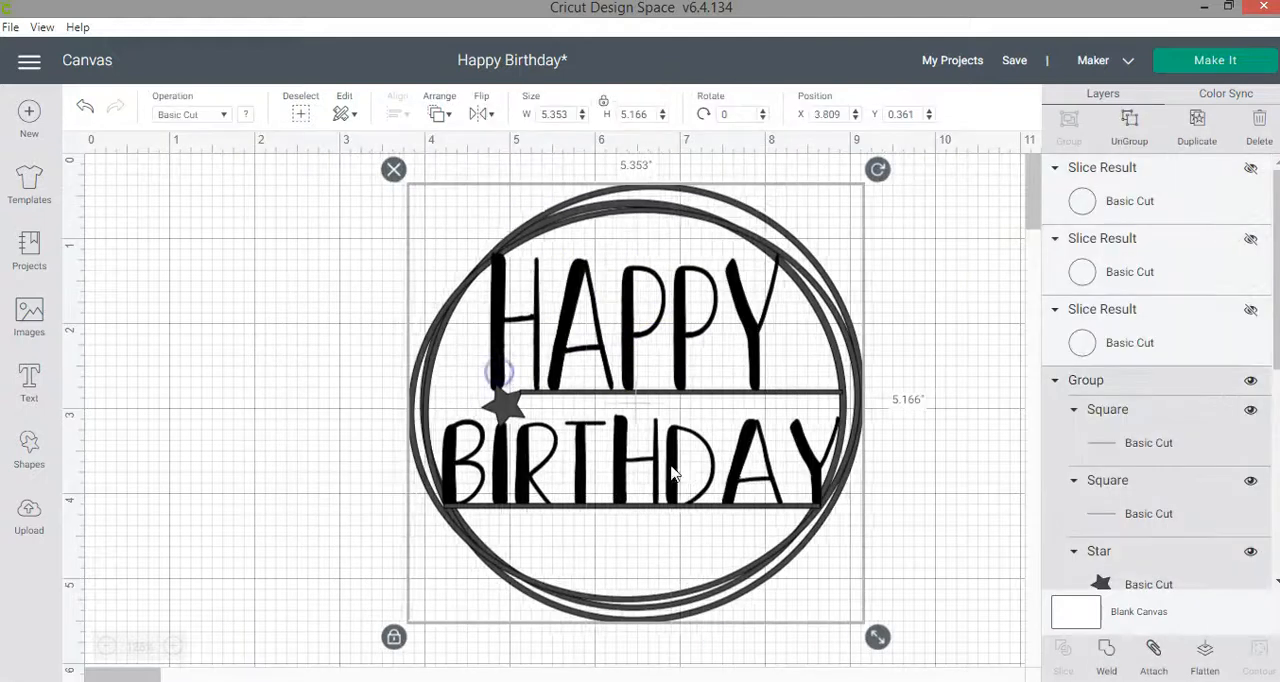
left_click_drag(635, 400, 730, 400)
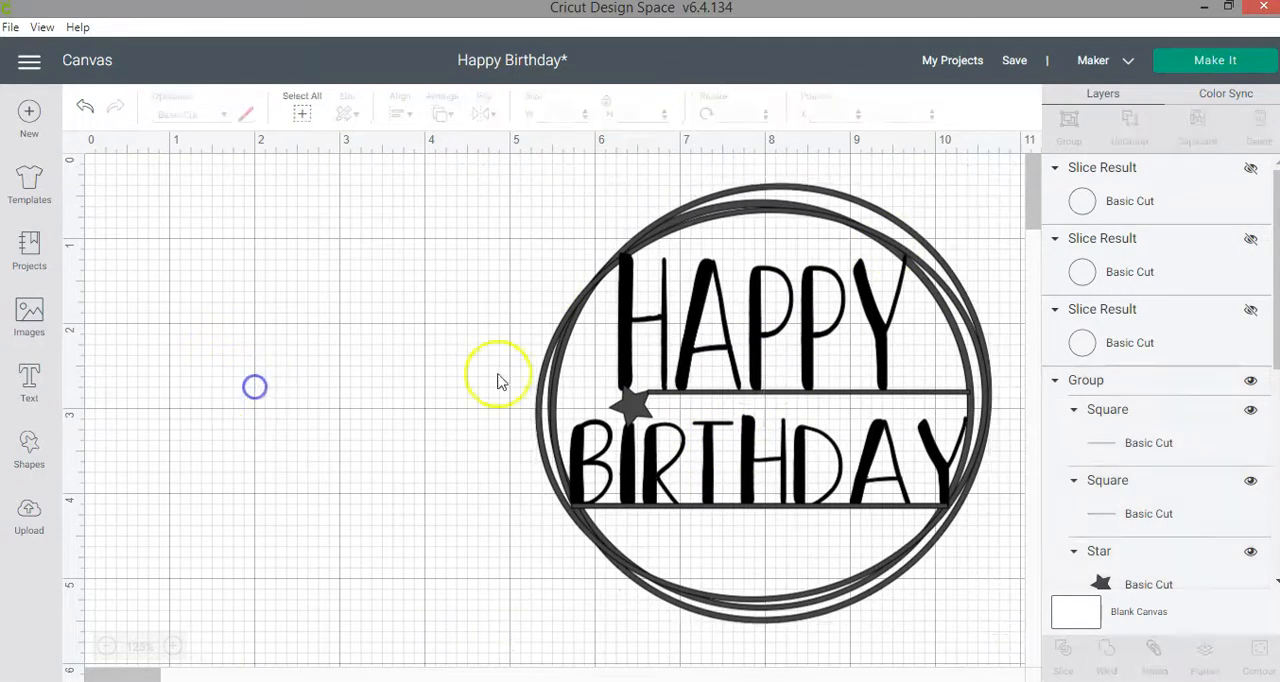
Show the rings, stretch them into ovals (one 4.25 × 3.431 in), and move one lower.
left_click(1250, 238)
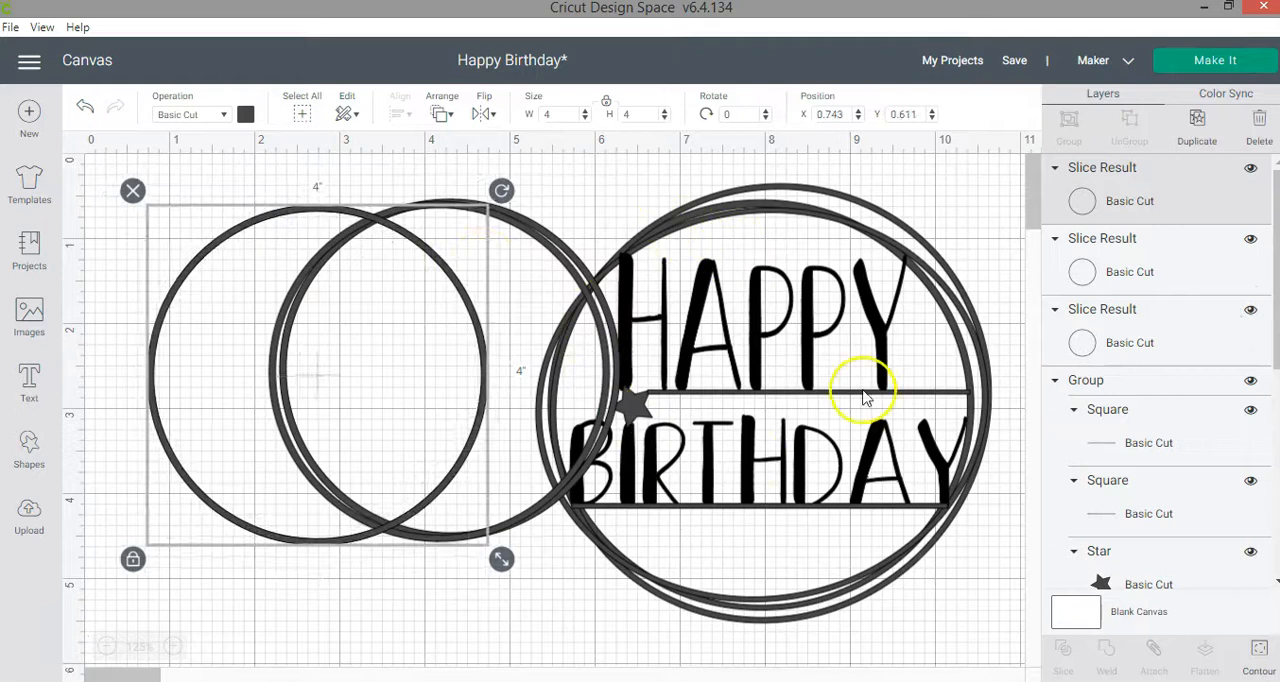
mouse_move(133, 559)
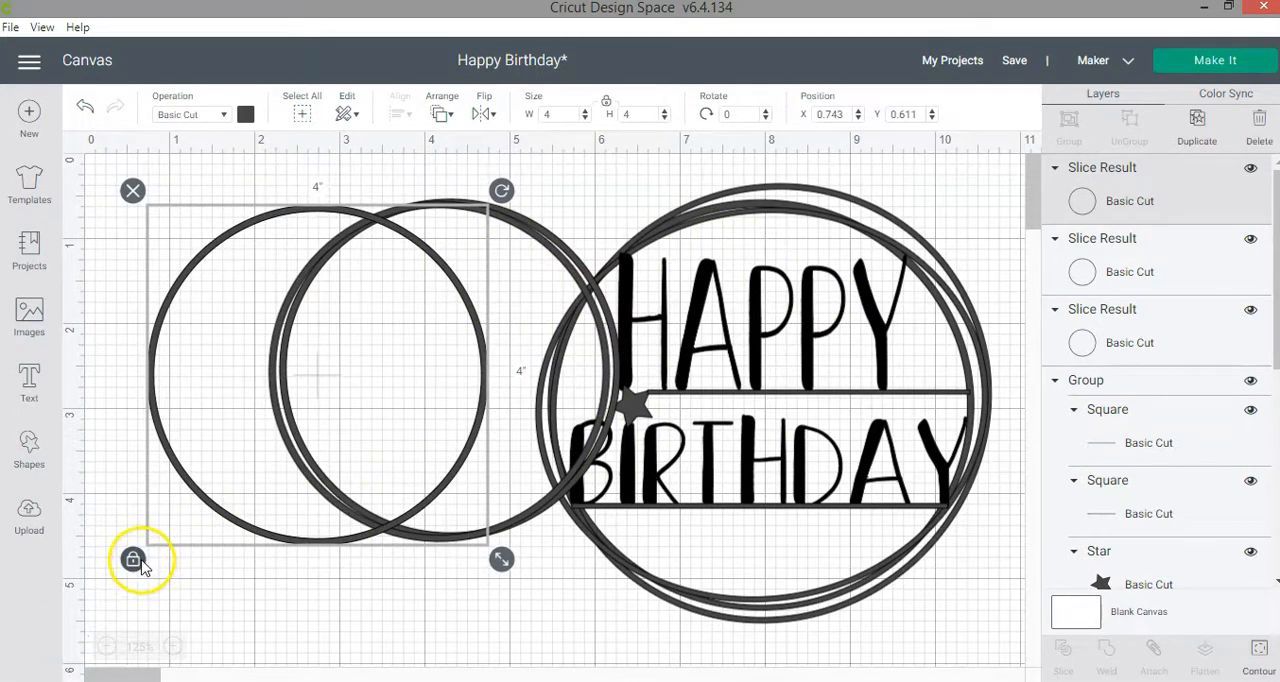
left_click(352, 533)
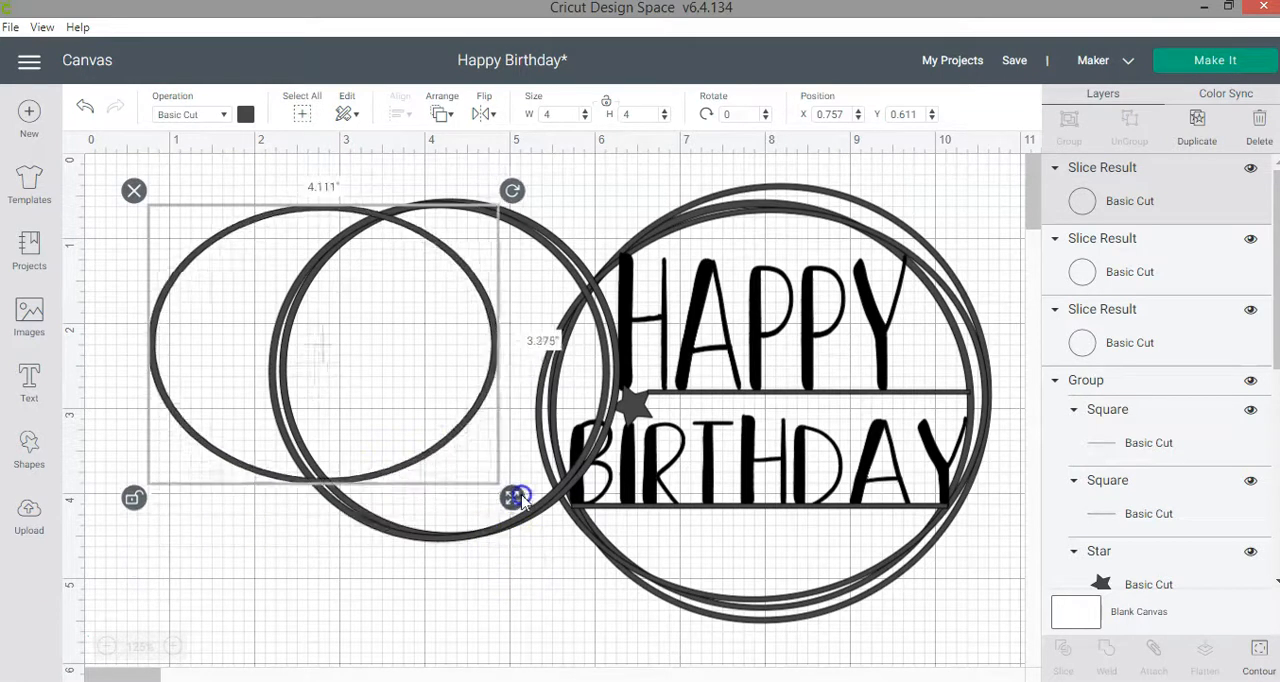
left_click_drag(517, 498, 525, 510)
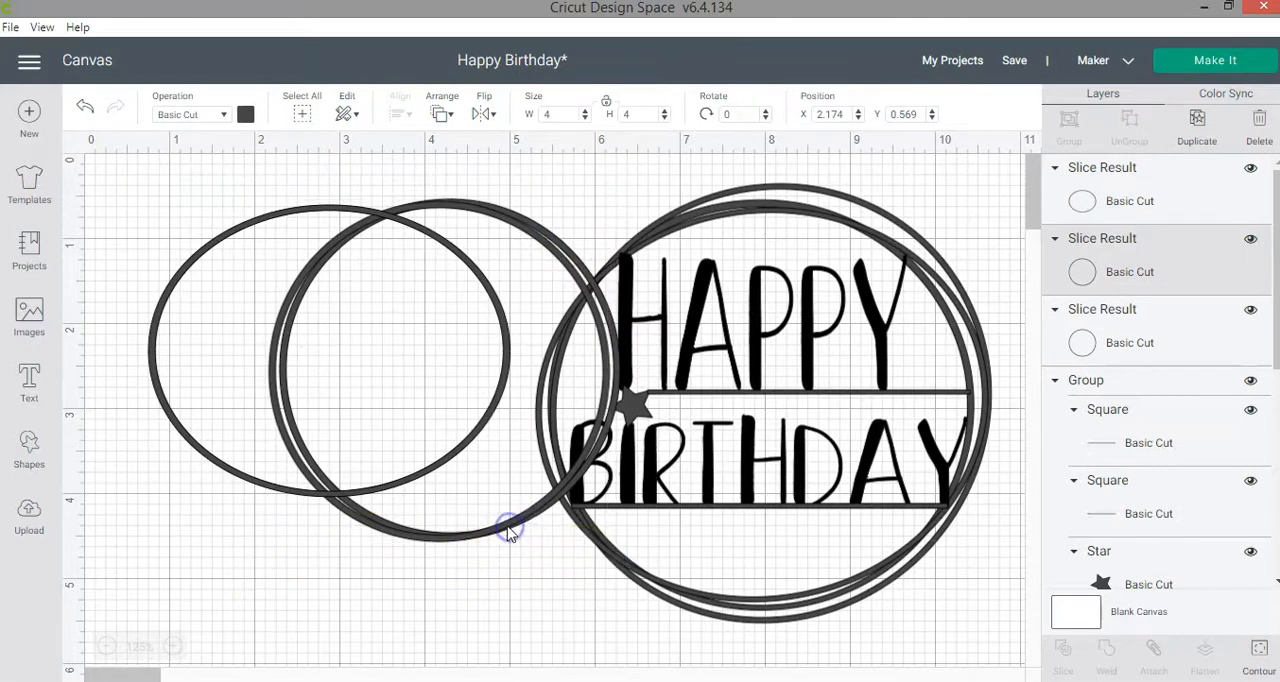
left_click(505, 528)
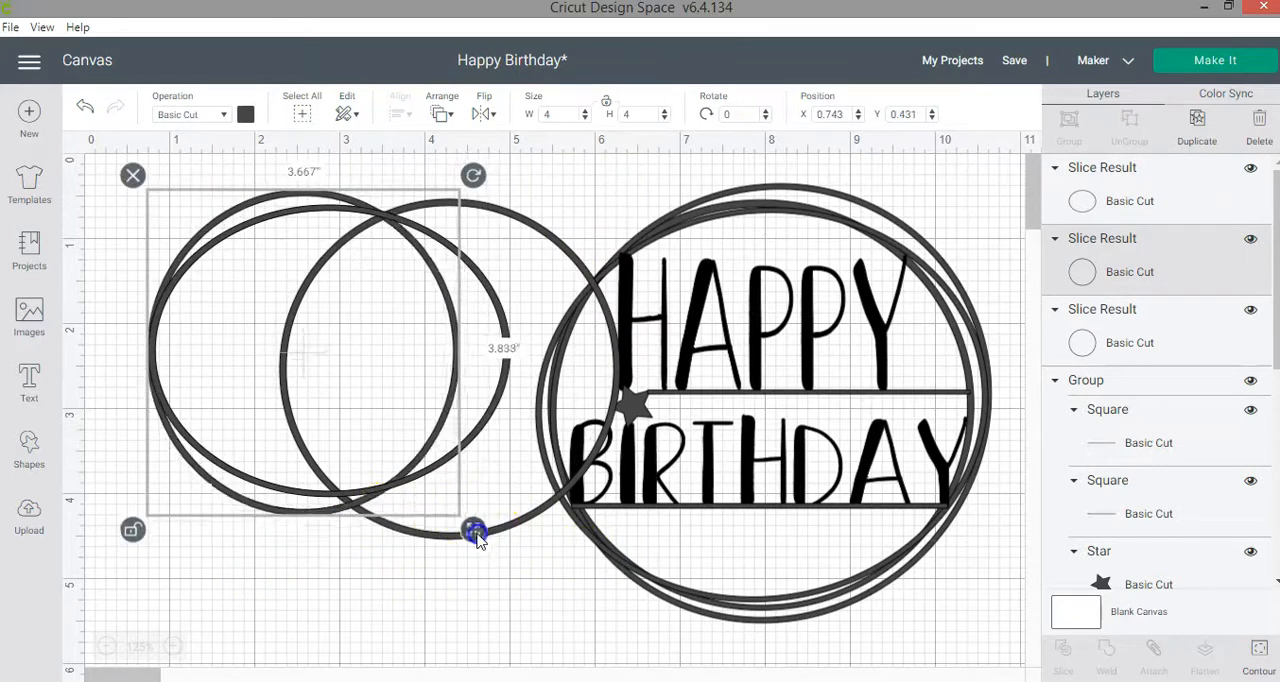
left_click_drag(473, 530, 487, 485)
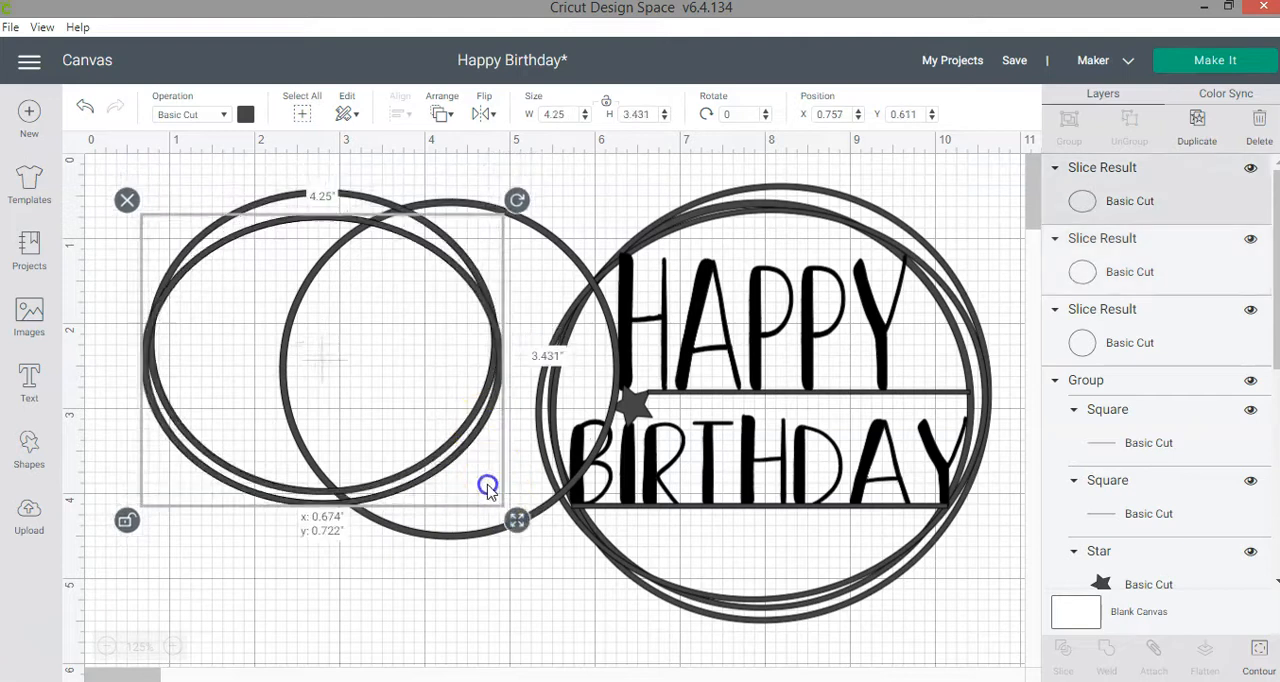
left_click_drag(488, 487, 497, 455)
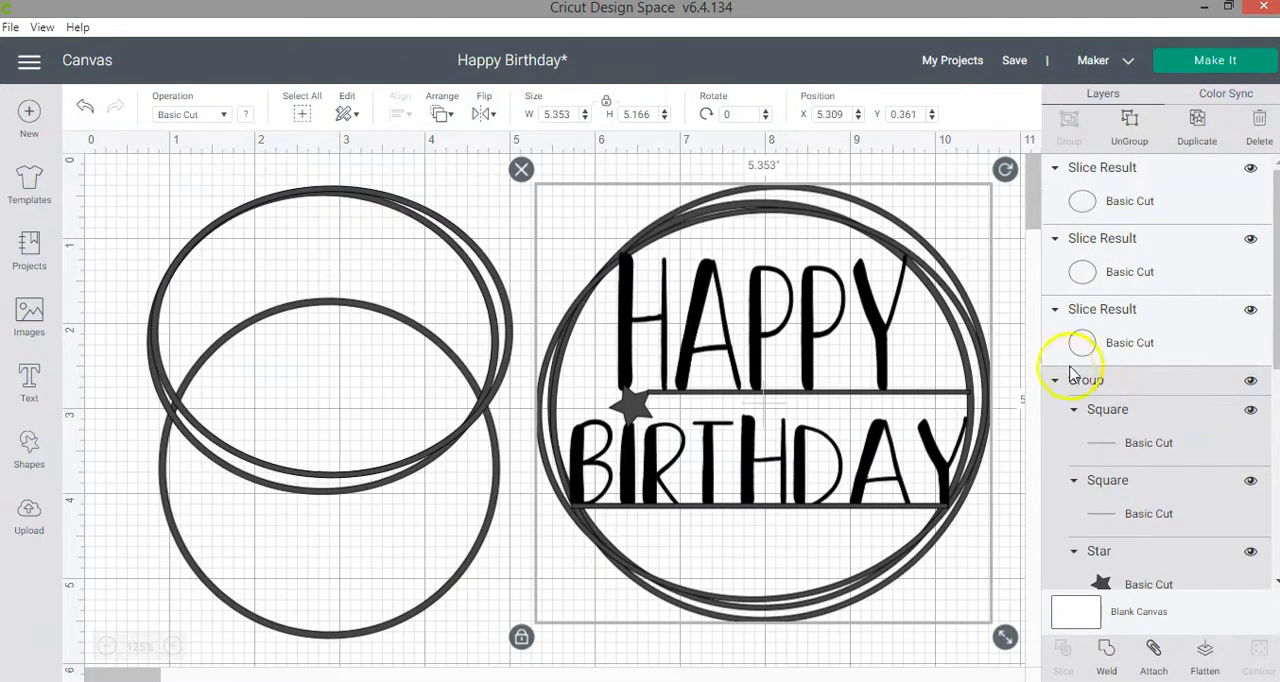
Hide the original group, show the sliced topper, and move the lower ring over the ovals.
left_click(1250, 380)
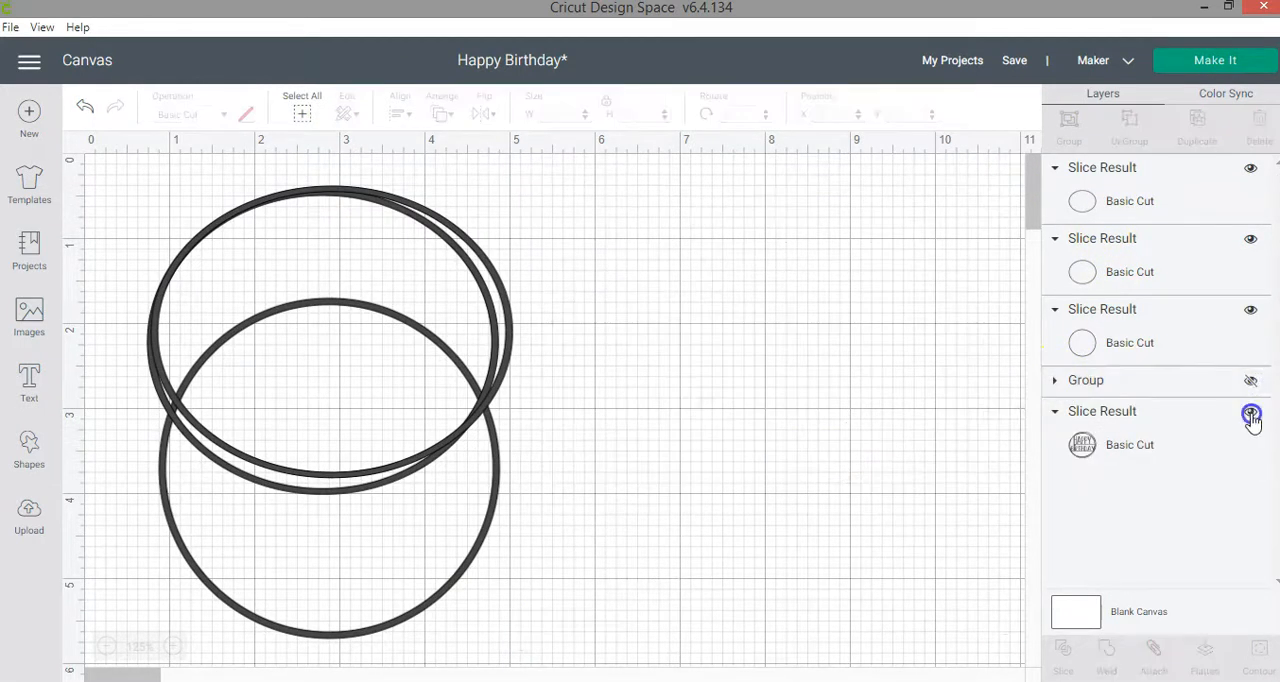
left_click(1251, 414)
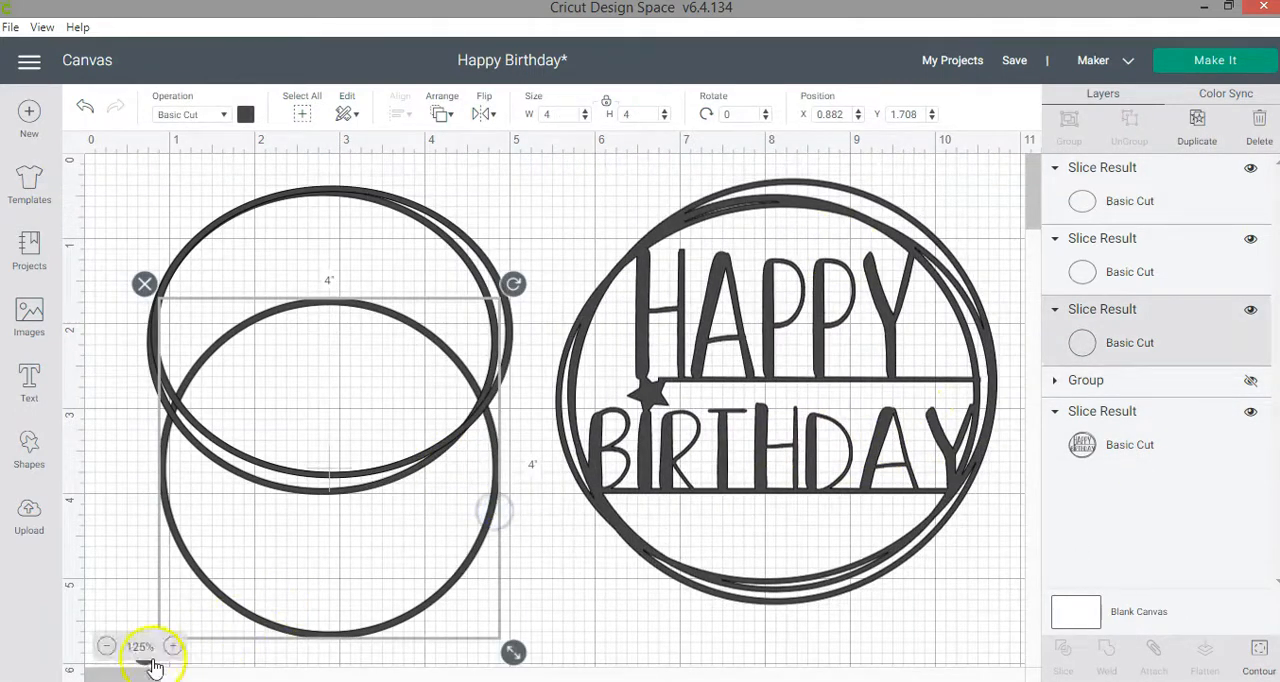
left_click(144, 646)
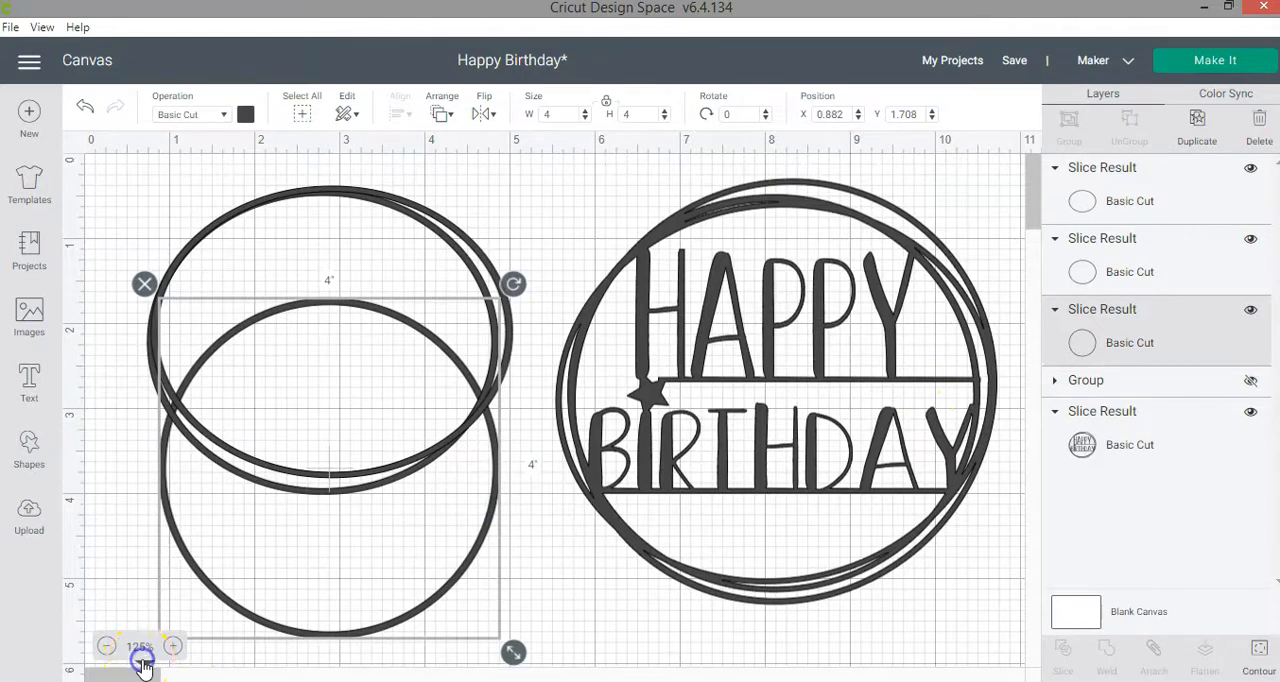
left_click_drag(330, 480, 380, 350)
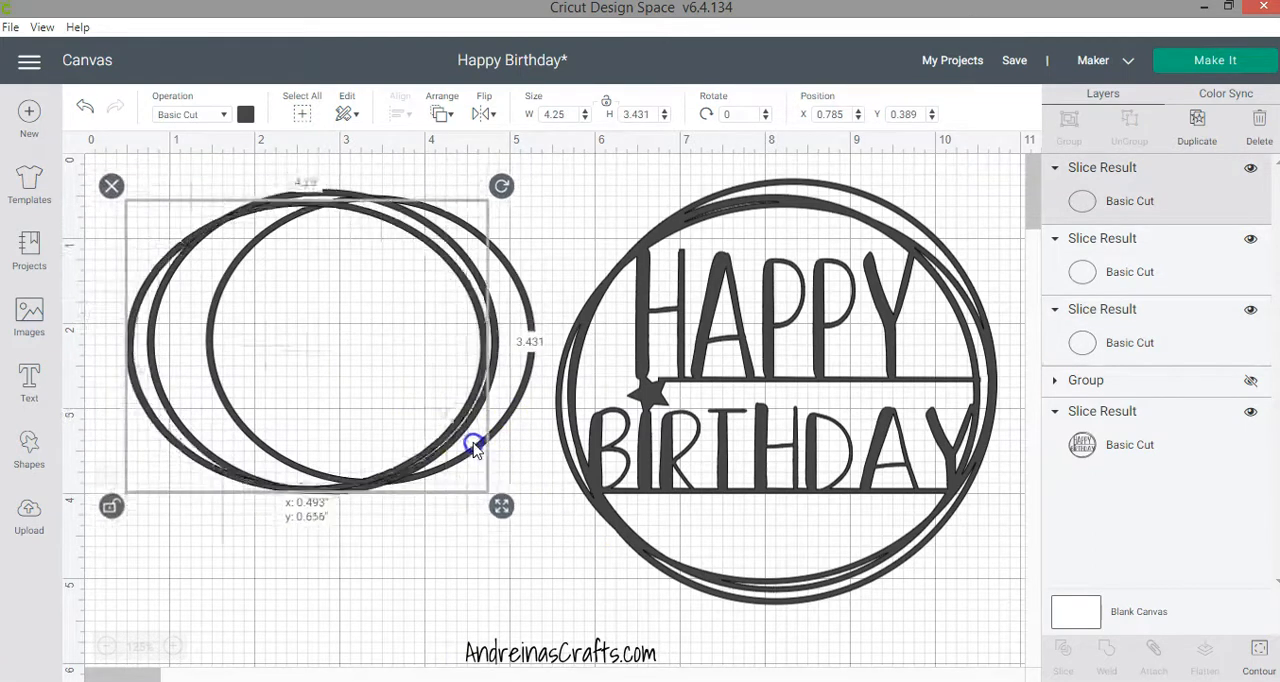
Tilt, rotate and stretch the rings into an uneven, sketchy overlapping cluster.
left_click_drag(472, 445, 503, 432)
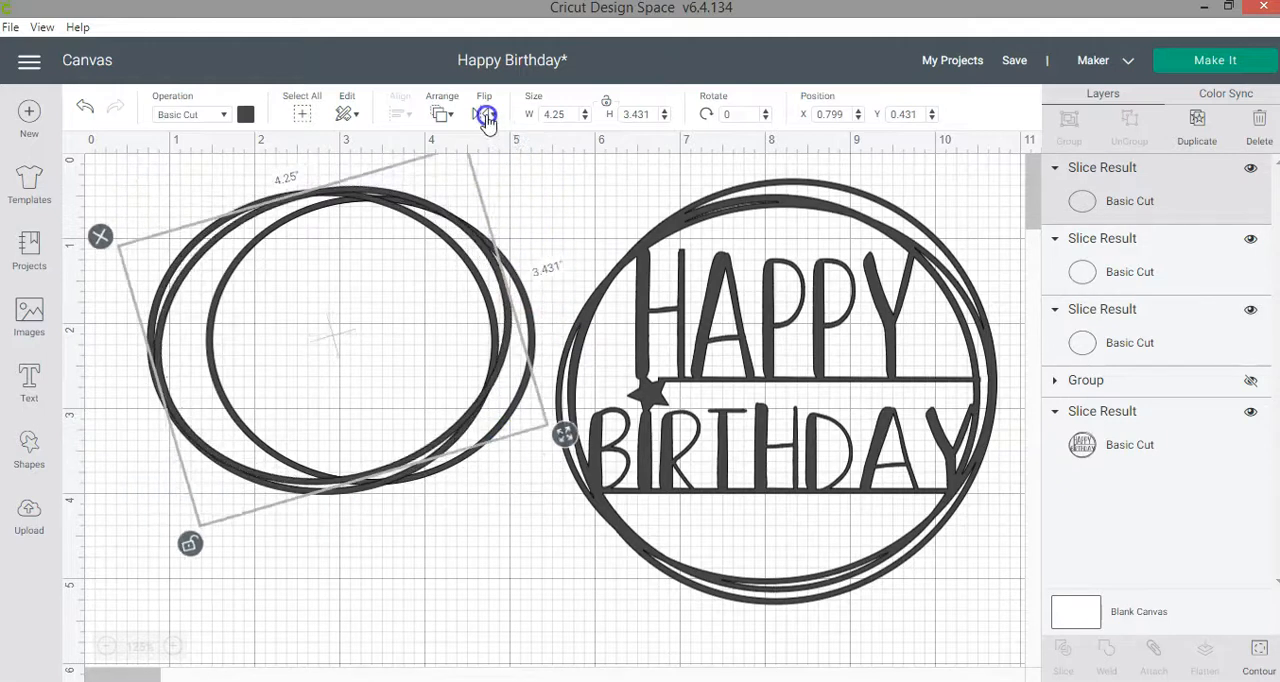
left_click(485, 113)
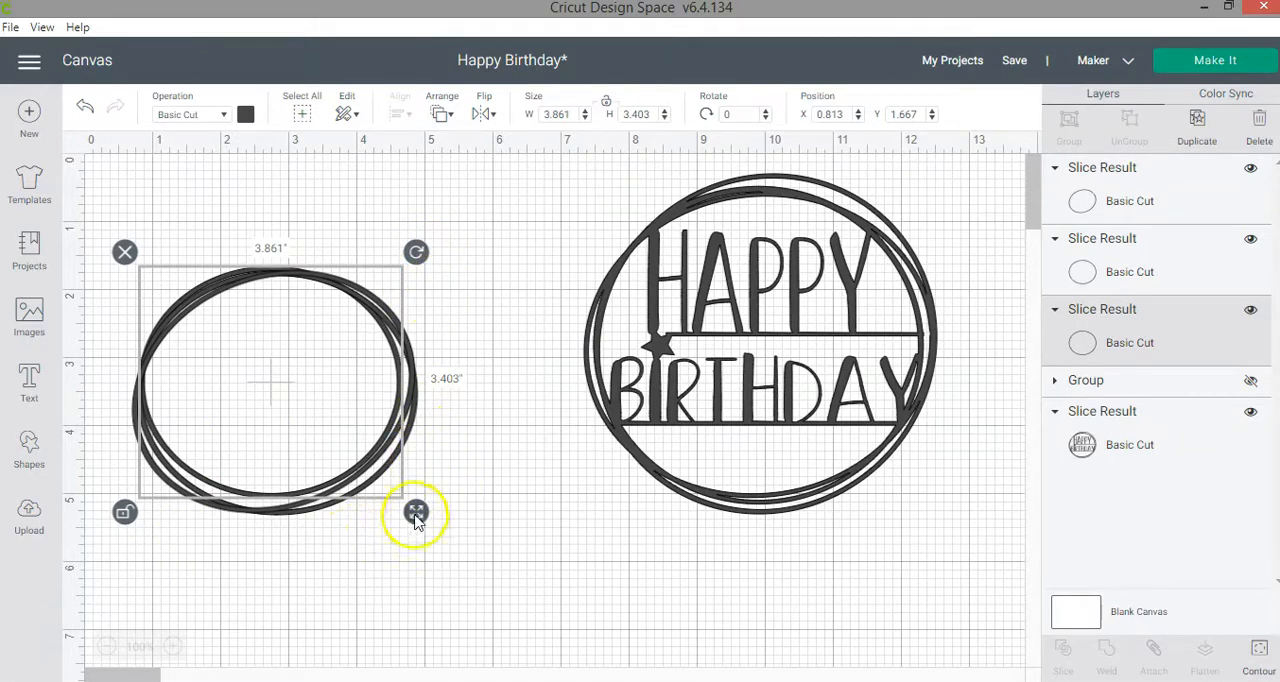
left_click_drag(415, 512, 428, 512)
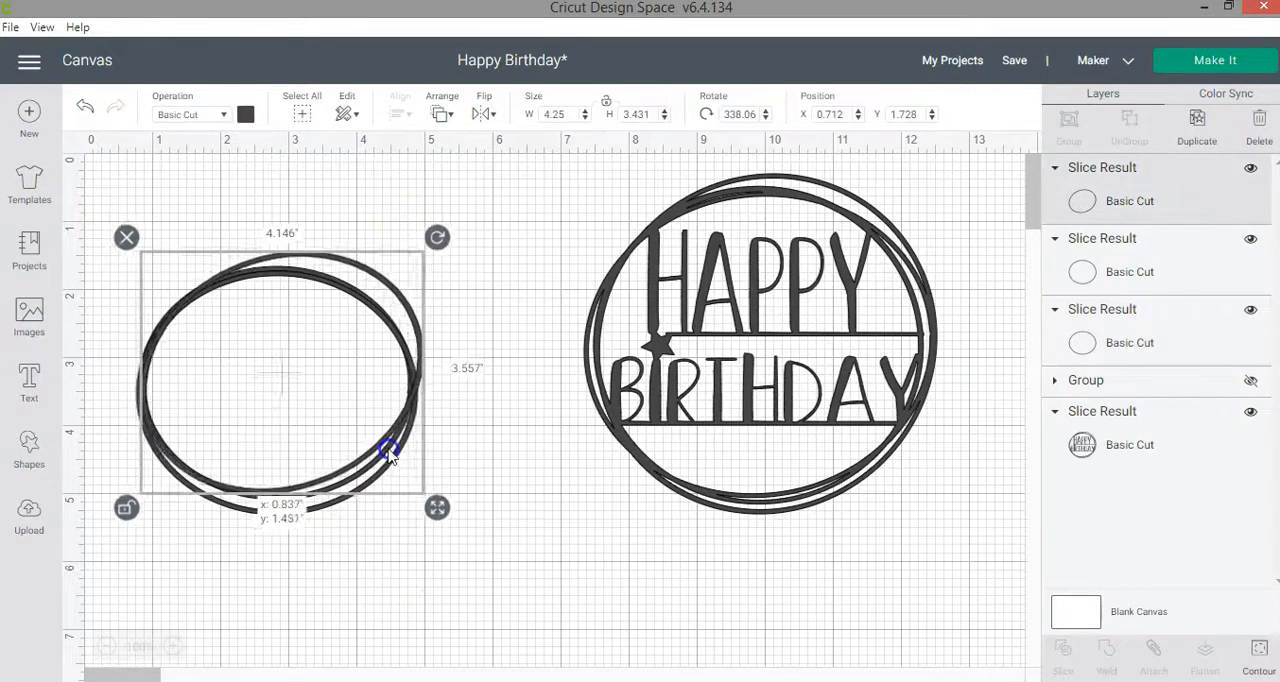
left_click_drag(390, 455, 430, 510)
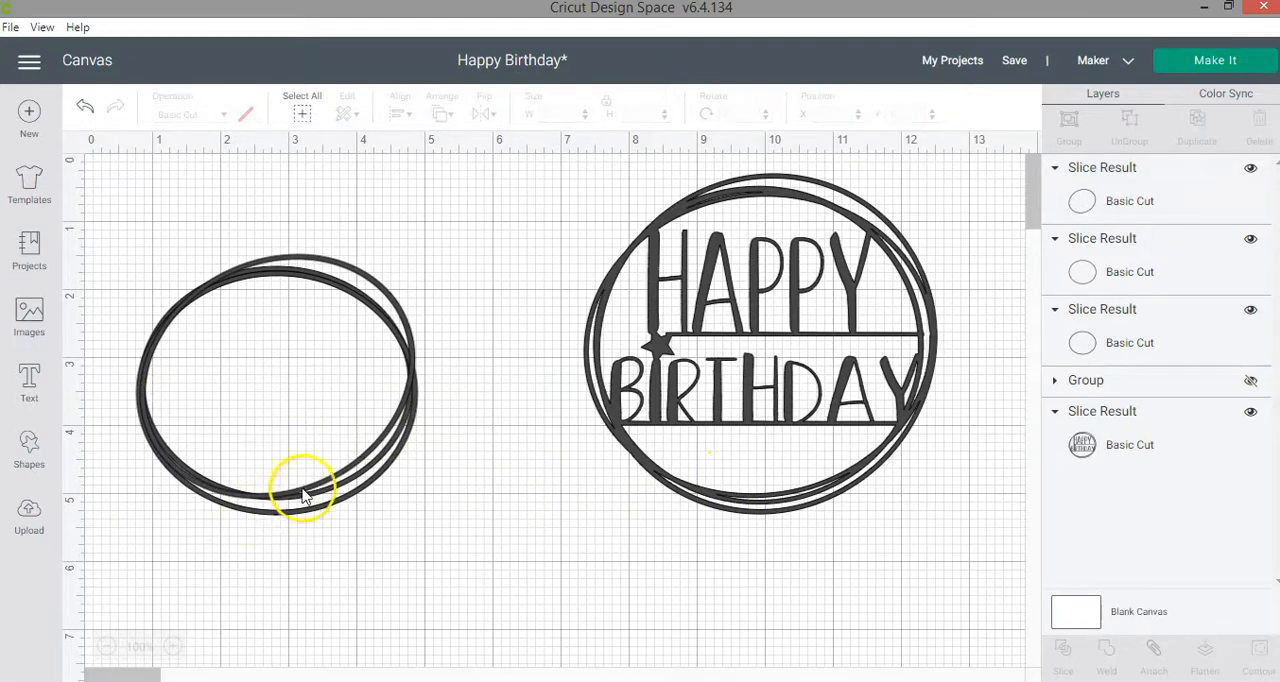
left_click(290, 490)
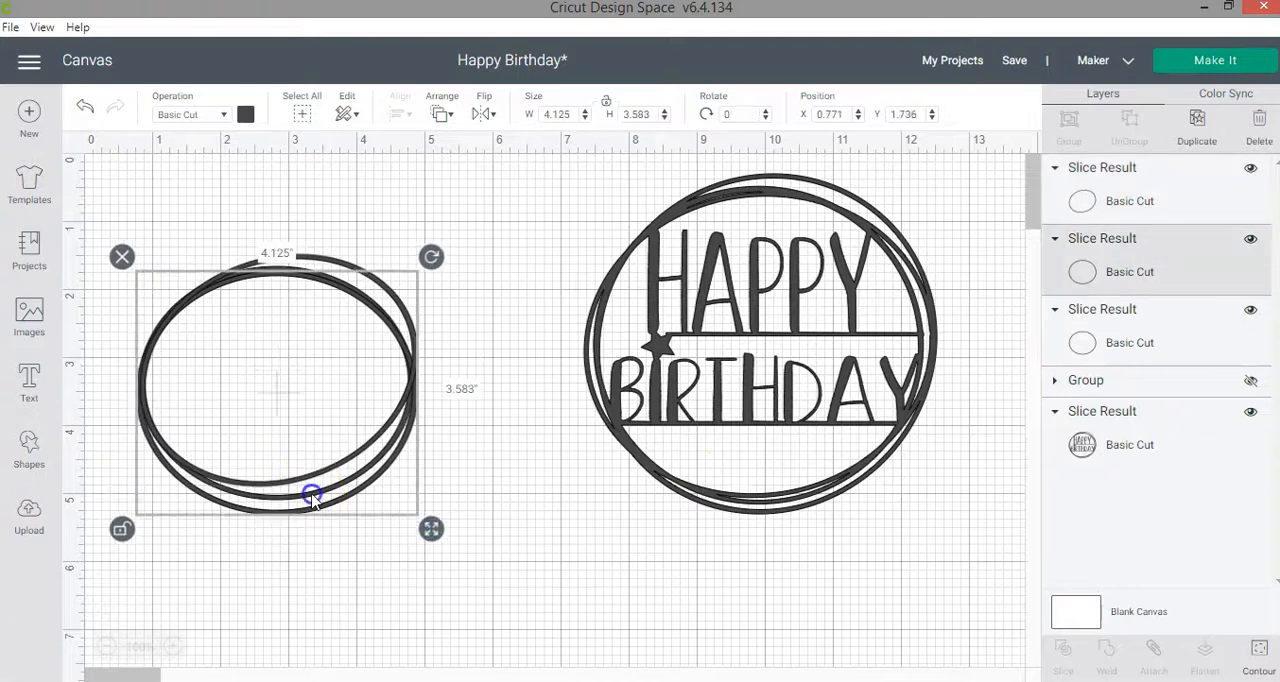
left_click_drag(312, 498, 373, 465)
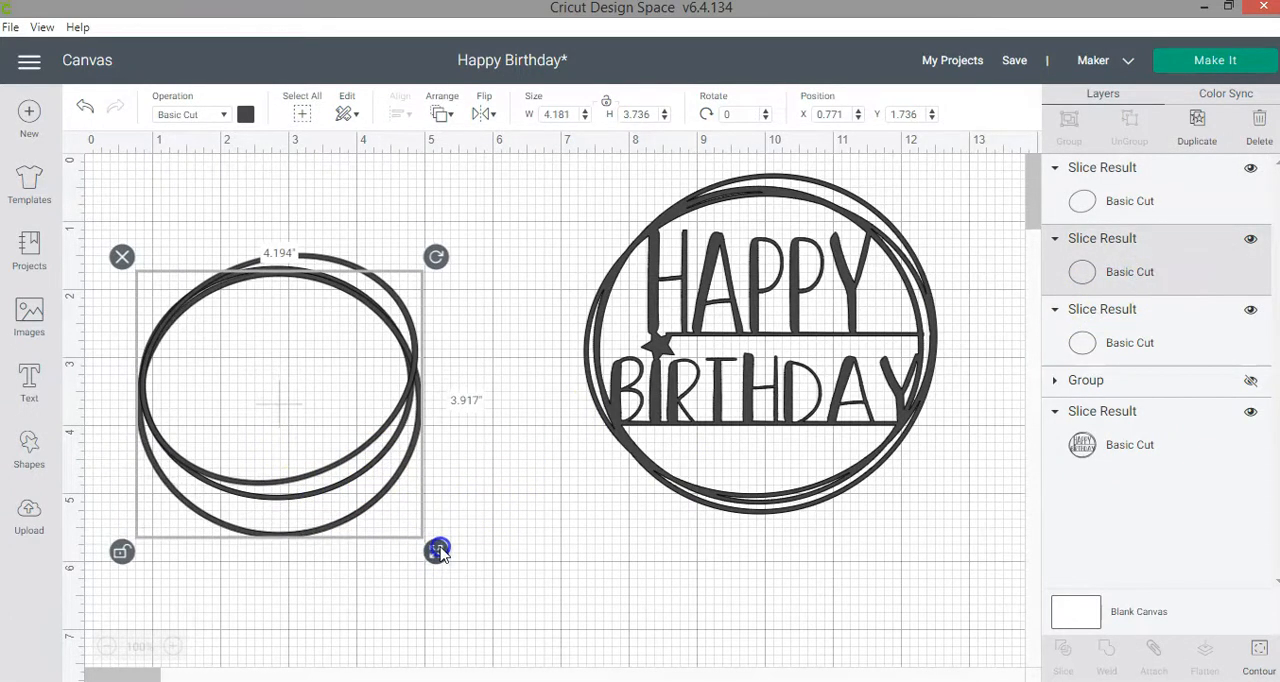
left_click_drag(440, 551, 428, 513)
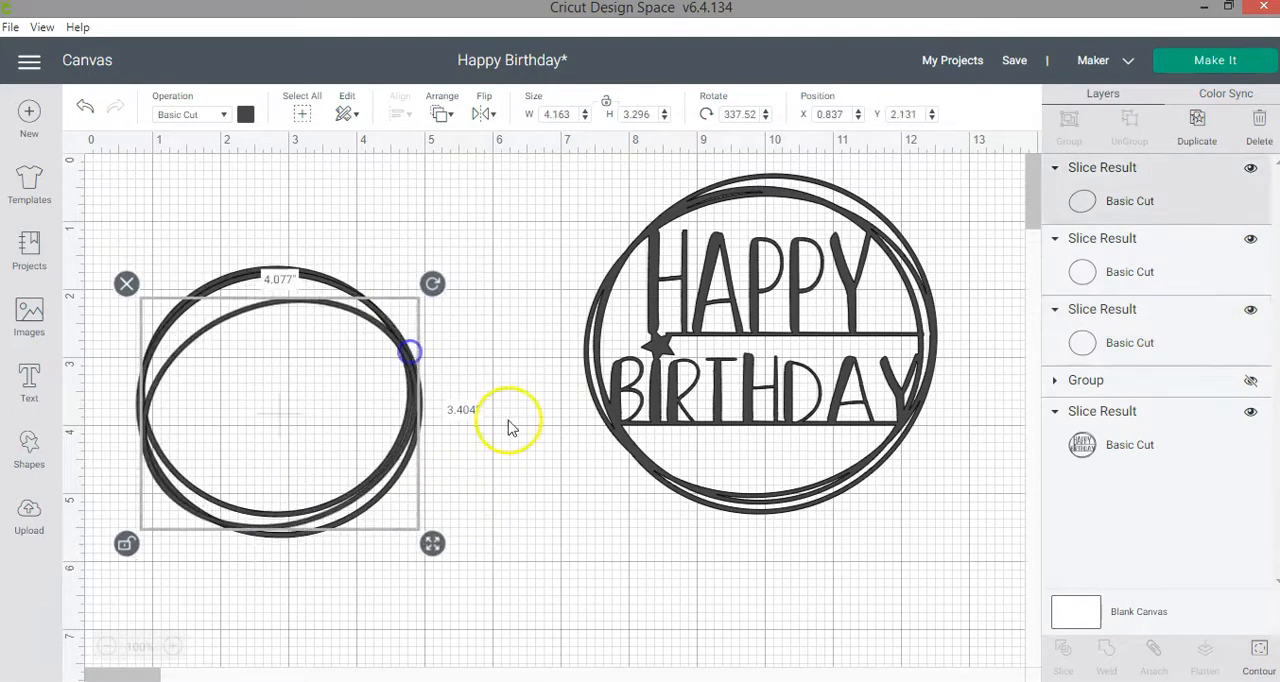
left_click_drag(409, 352, 412, 405)
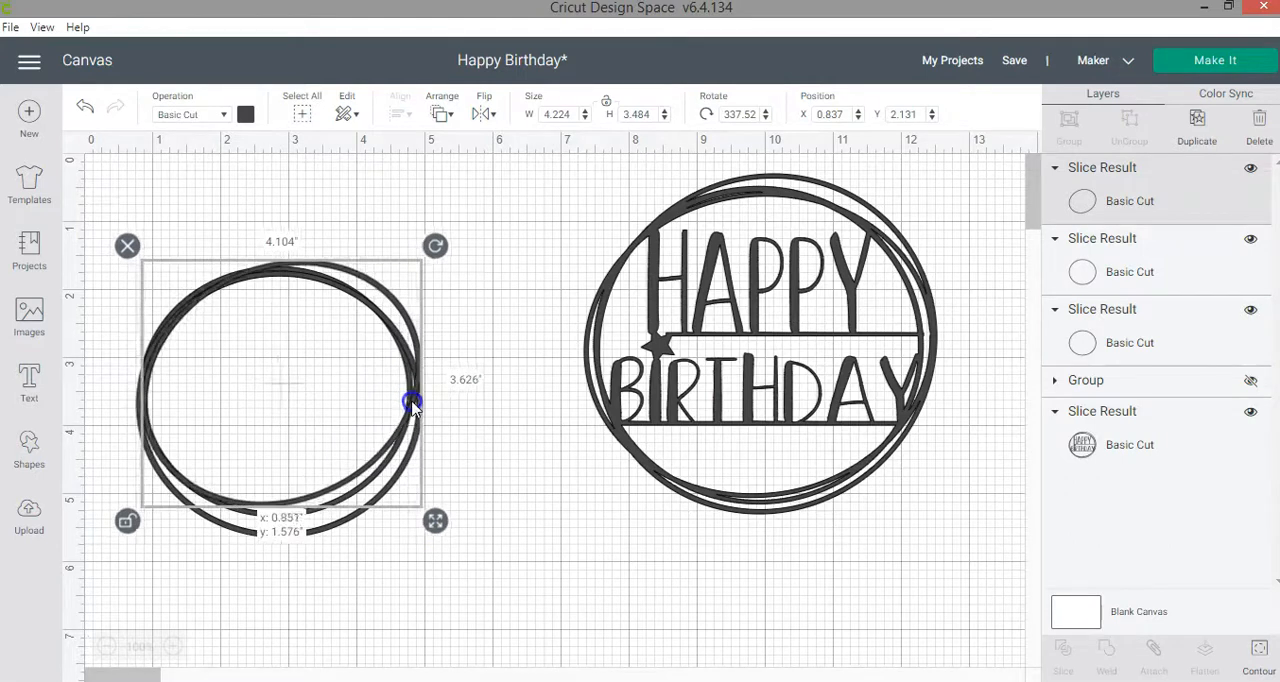
Fine-tune the taller ring's size, then reselect the tilted ring.
left_click(433, 543)
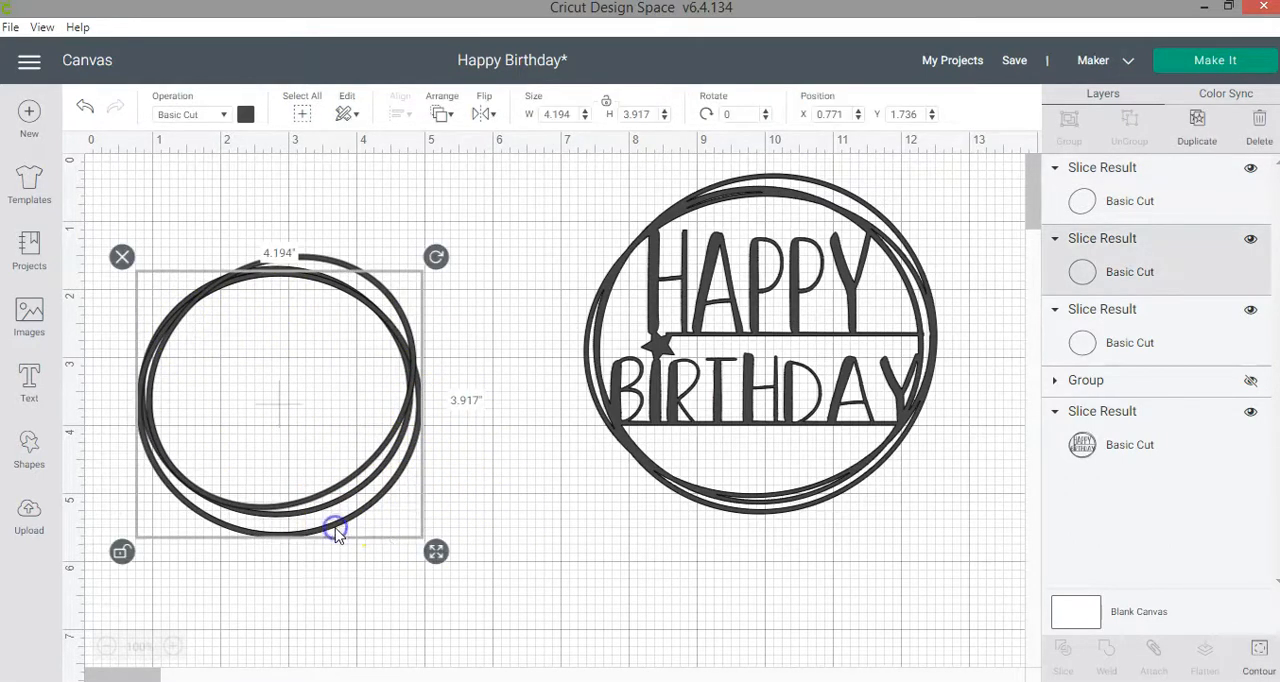
left_click_drag(335, 527, 437, 548)
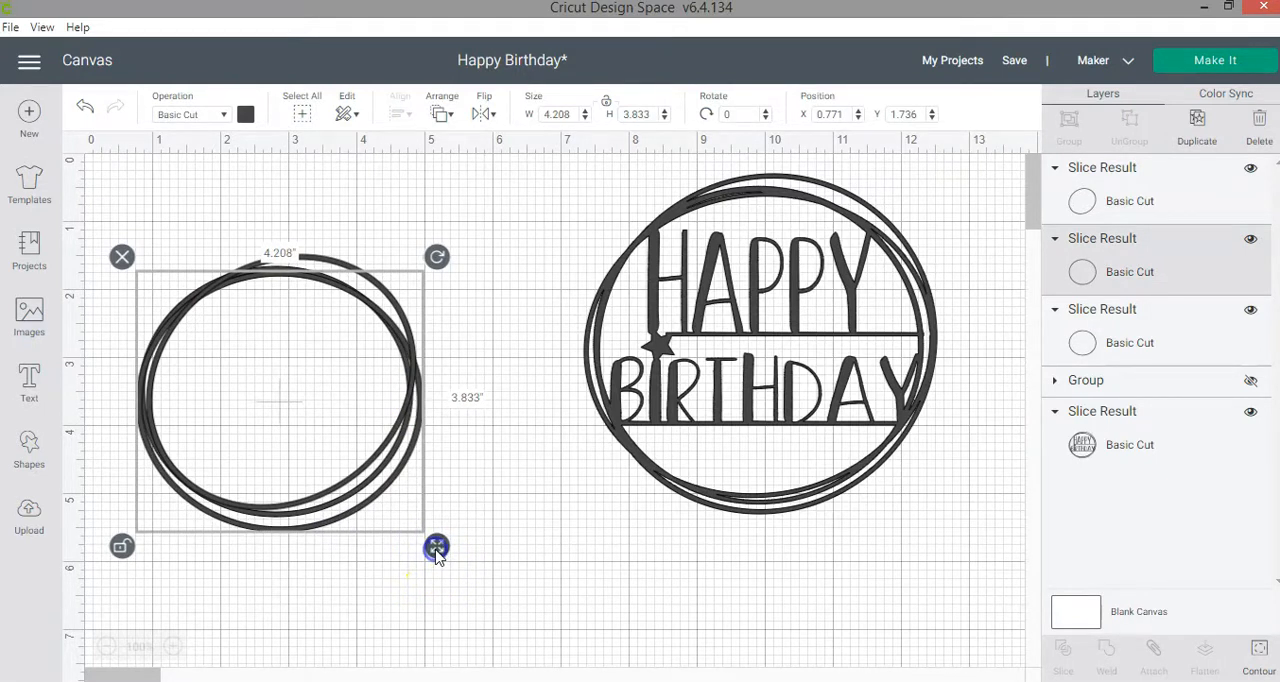
mouse_move(437, 547)
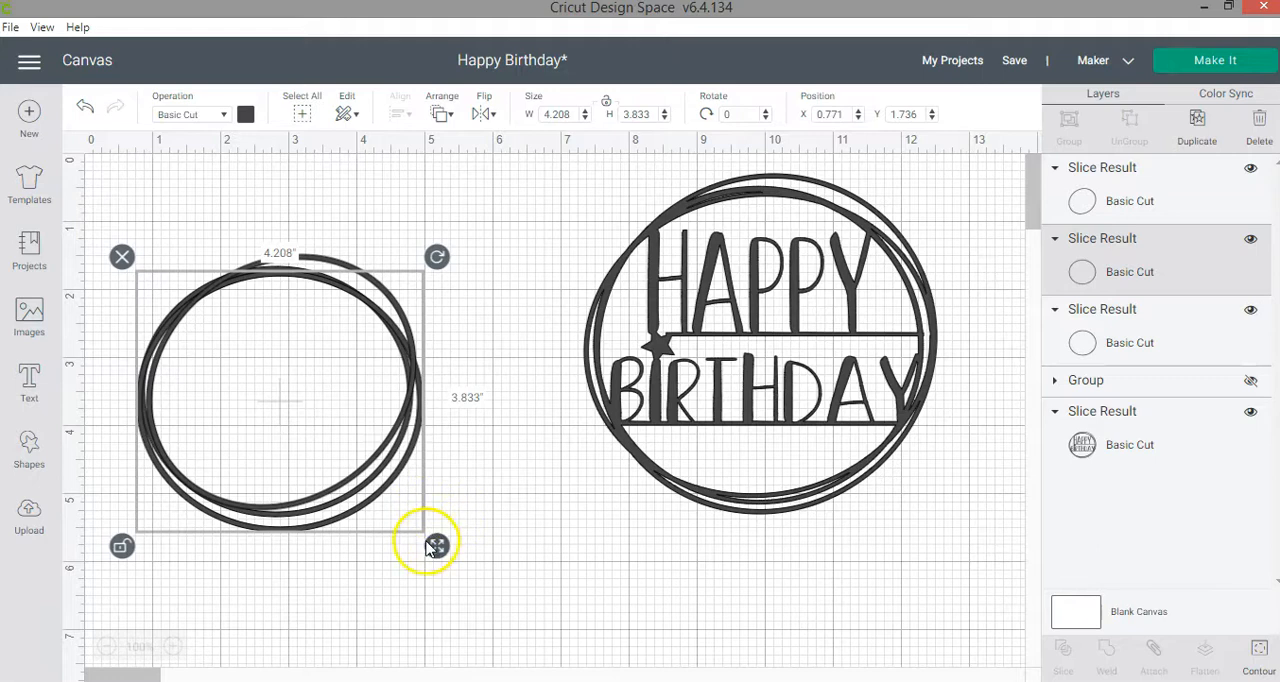
left_click(440, 544)
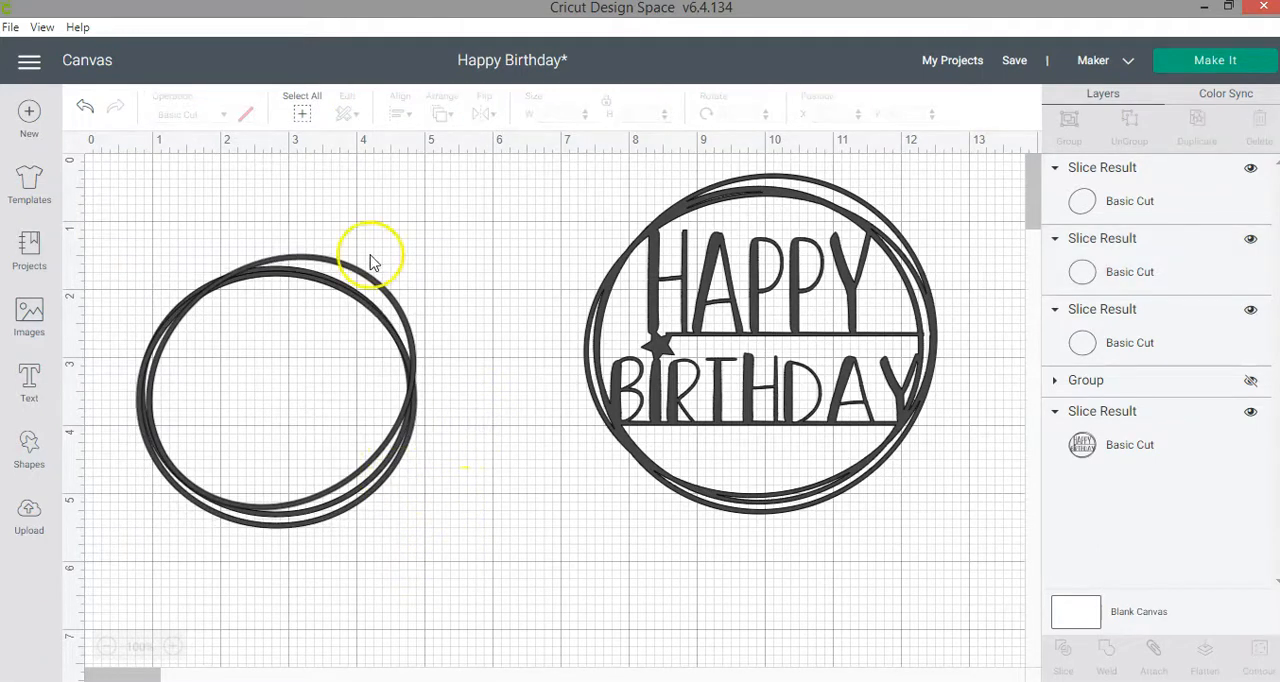
left_click(275, 390)
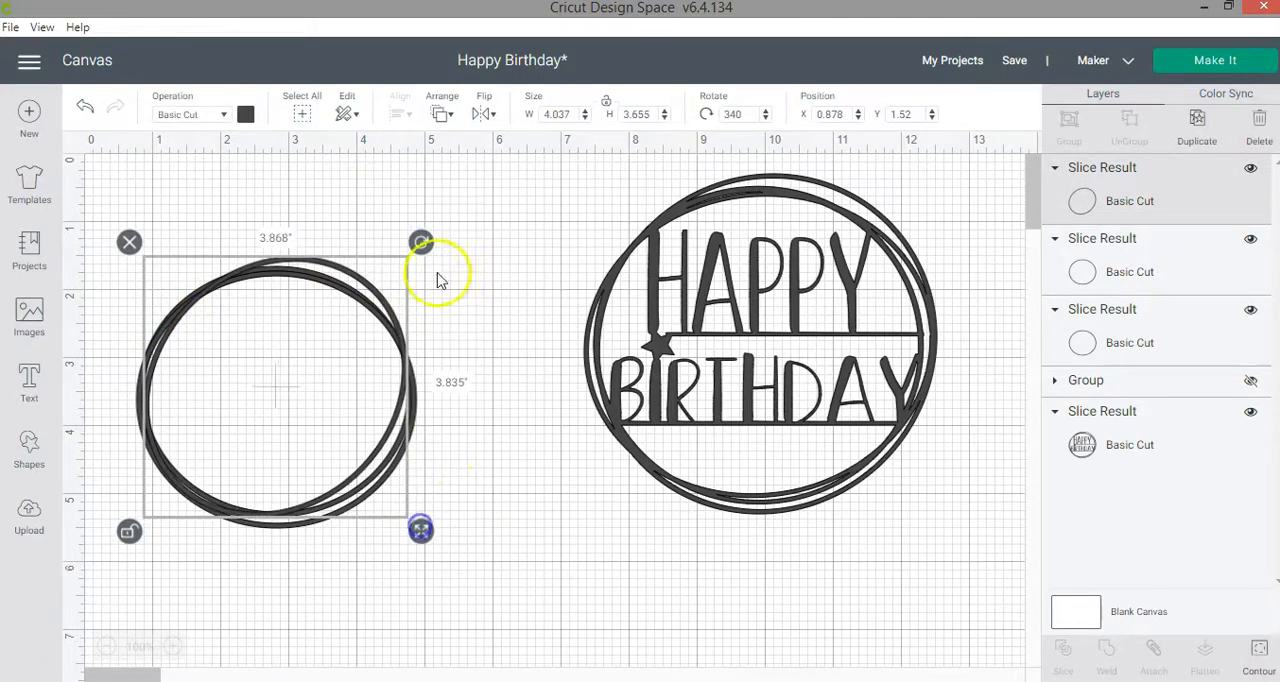
left_click(455, 245)
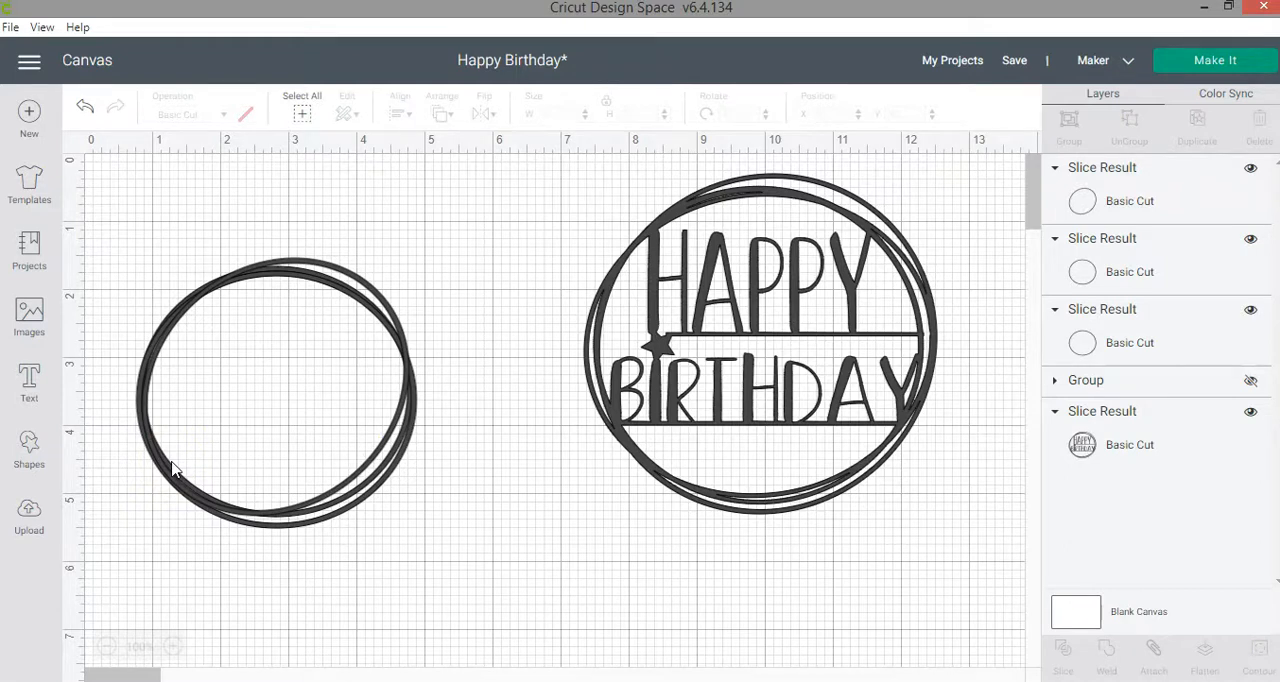
Select the three sketchy rings, weld them into one piece, and enlarge it.
left_click(280, 390)
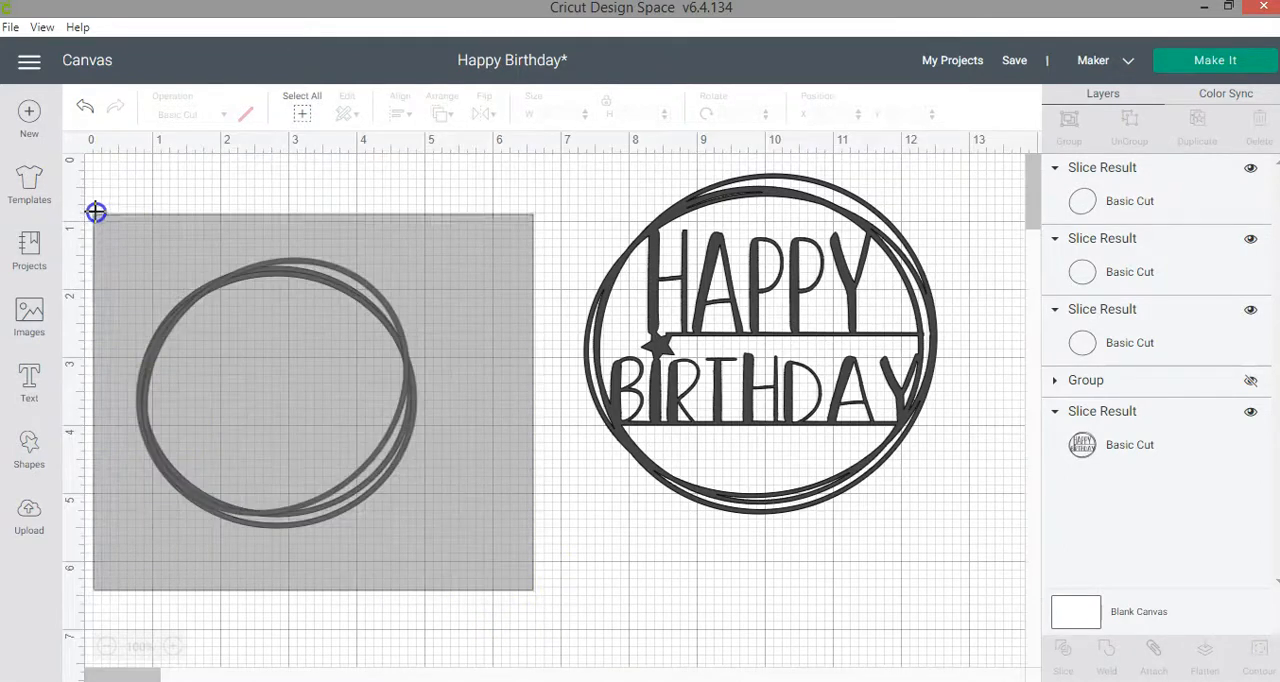
left_click(280, 390)
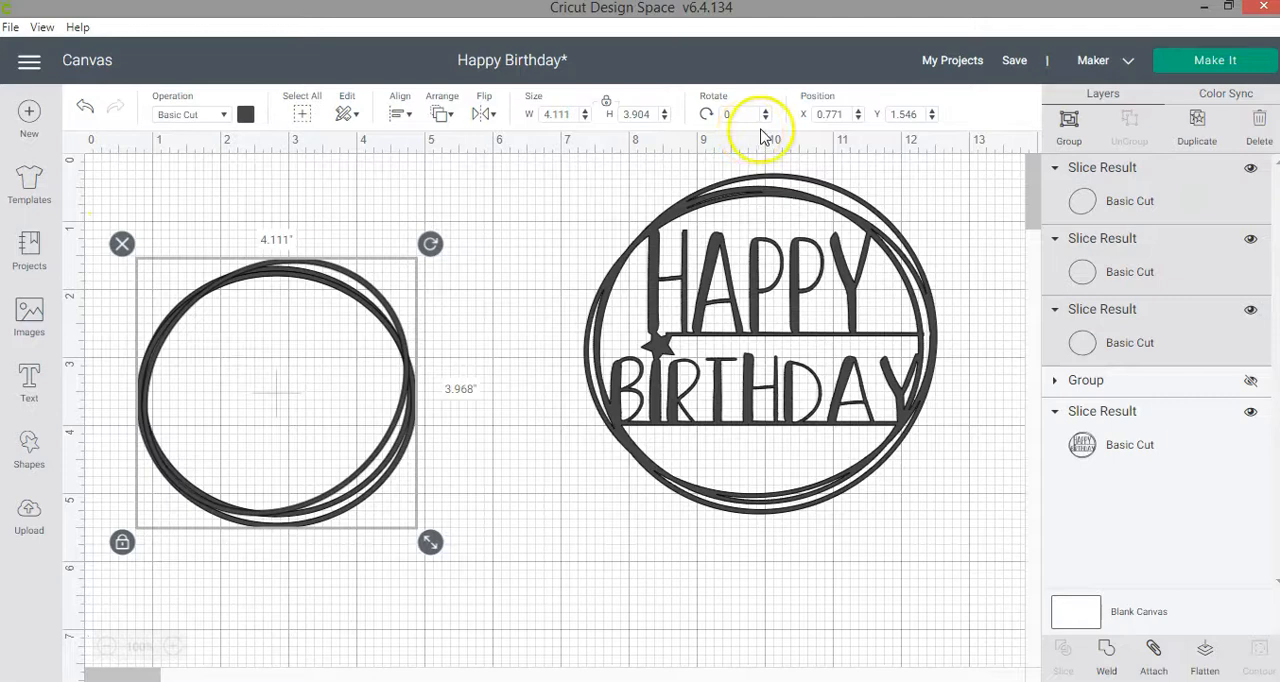
mouse_move(583, 475)
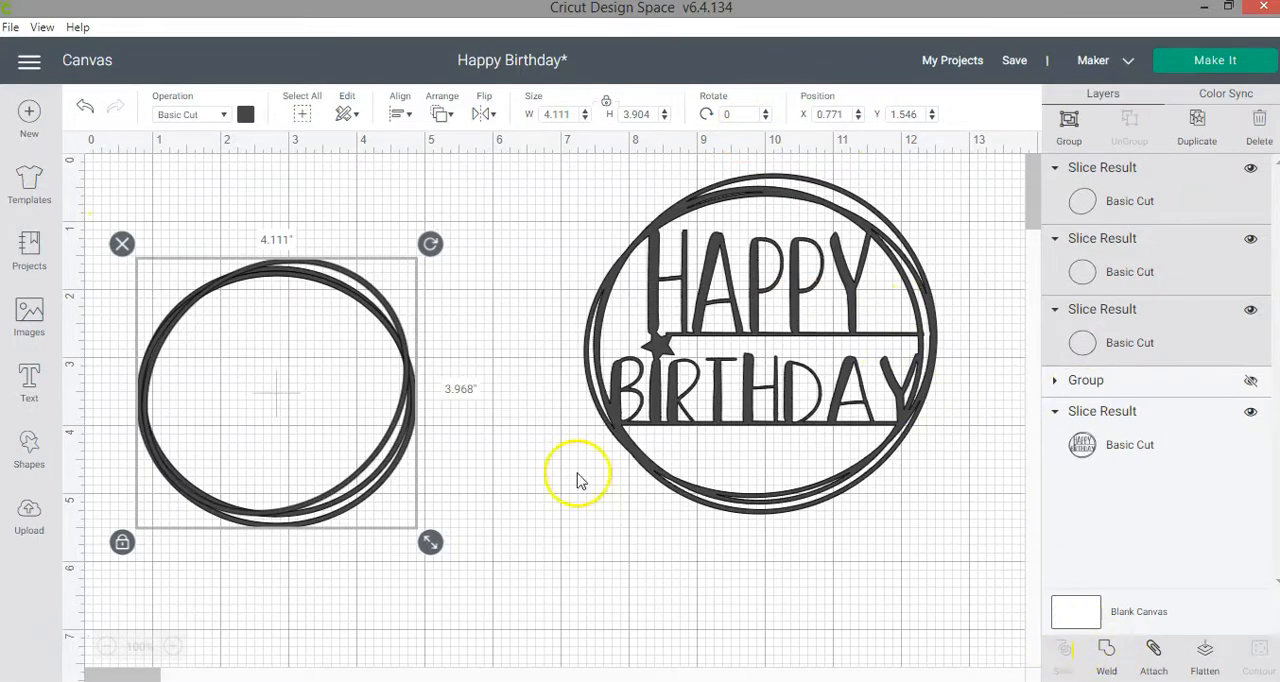
mouse_move(1106, 655)
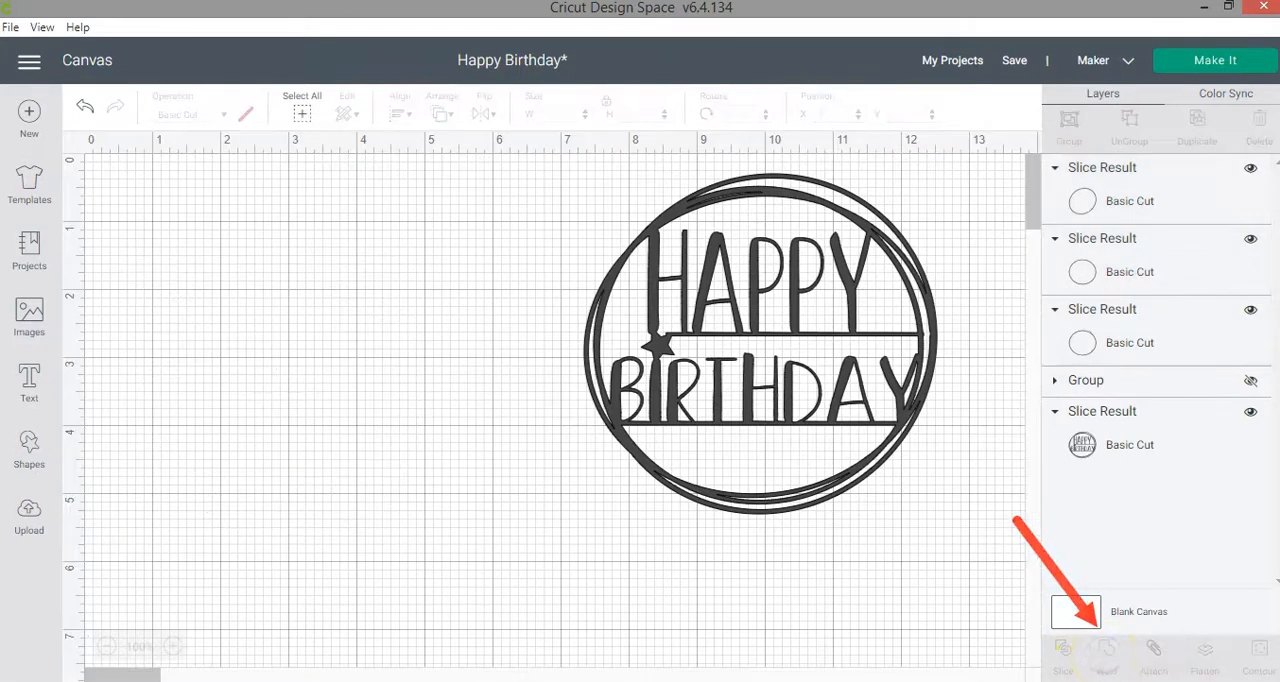
left_click(1106, 655)
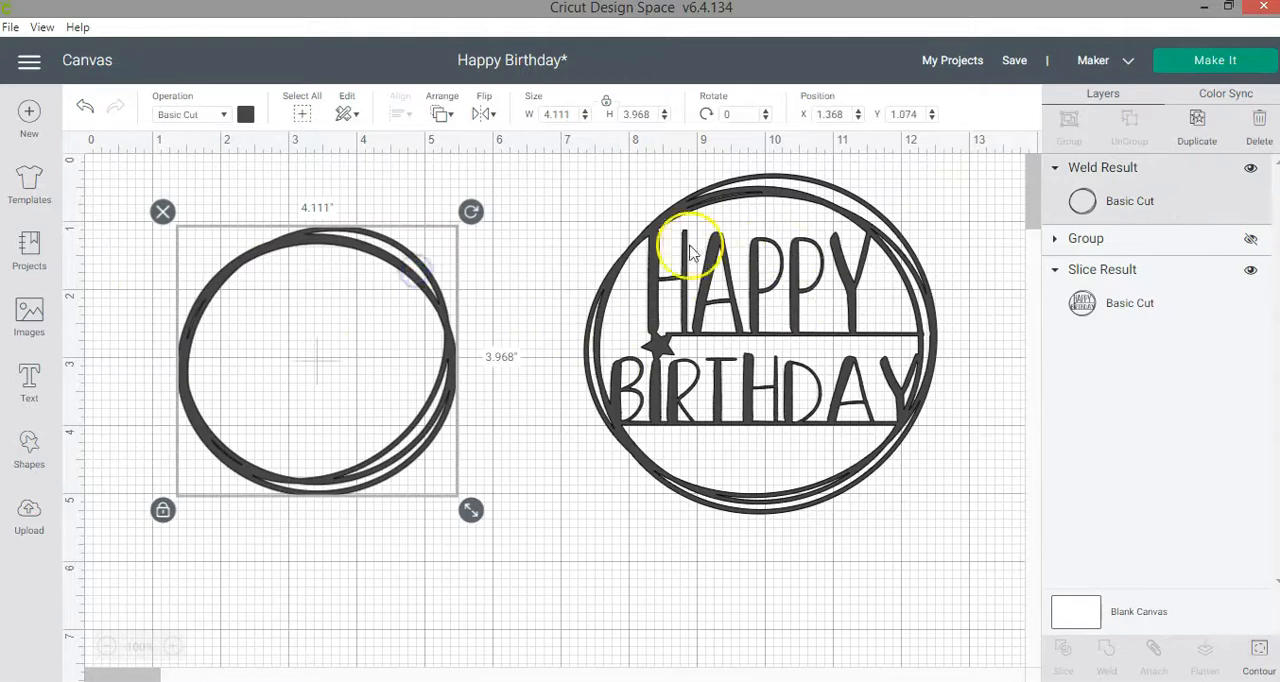
left_click_drag(470, 510, 505, 545)
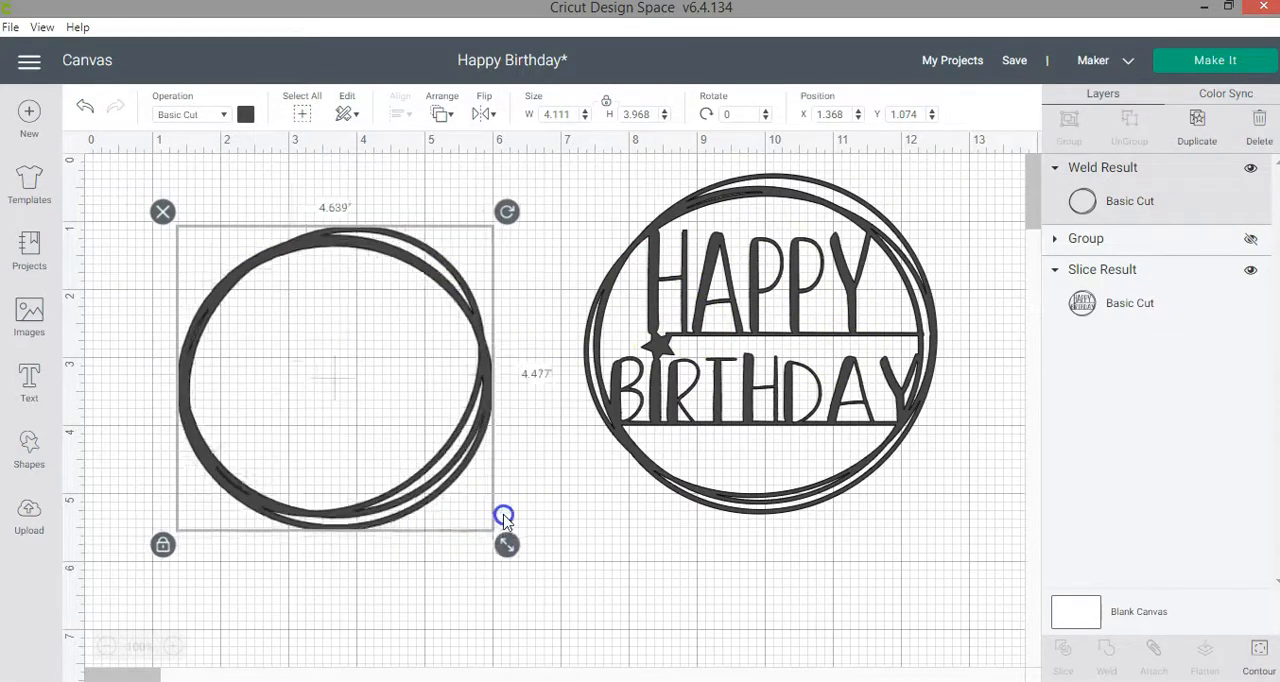
left_click_drag(507, 544, 579, 613)
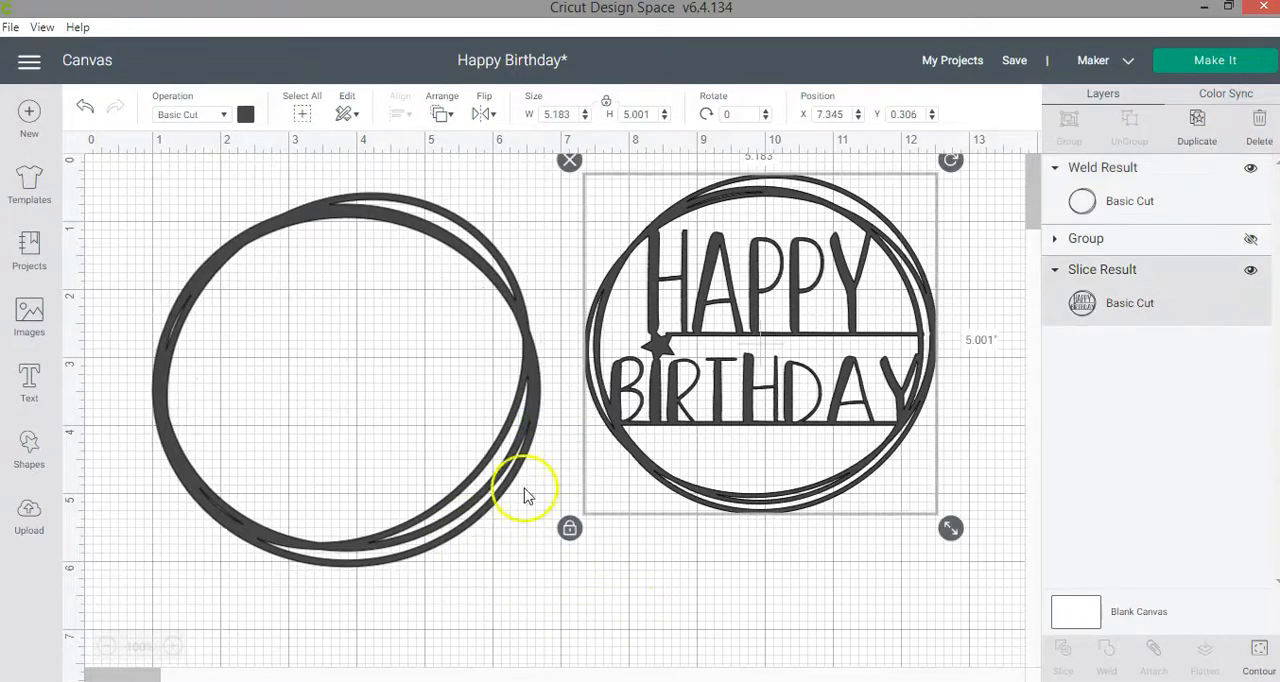
mouse_move(29, 385)
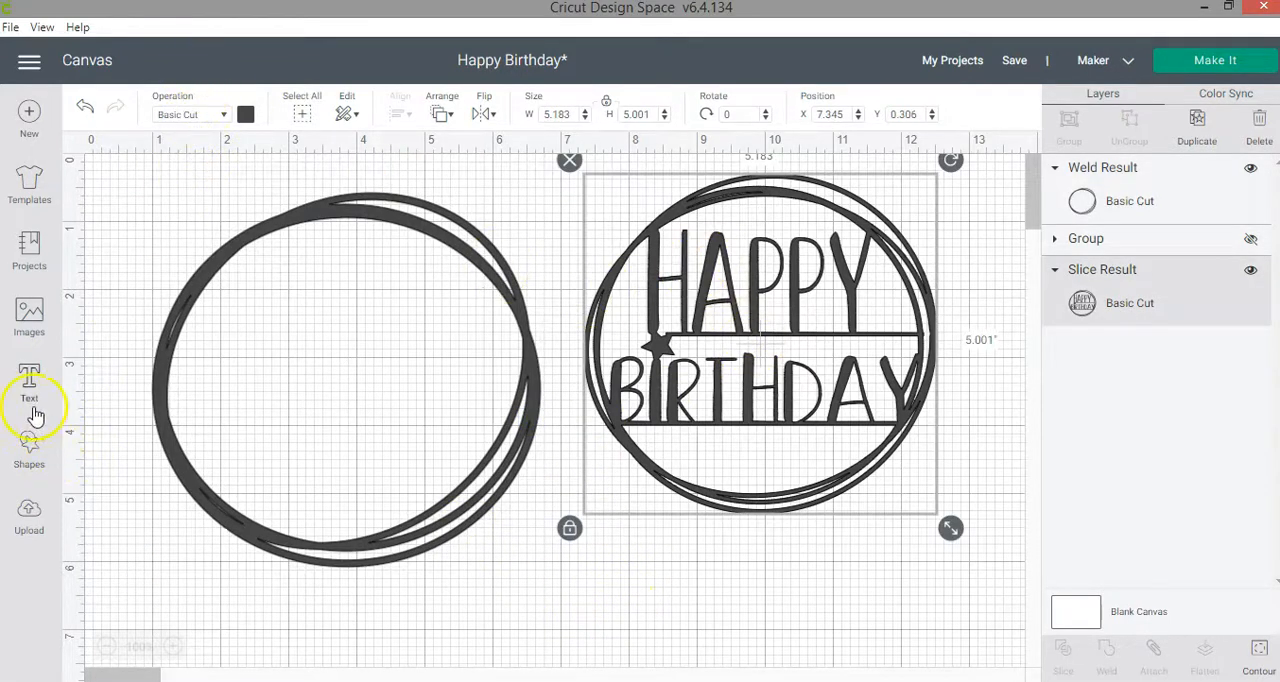
mouse_move(29, 380)
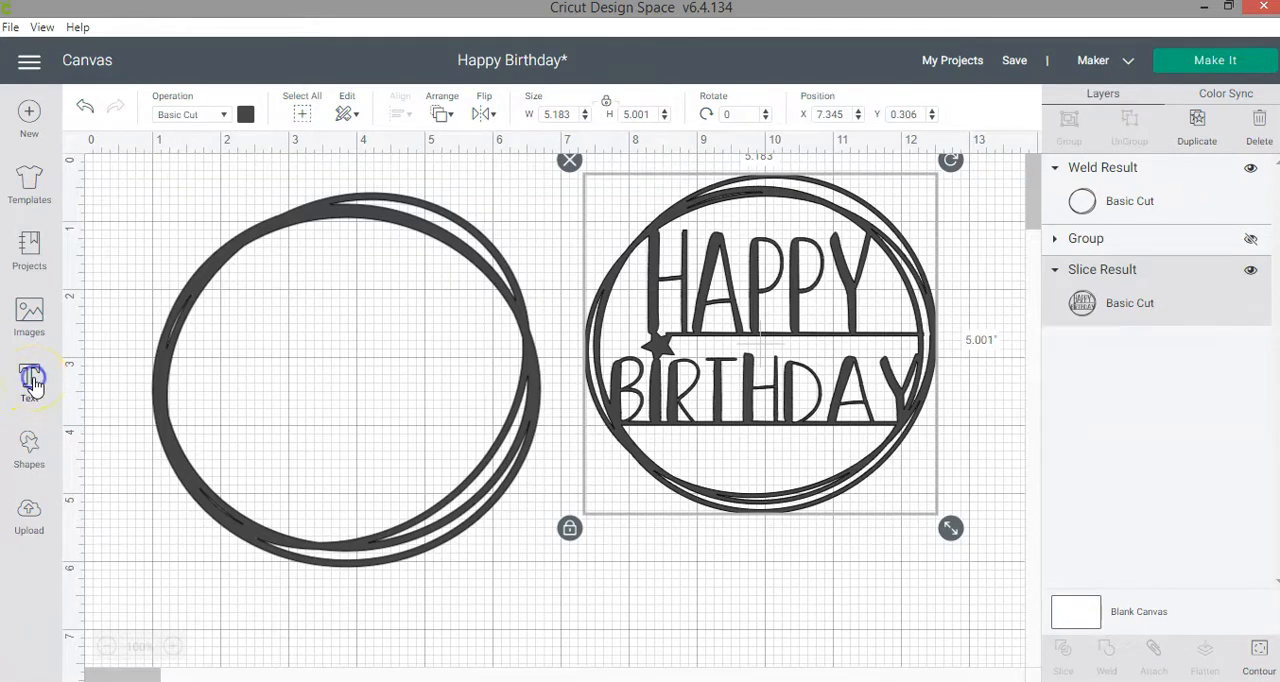
Add 'Happy' and 'Birthday' as separate text items inside the ring, then select Happy.
left_click(29, 380)
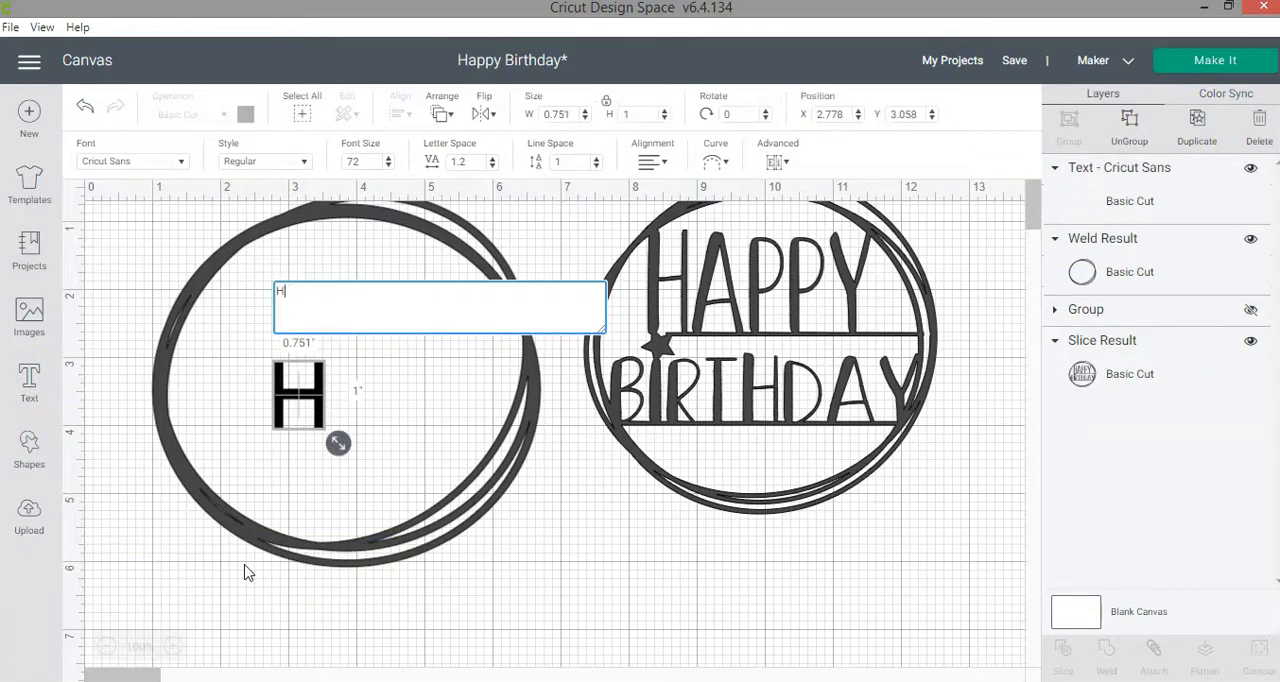
type("appy")
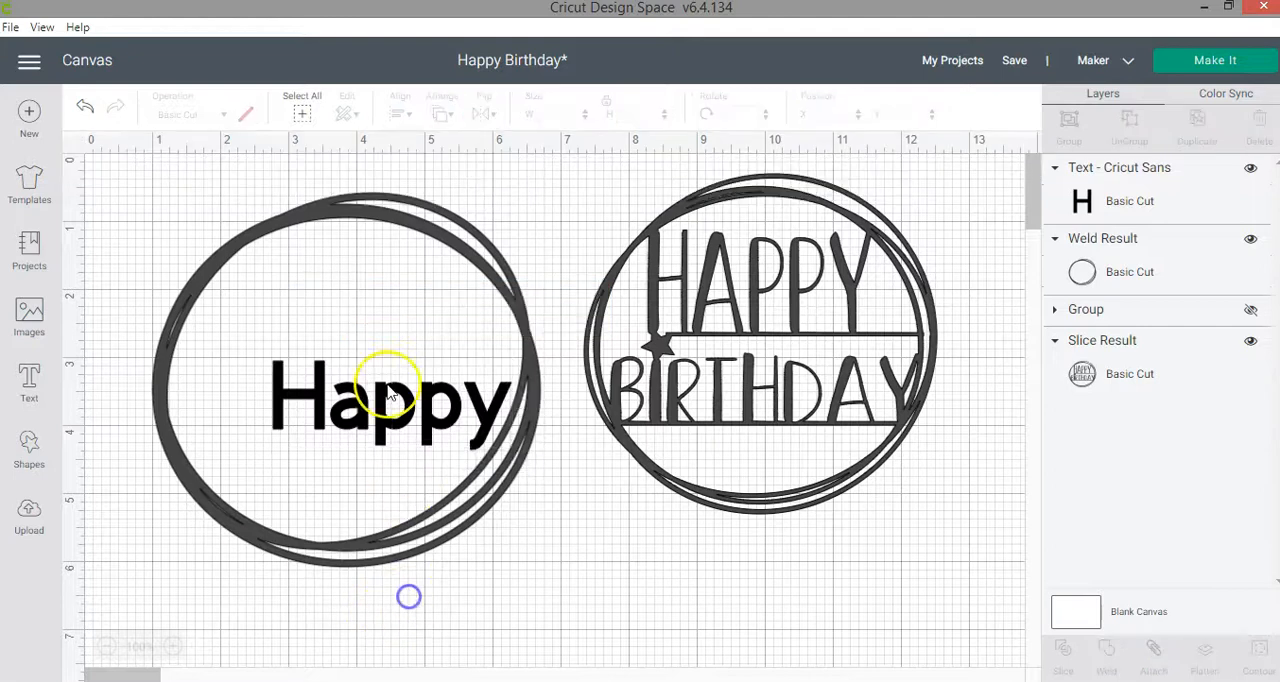
left_click(385, 400)
type("H")
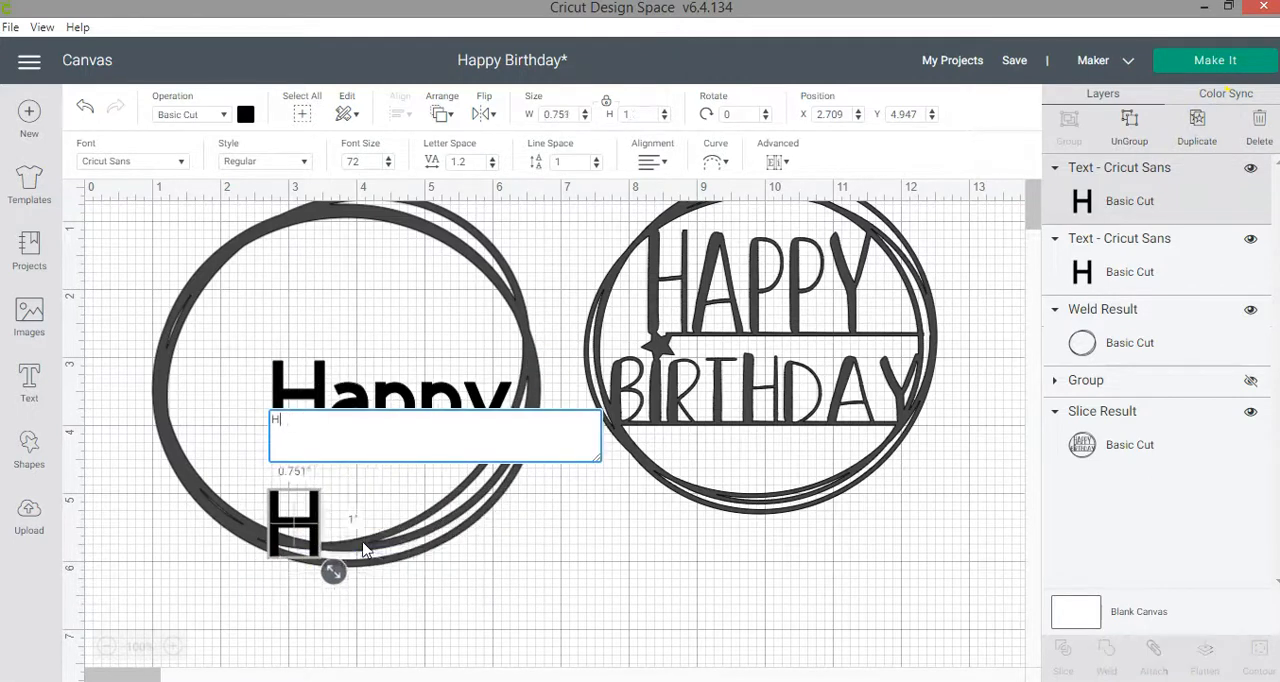
type("Birthday")
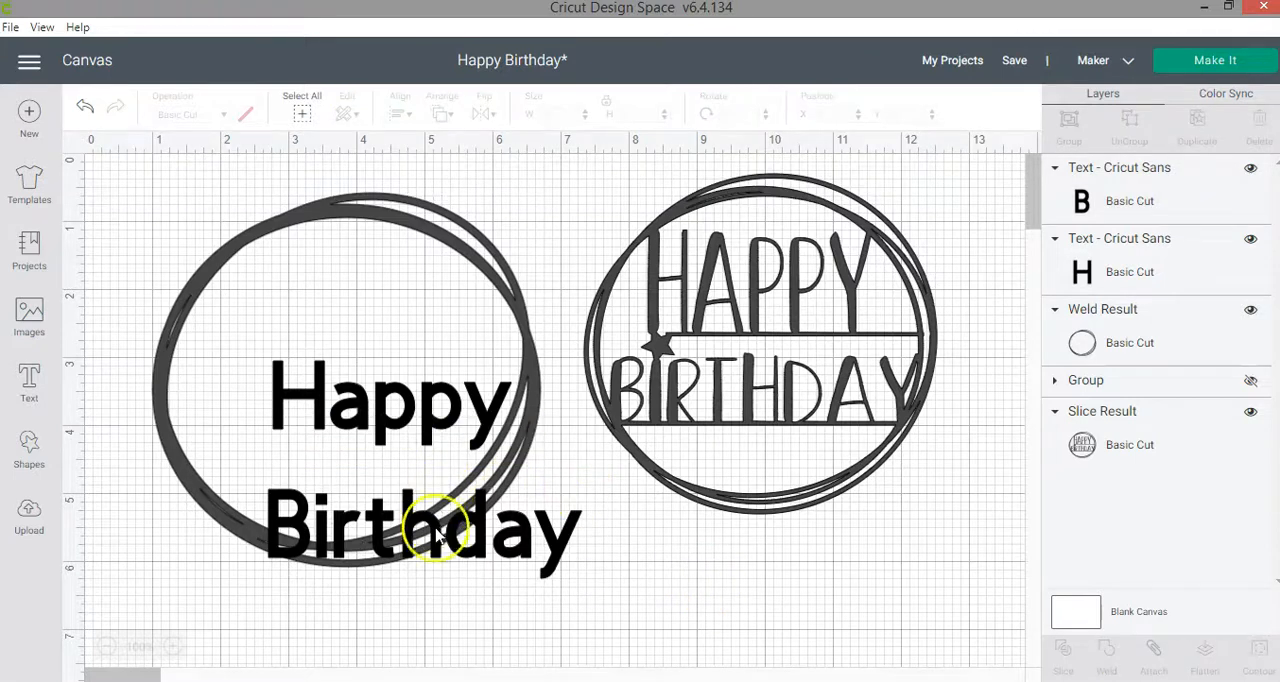
left_click(390, 400)
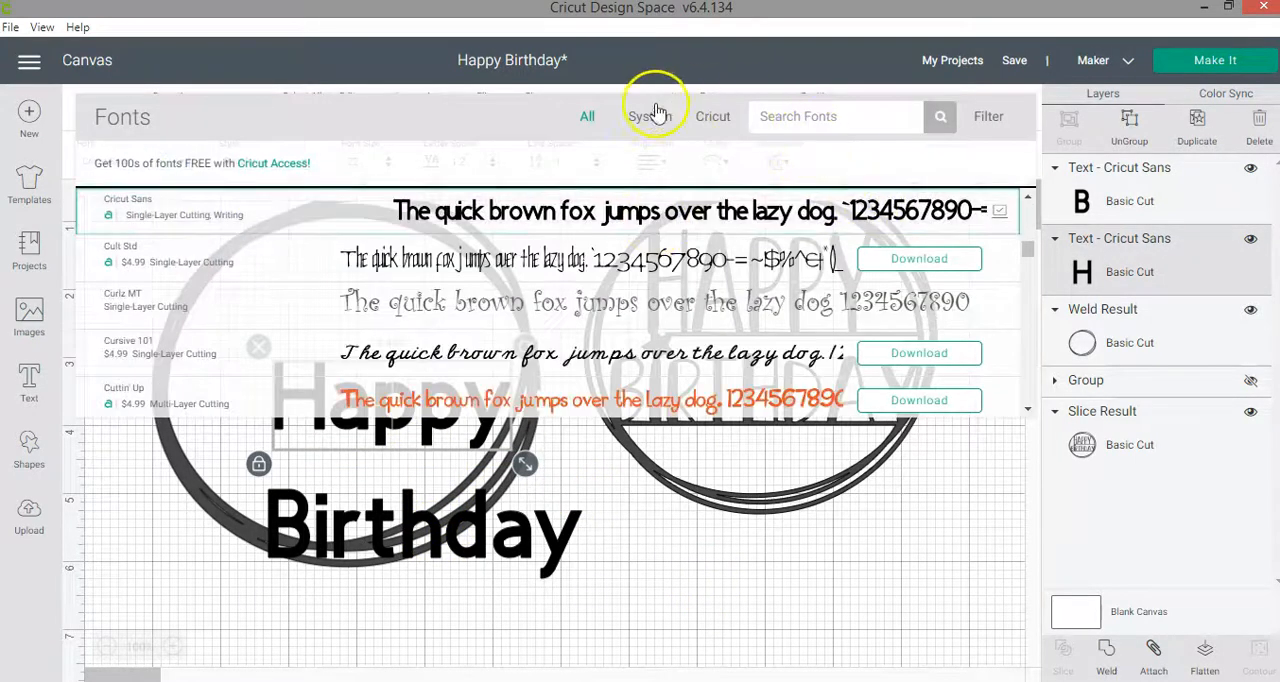
Search system fonts for 'frosted' and apply Frosted Cupcake Black to Happy.
left_click(649, 116)
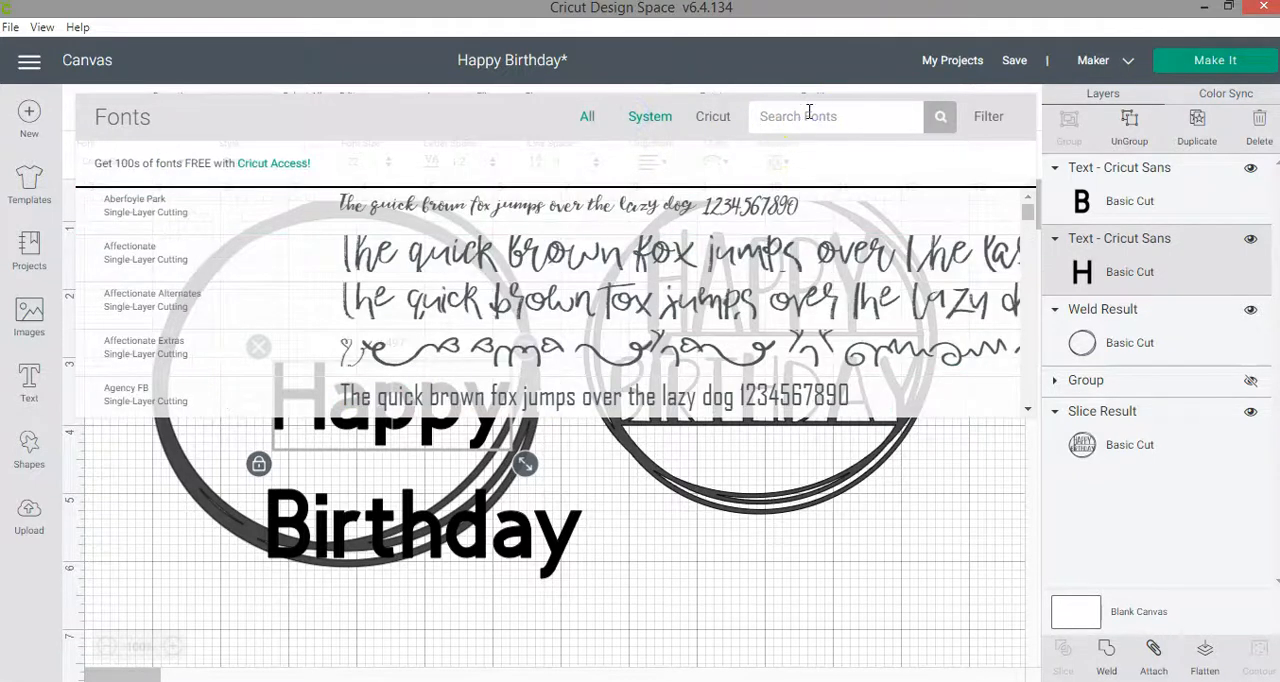
type("frosted")
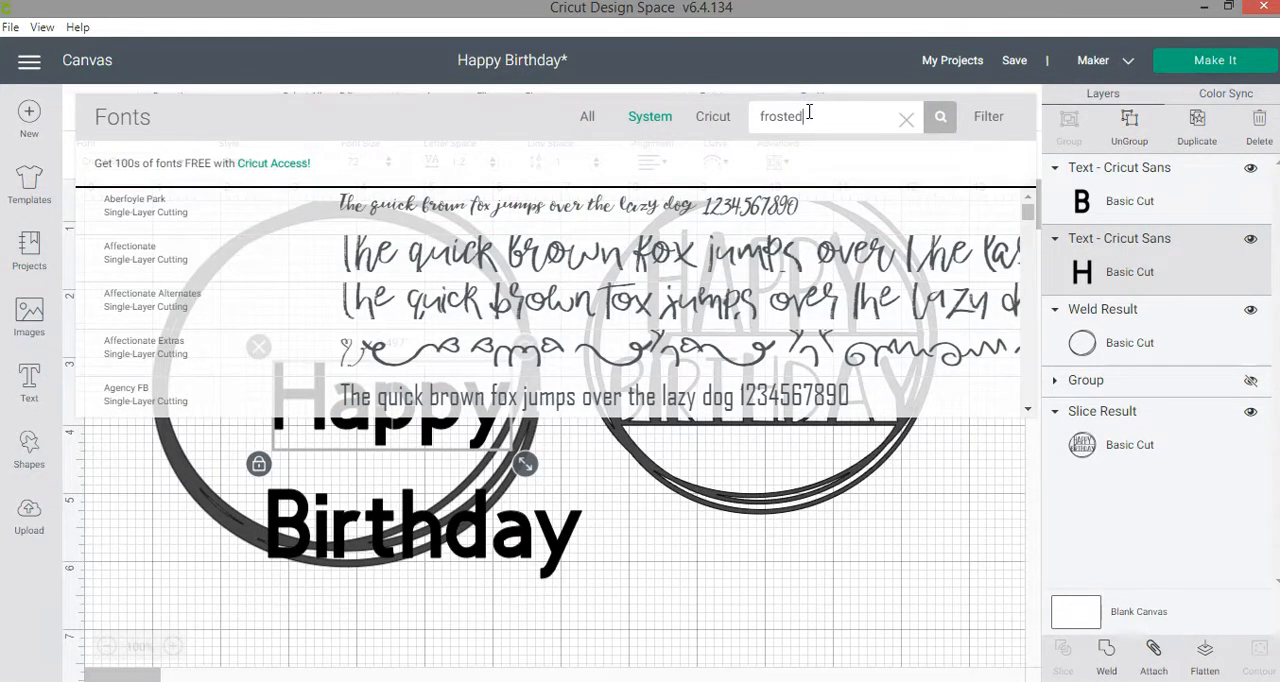
left_click(939, 116)
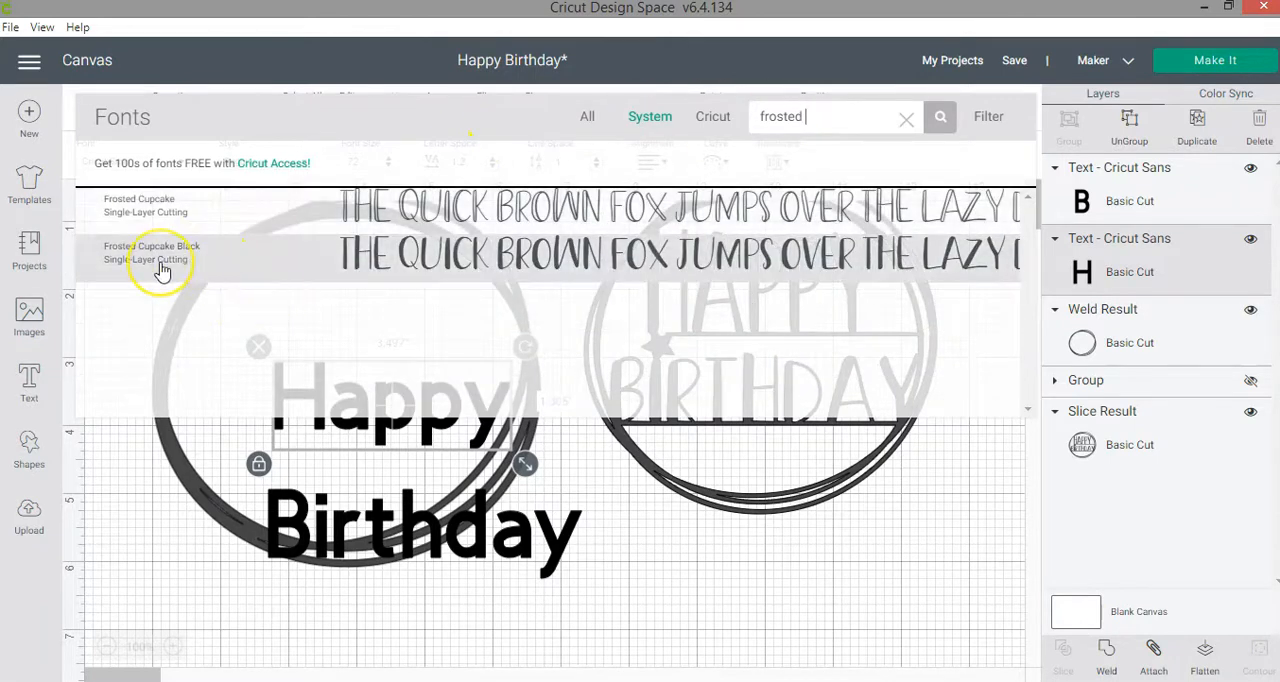
left_click(153, 252)
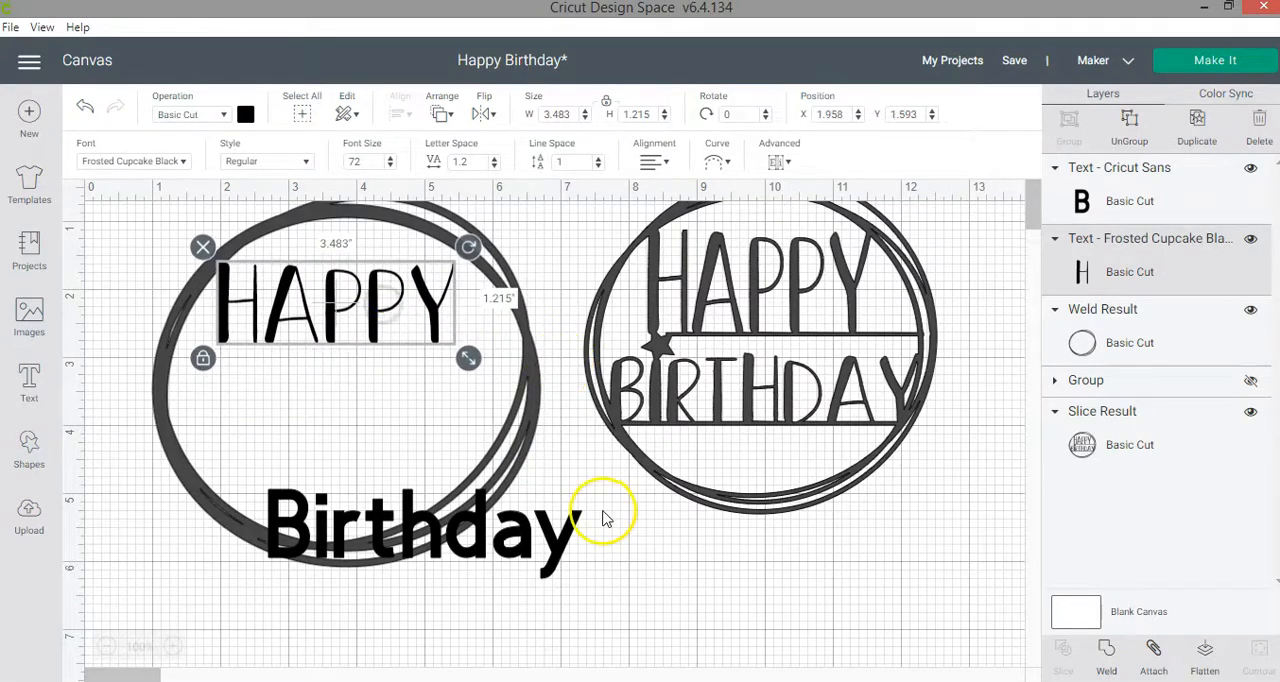
mouse_move(255, 280)
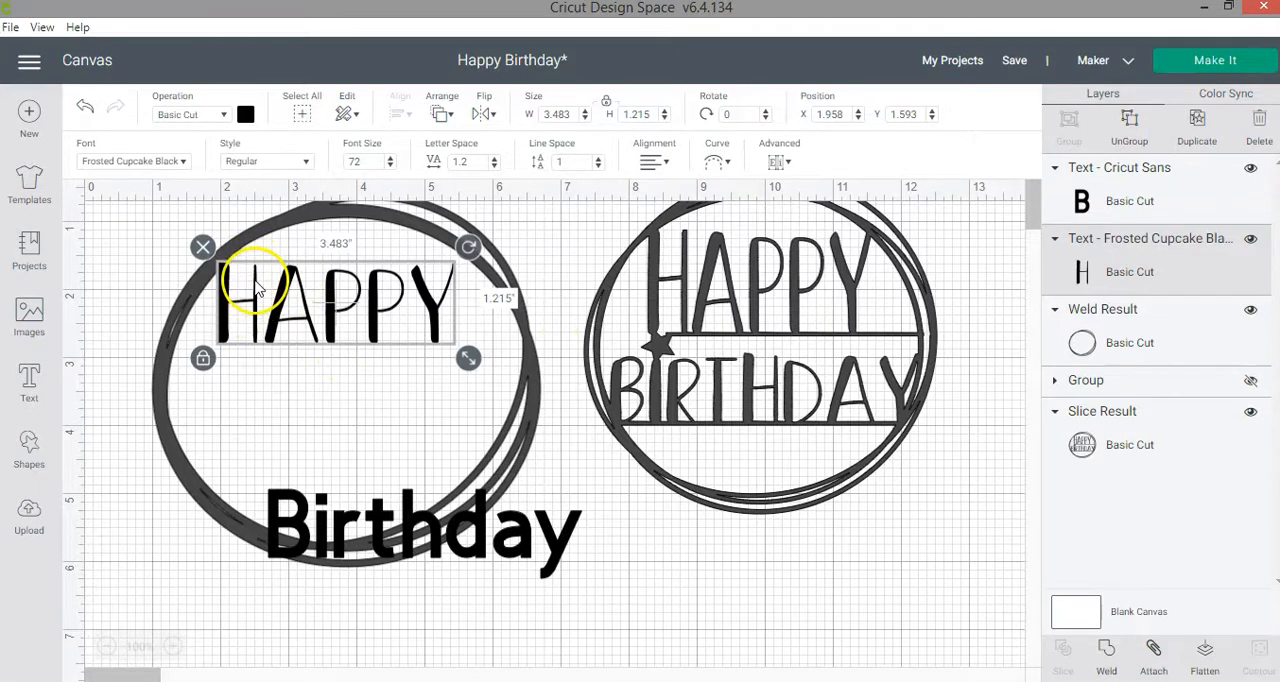
mouse_move(445, 310)
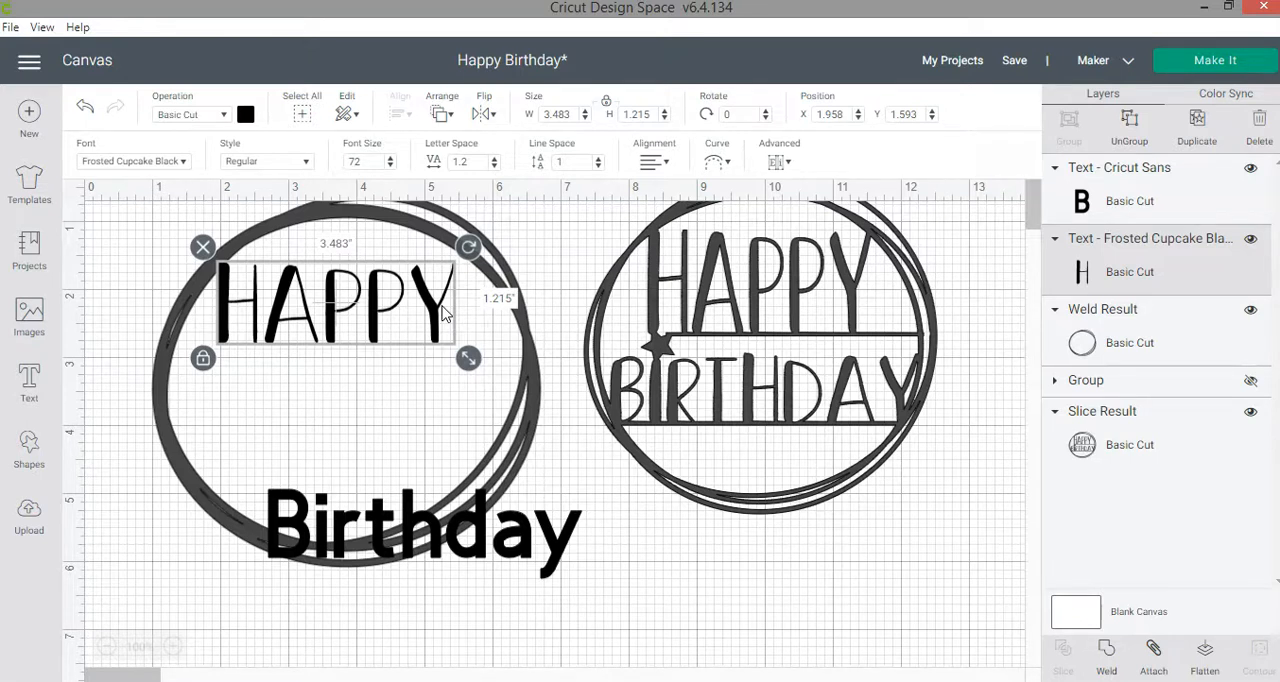
Enlarge HAPPY so it spans the top of the left circle.
left_click_drag(468, 357, 492, 360)
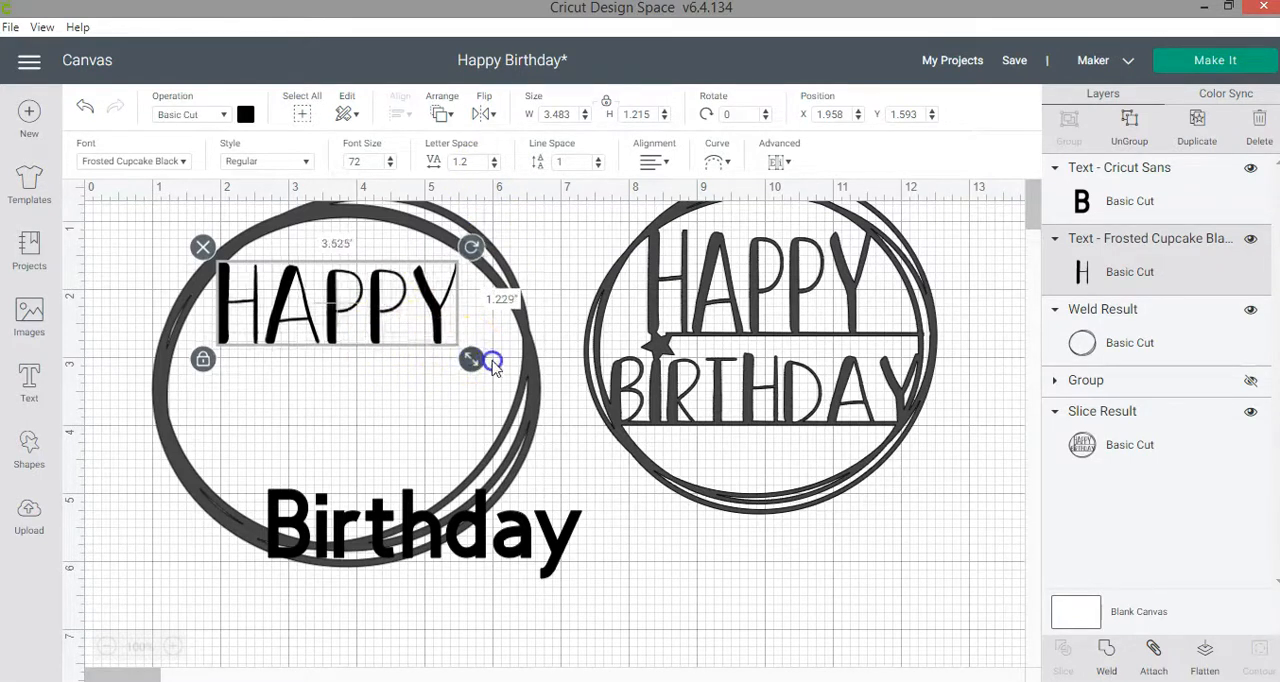
left_click_drag(493, 360, 490, 365)
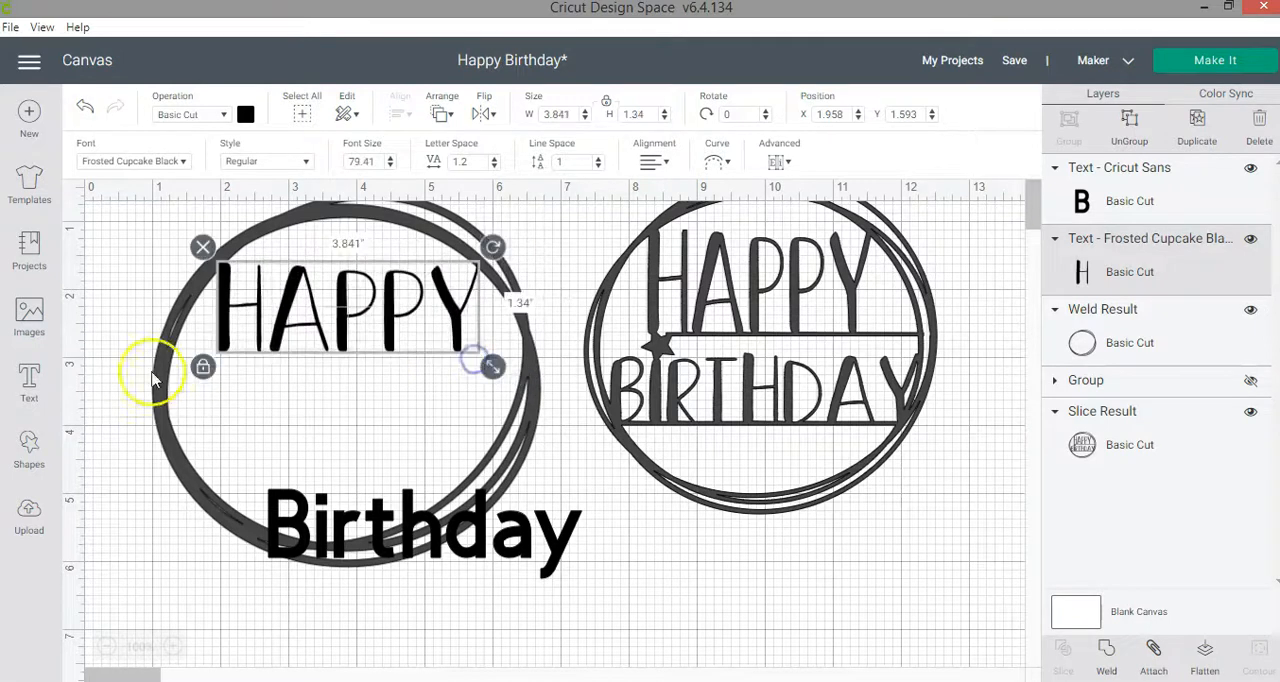
left_click(29, 450)
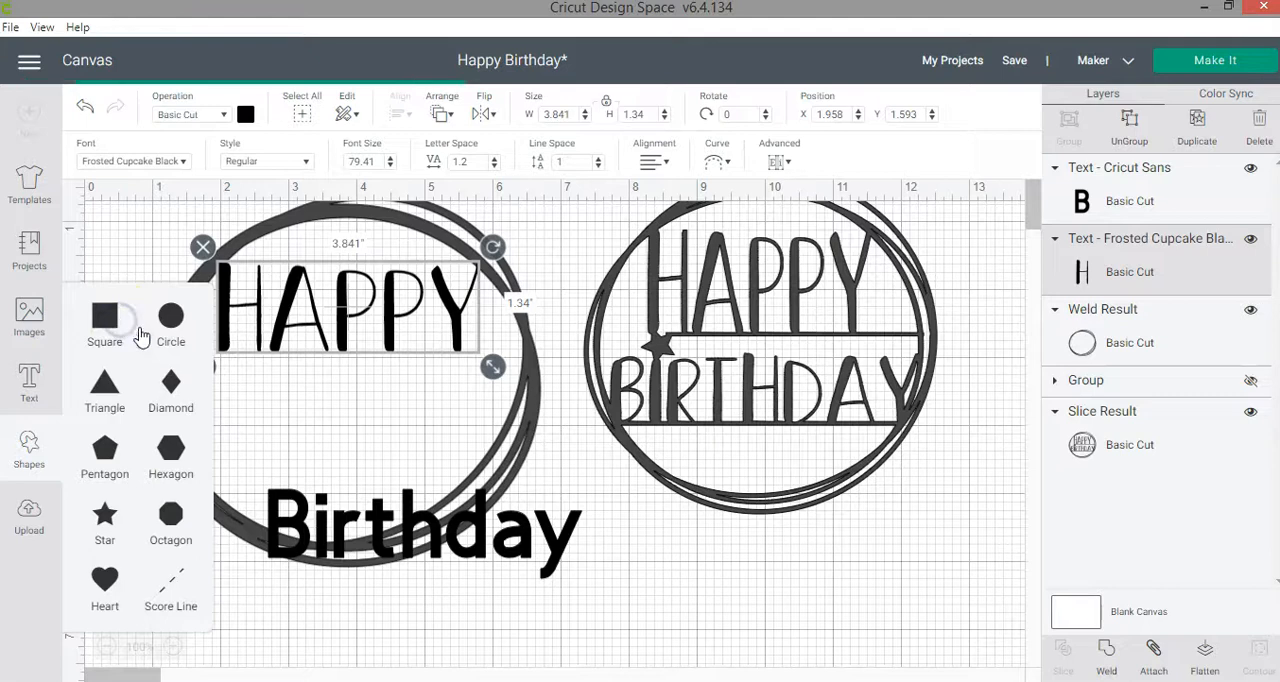
Add a square and reshape it into a thin slanted bar along the Y's right stroke.
left_click(104, 317)
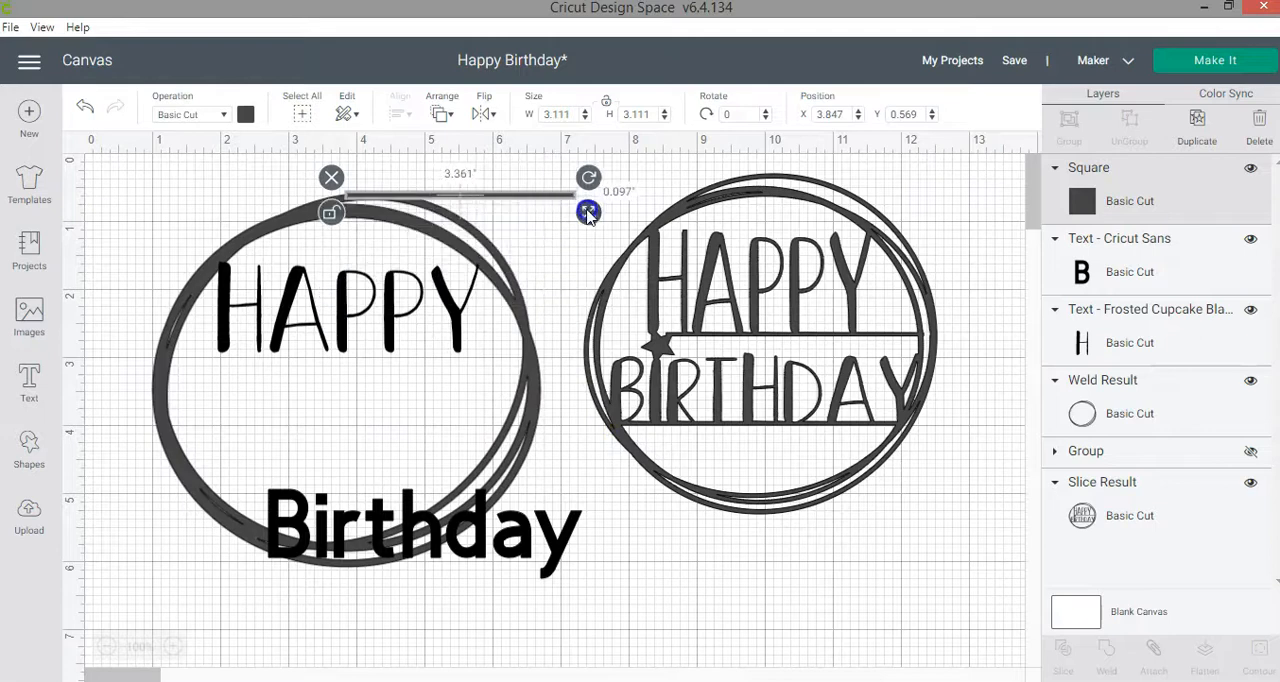
left_click_drag(588, 211, 570, 211)
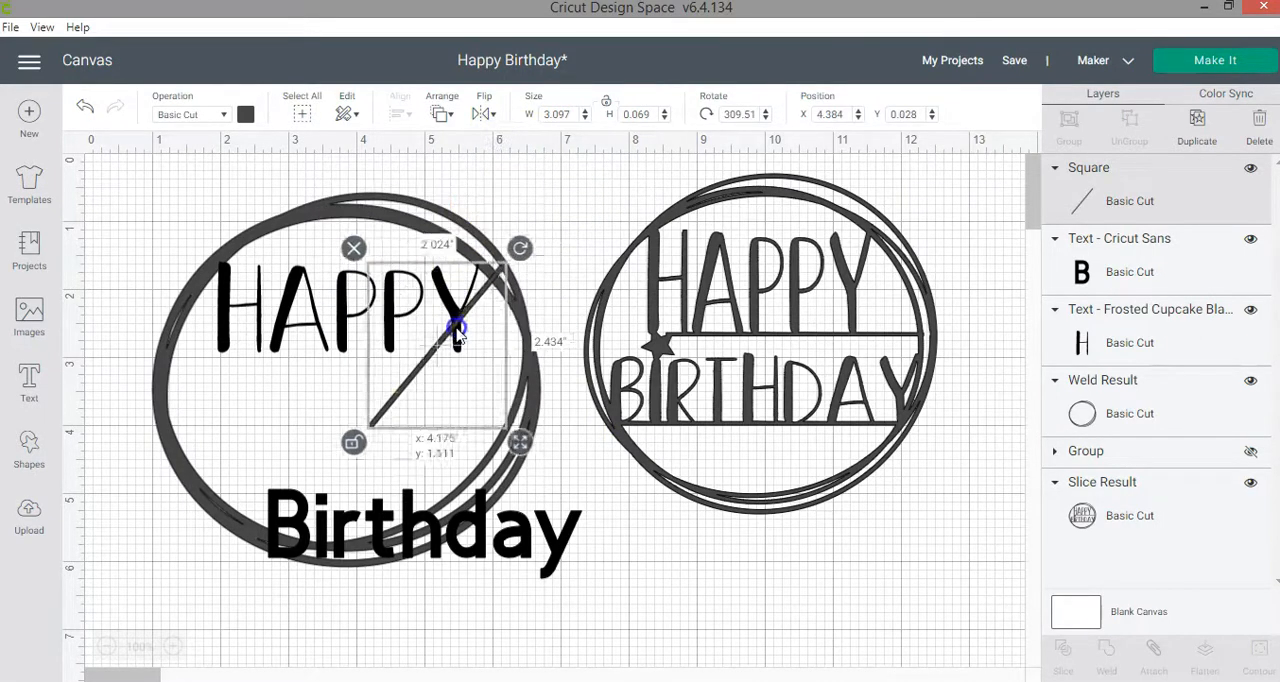
left_click_drag(455, 330, 500, 460)
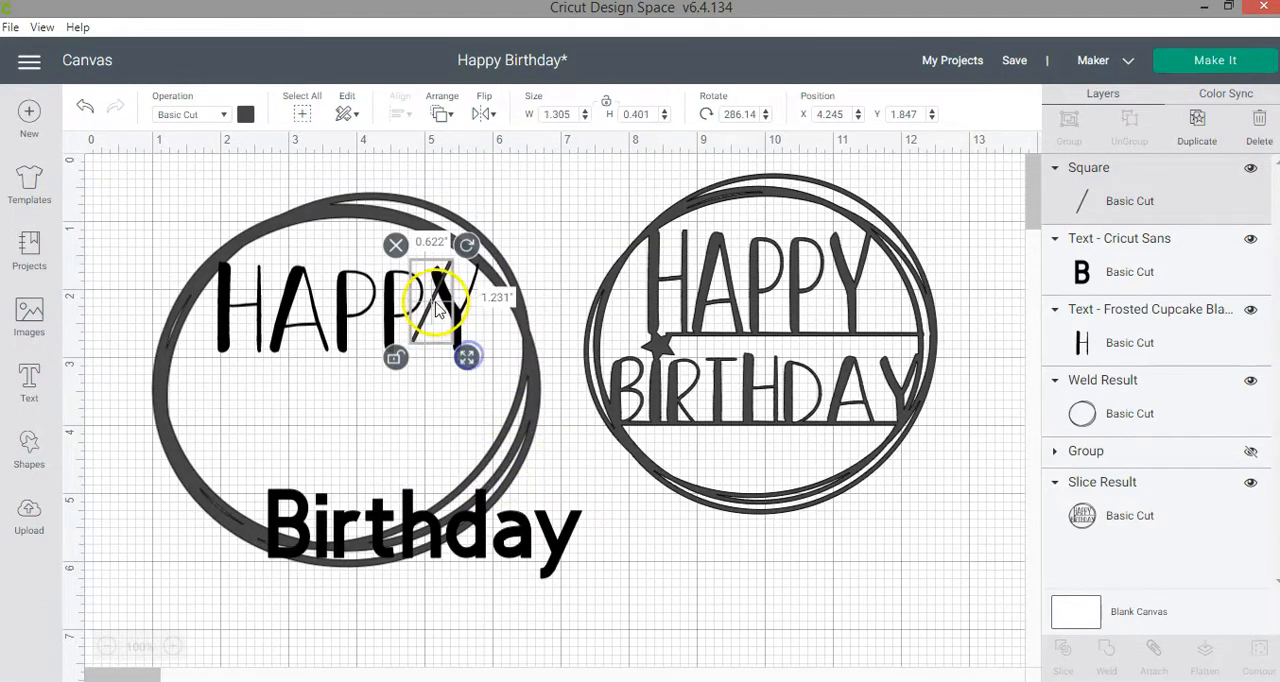
left_click_drag(435, 300, 480, 275)
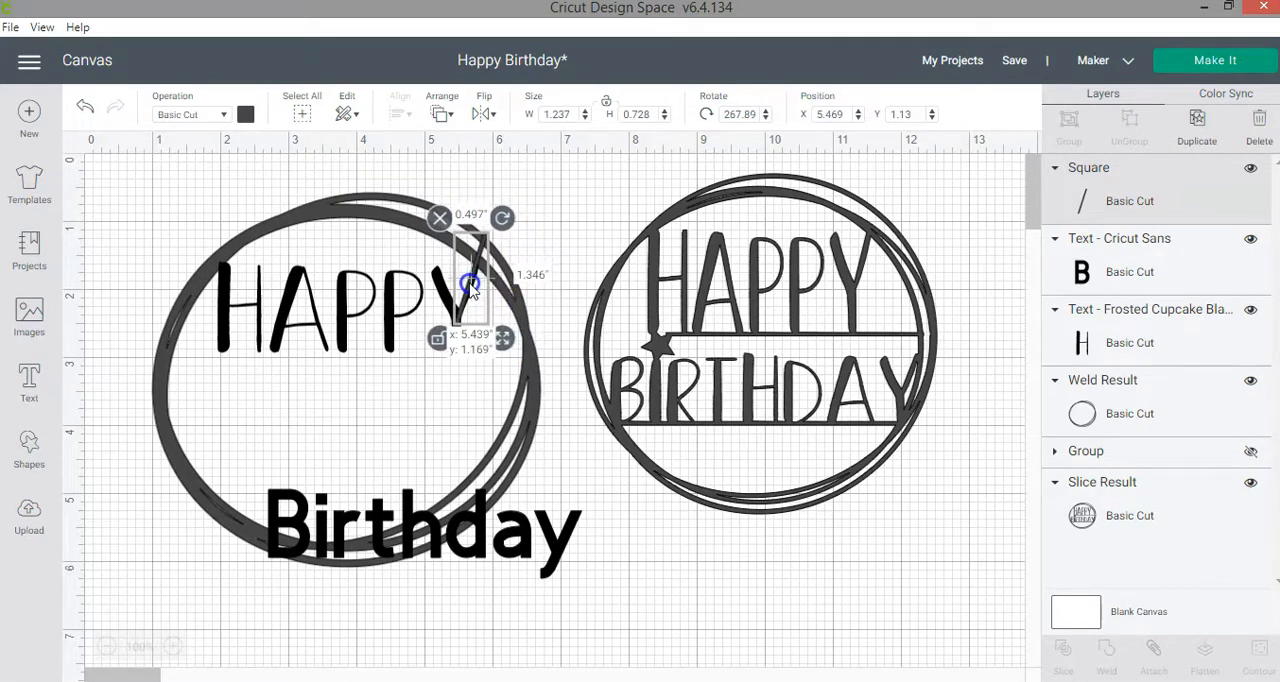
left_click_drag(470, 285, 470, 305)
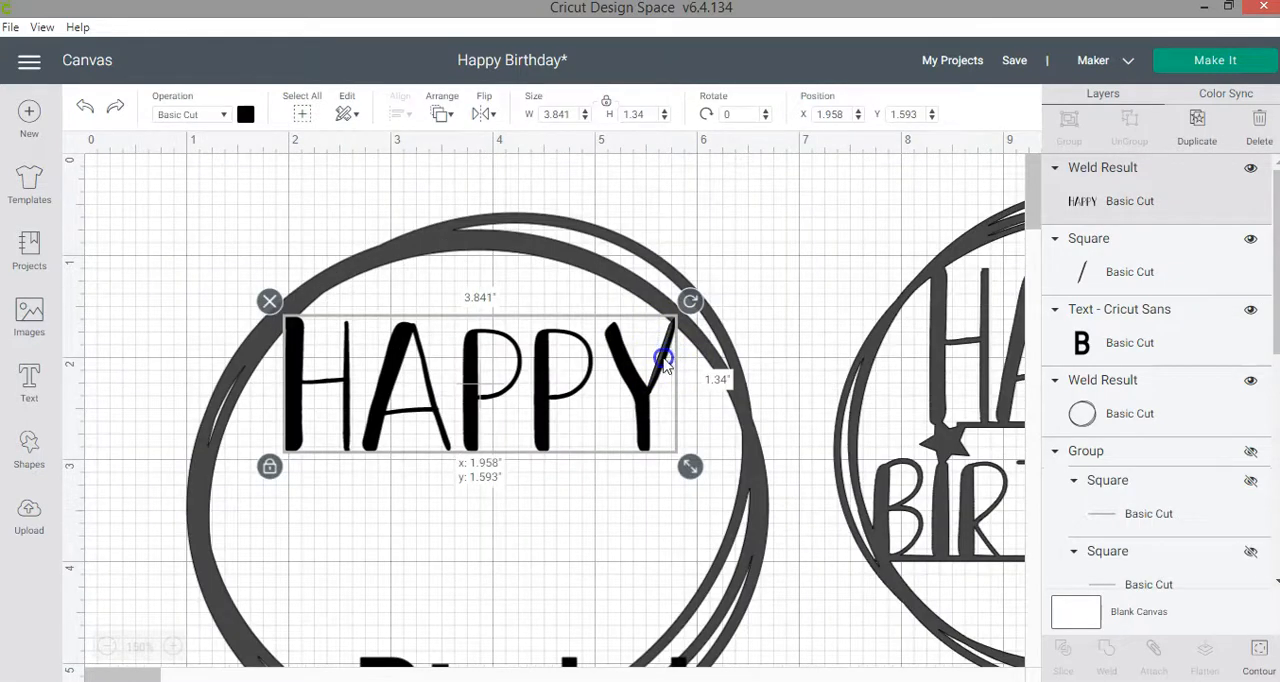
Nudge the bar, select the double circle outline, and add another square.
left_click_drag(480, 385, 475, 395)
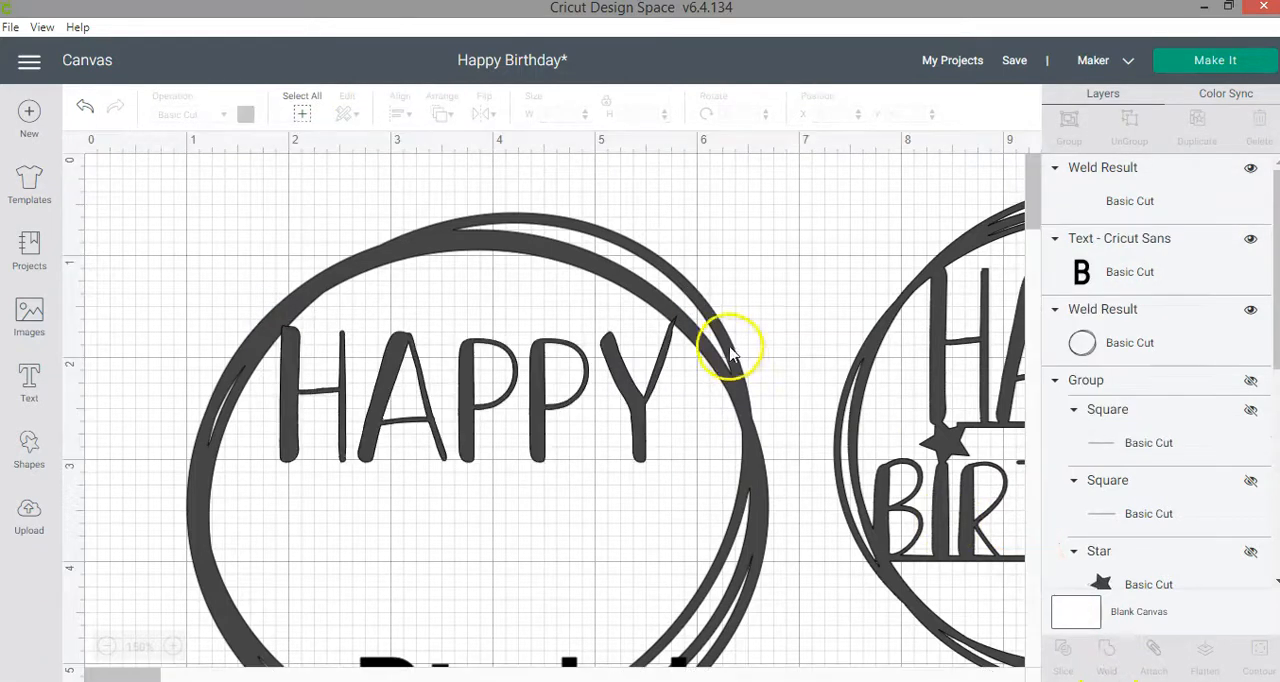
left_click(640, 375)
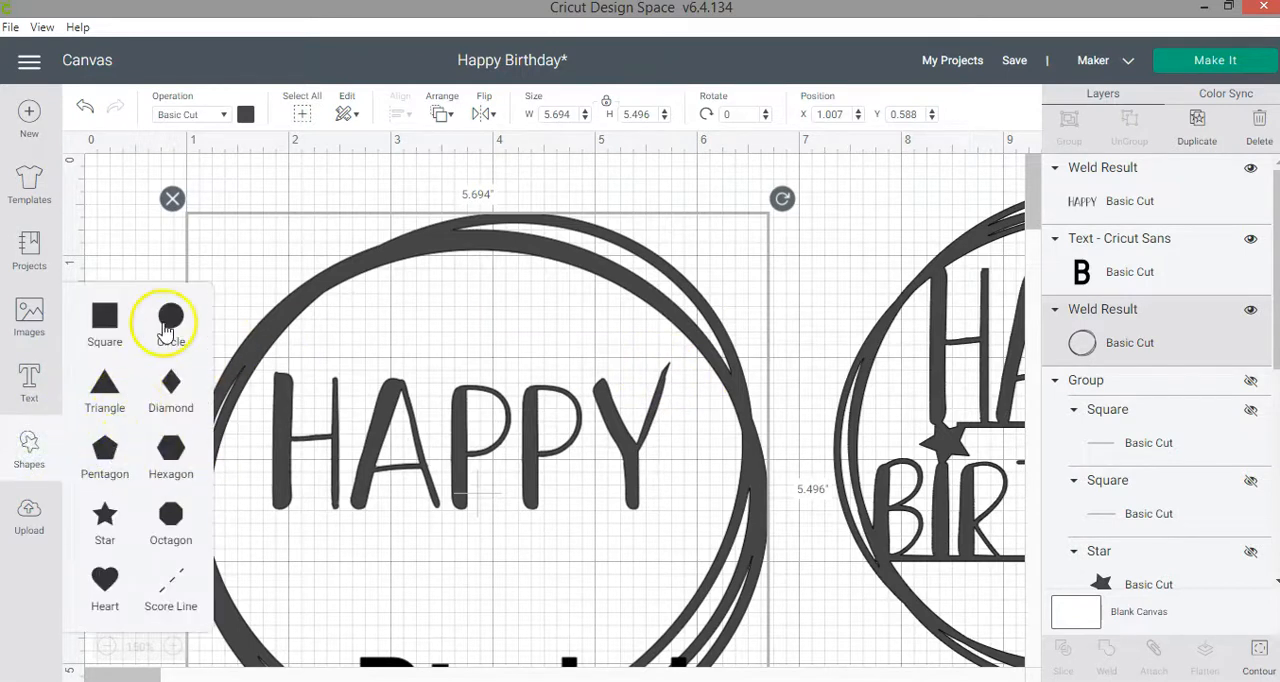
left_click(104, 317)
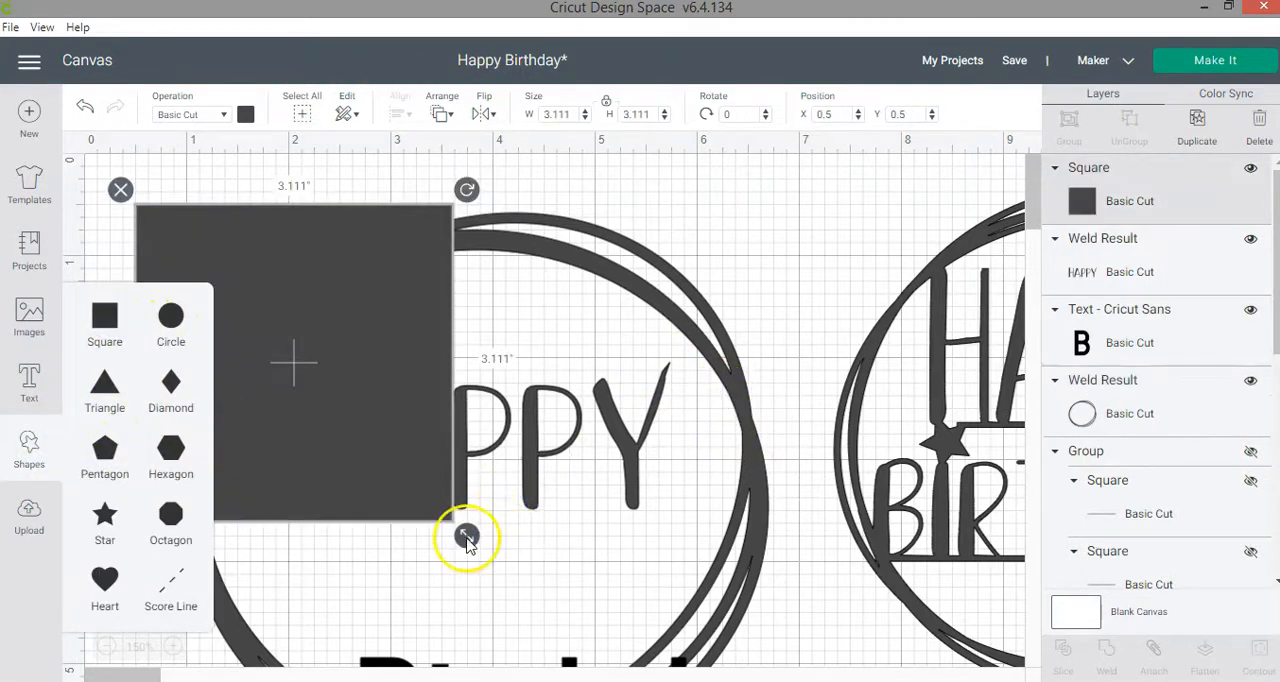
Slice the Y's tail tip flat with a small square block and remove the offcut.
left_click_drag(470, 535, 735, 375)
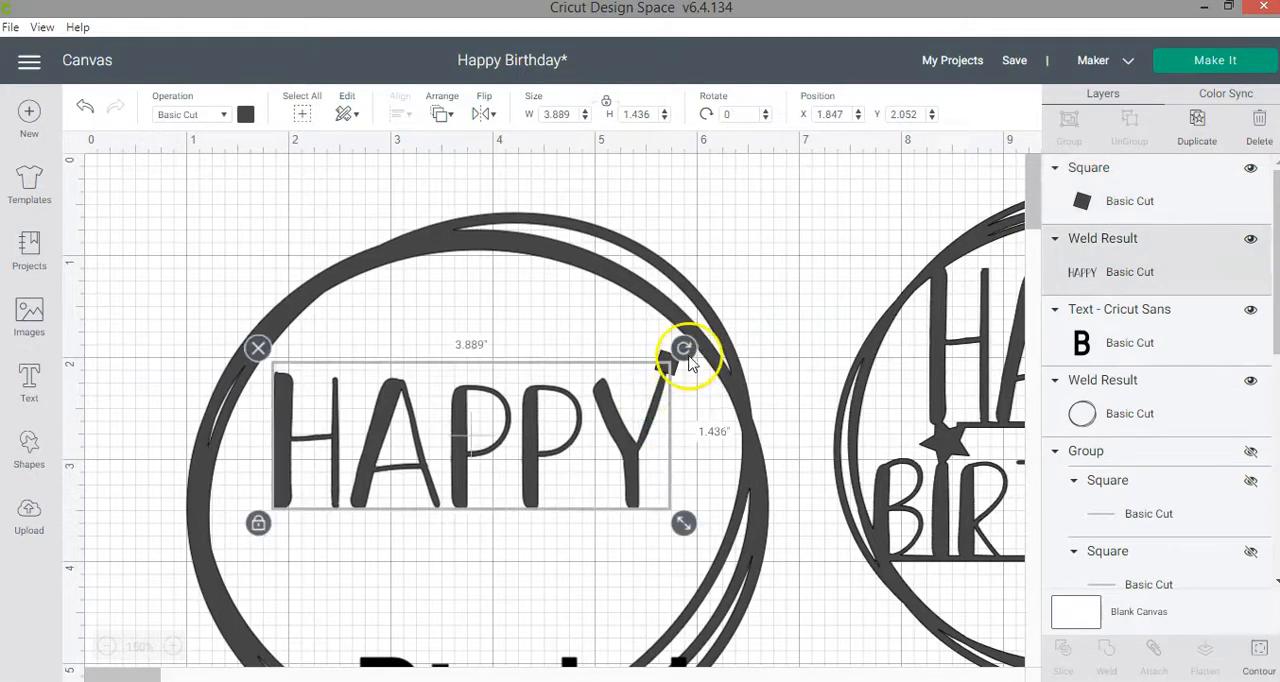
left_click_drag(685, 348, 720, 375)
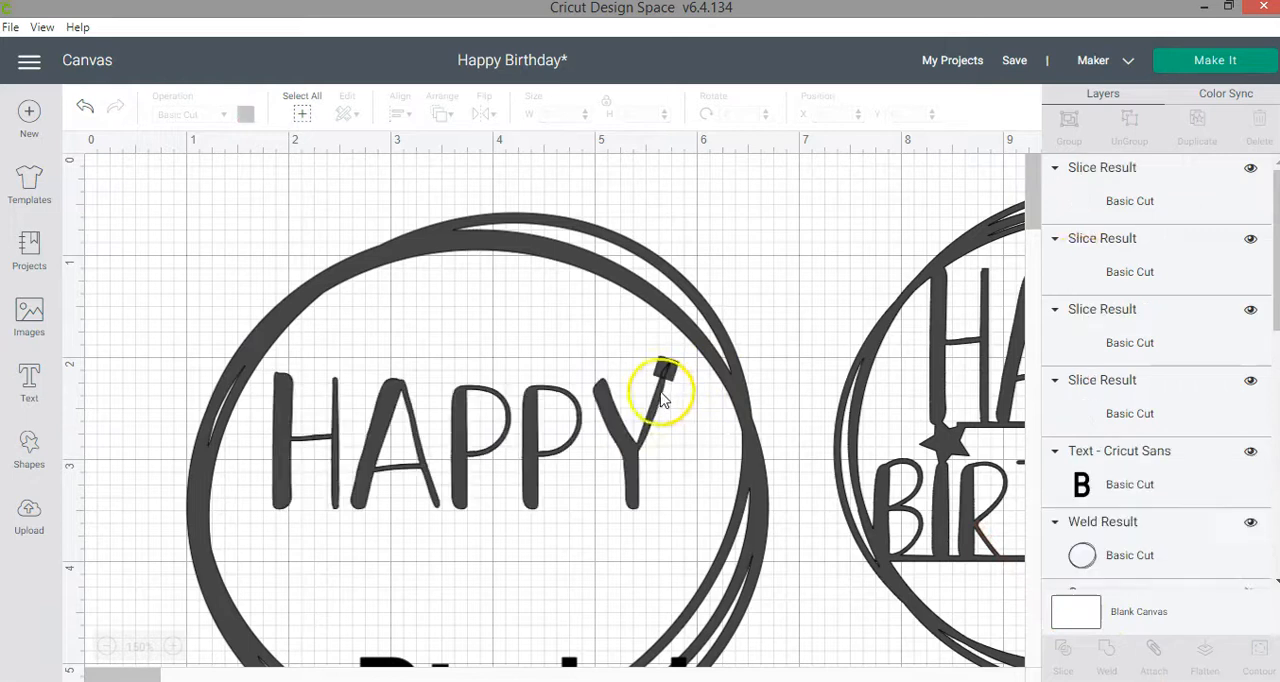
left_click(662, 385)
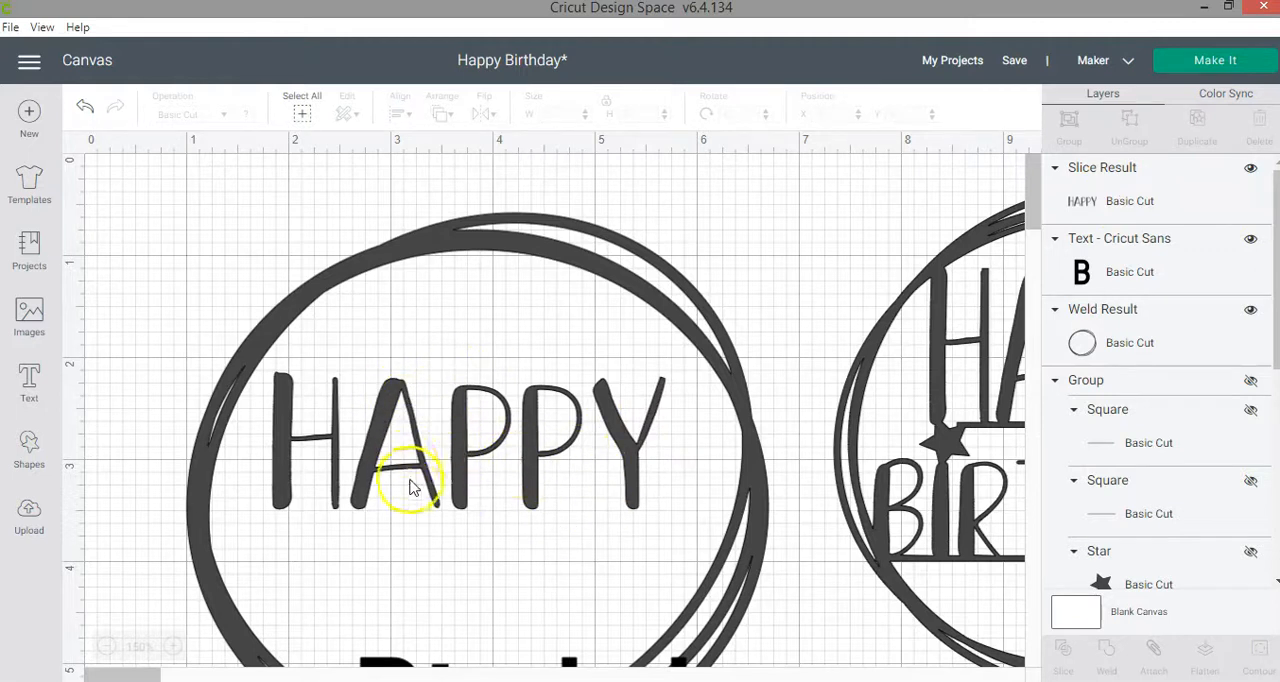
mouse_move(148, 641)
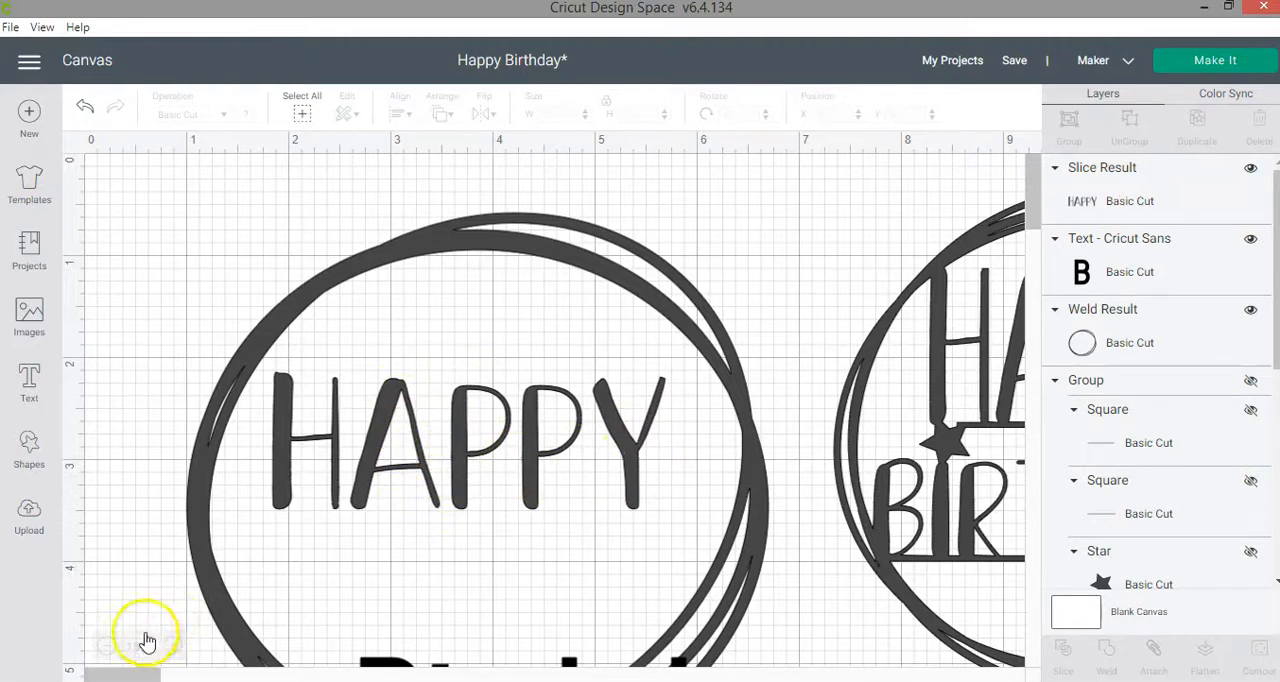
left_click(107, 646)
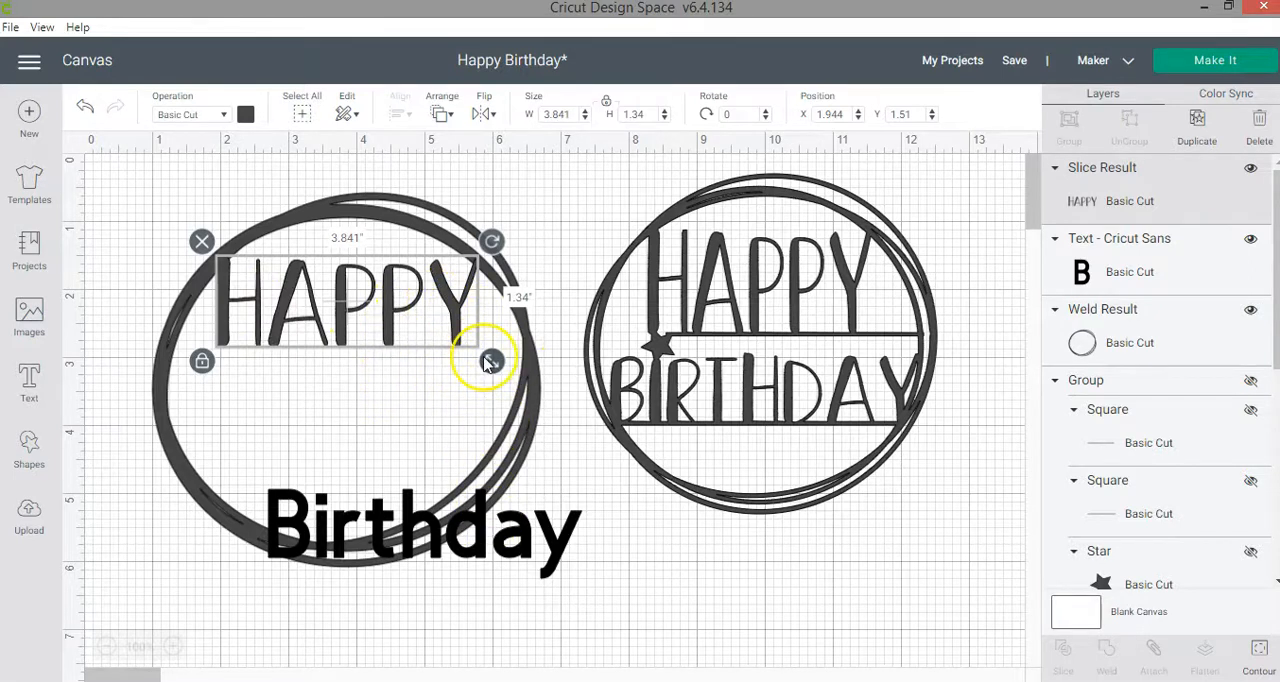
Set BIRTHDAY in Frosted Cupcake Black and place it beneath HAPPY inside the ring.
double_click(425, 530)
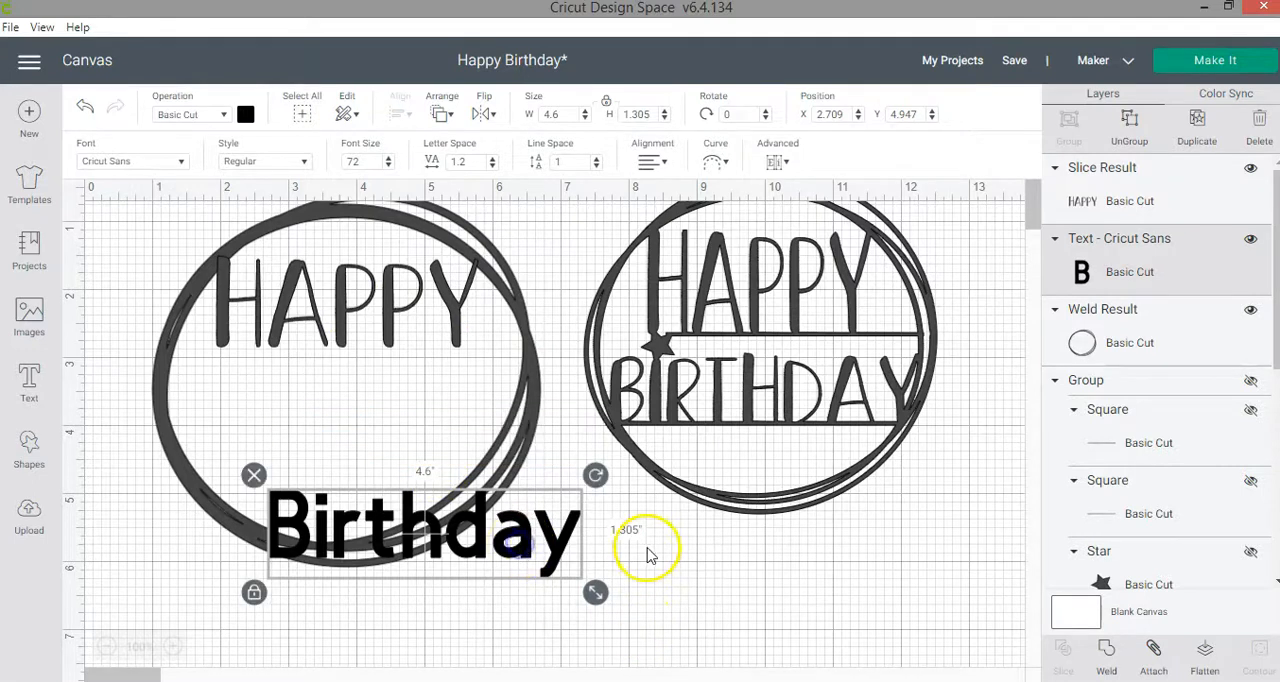
left_click(130, 161)
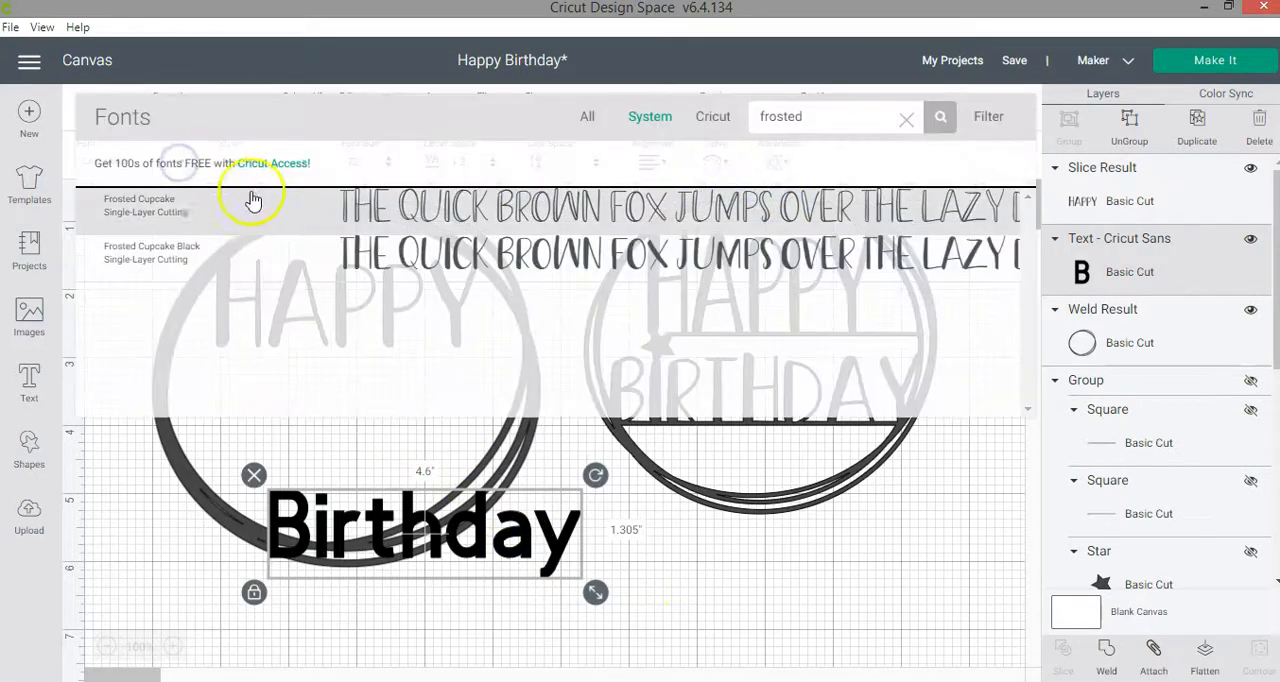
left_click(152, 252)
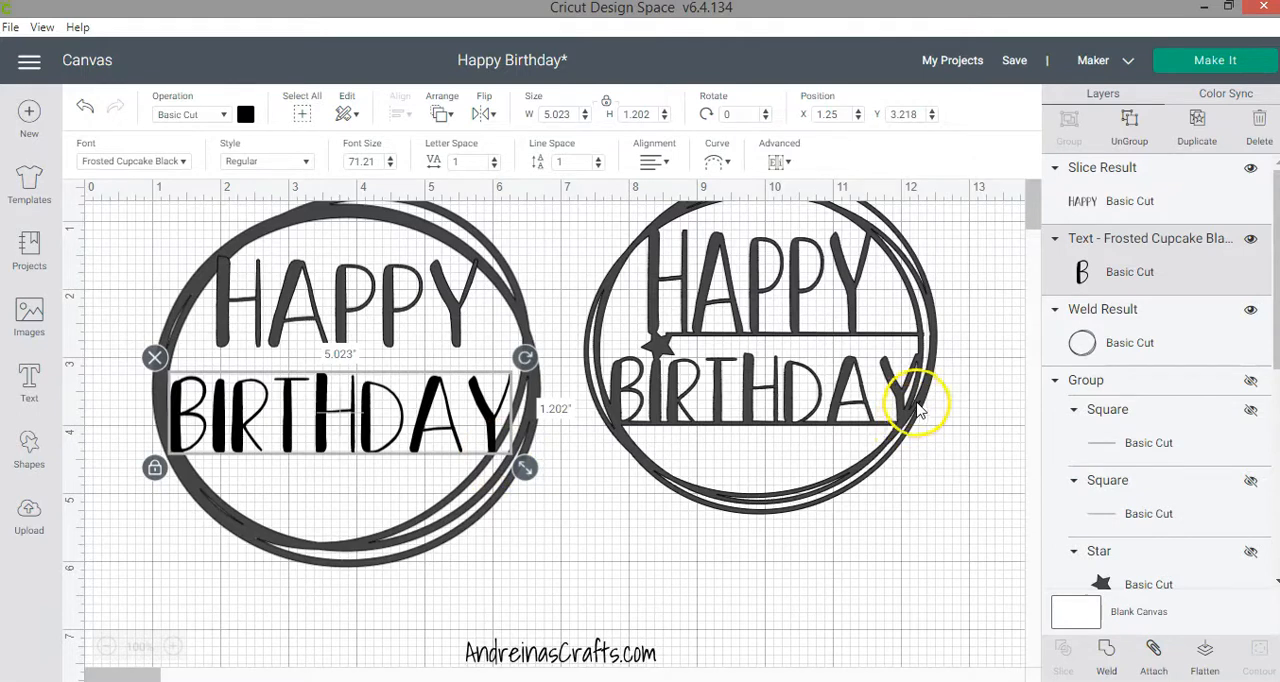
mouse_move(895, 415)
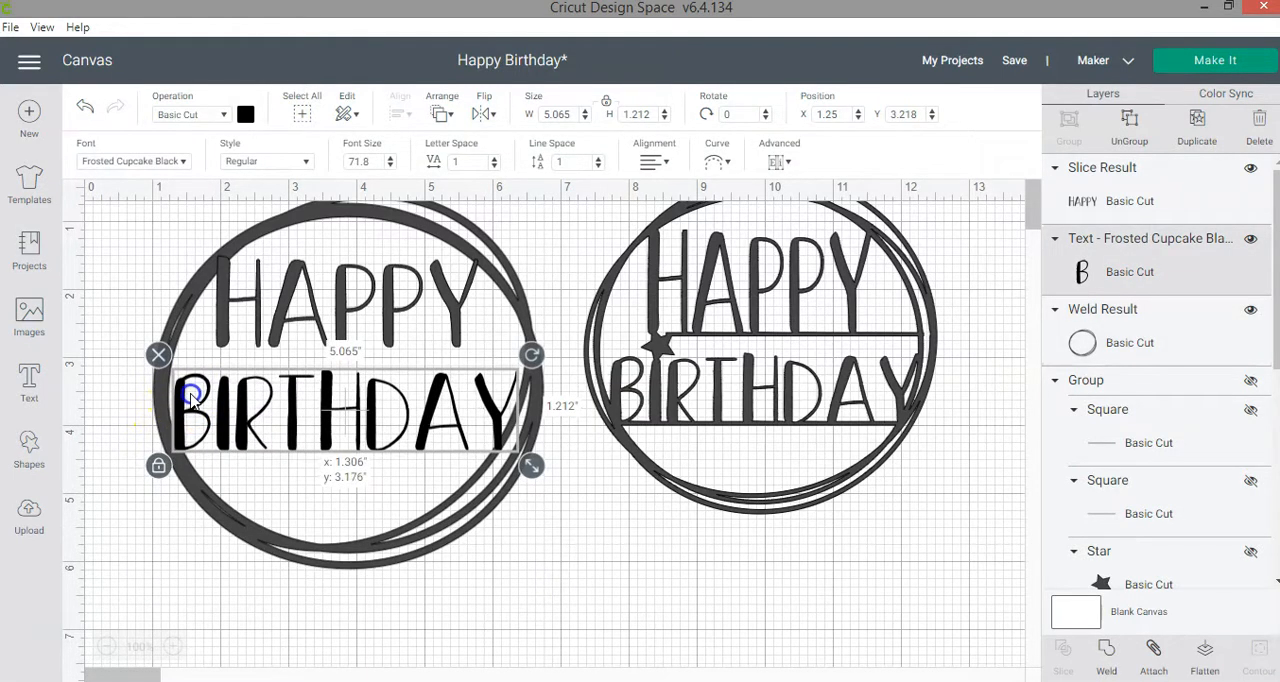
left_click(565, 582)
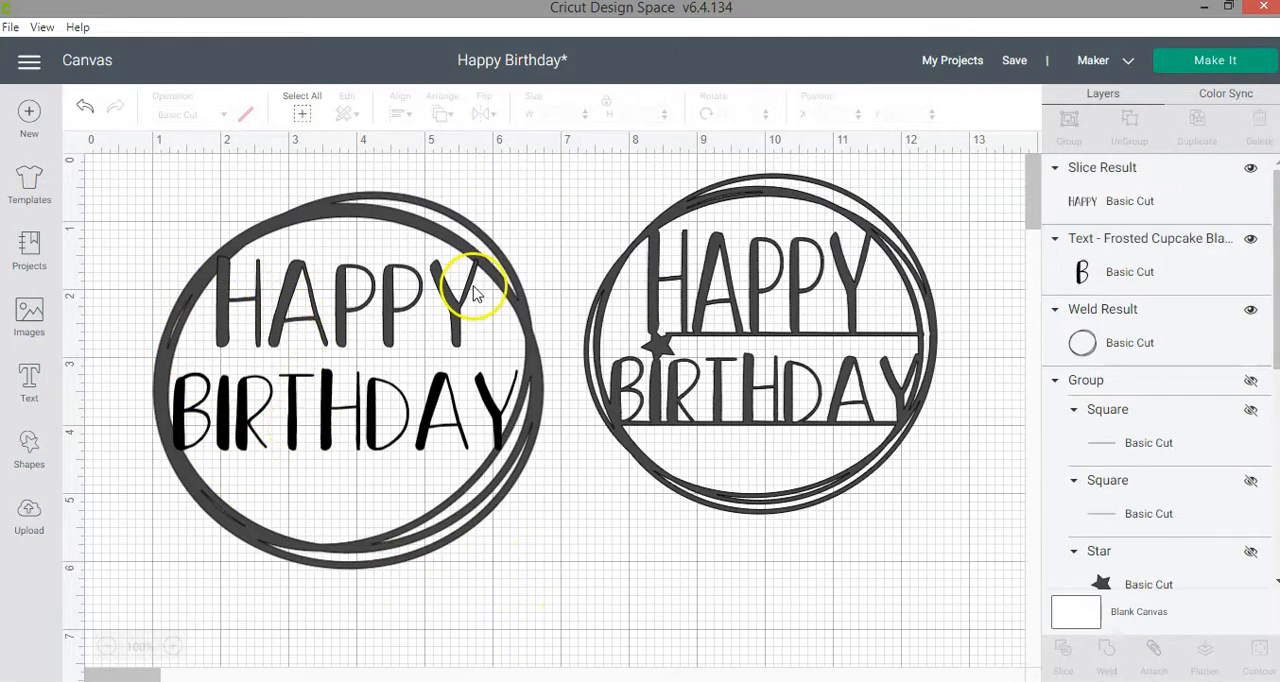
Weld HAPPY with the double circles, then undo that weld.
left_click(350, 295)
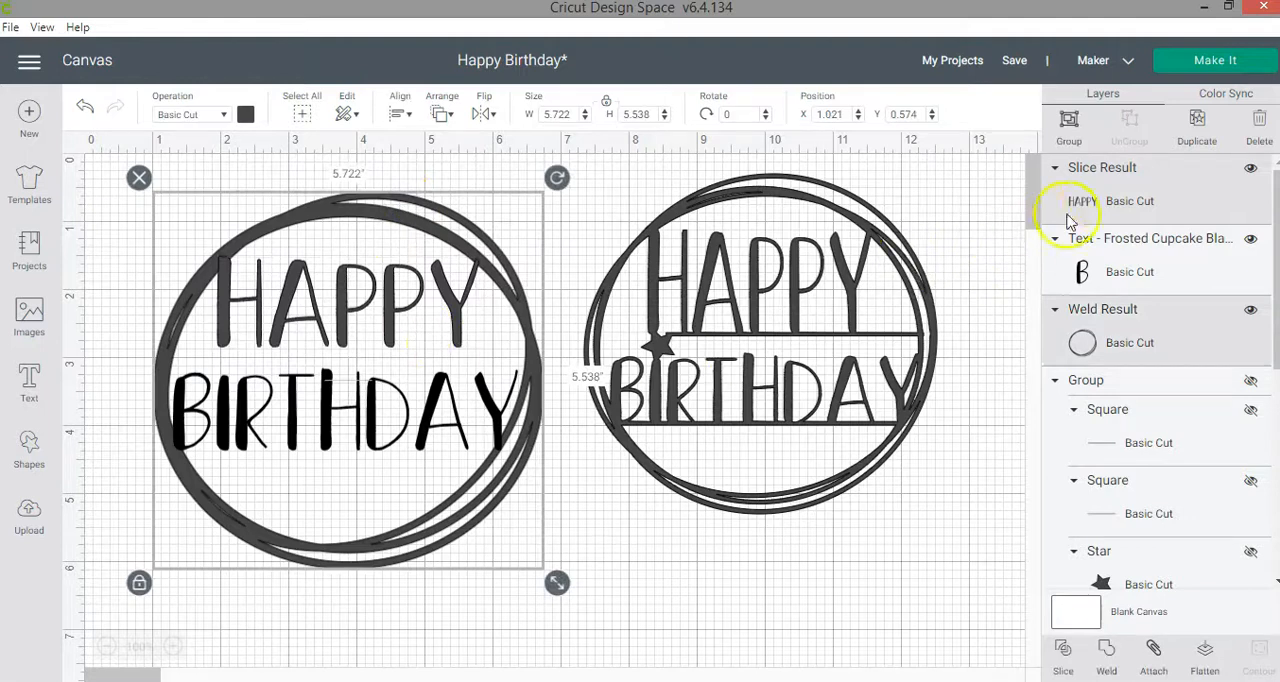
mouse_move(130, 150)
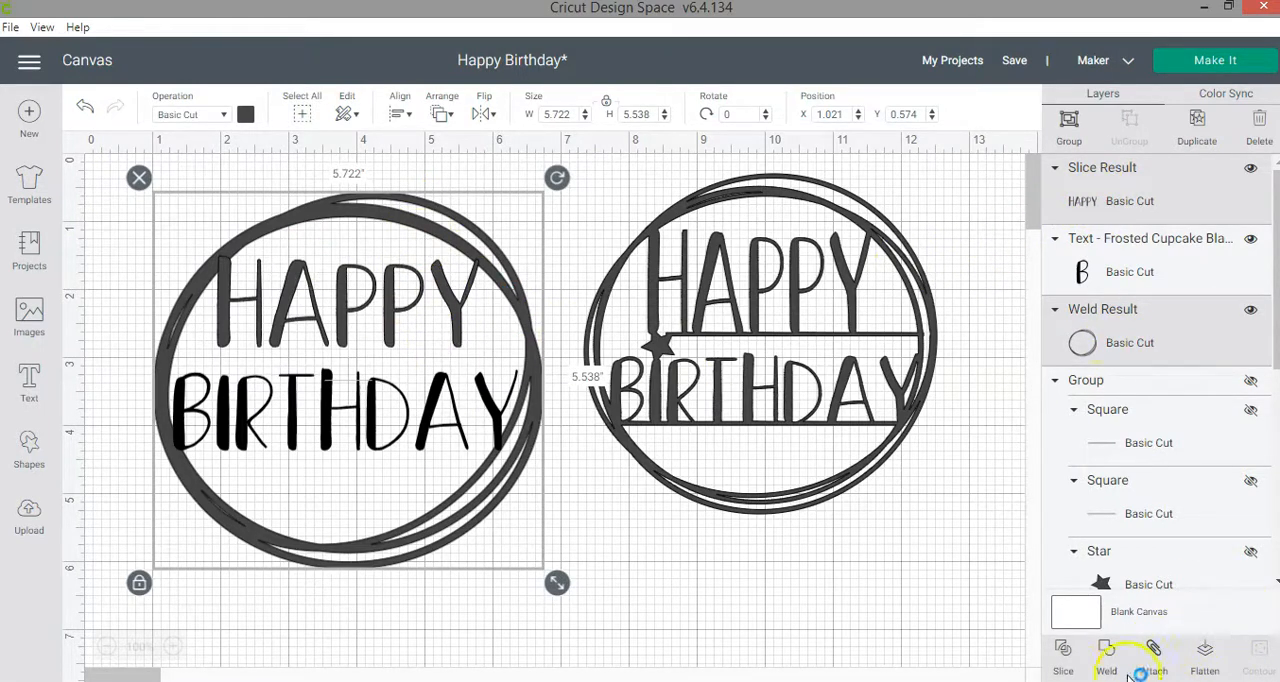
left_click(565, 325)
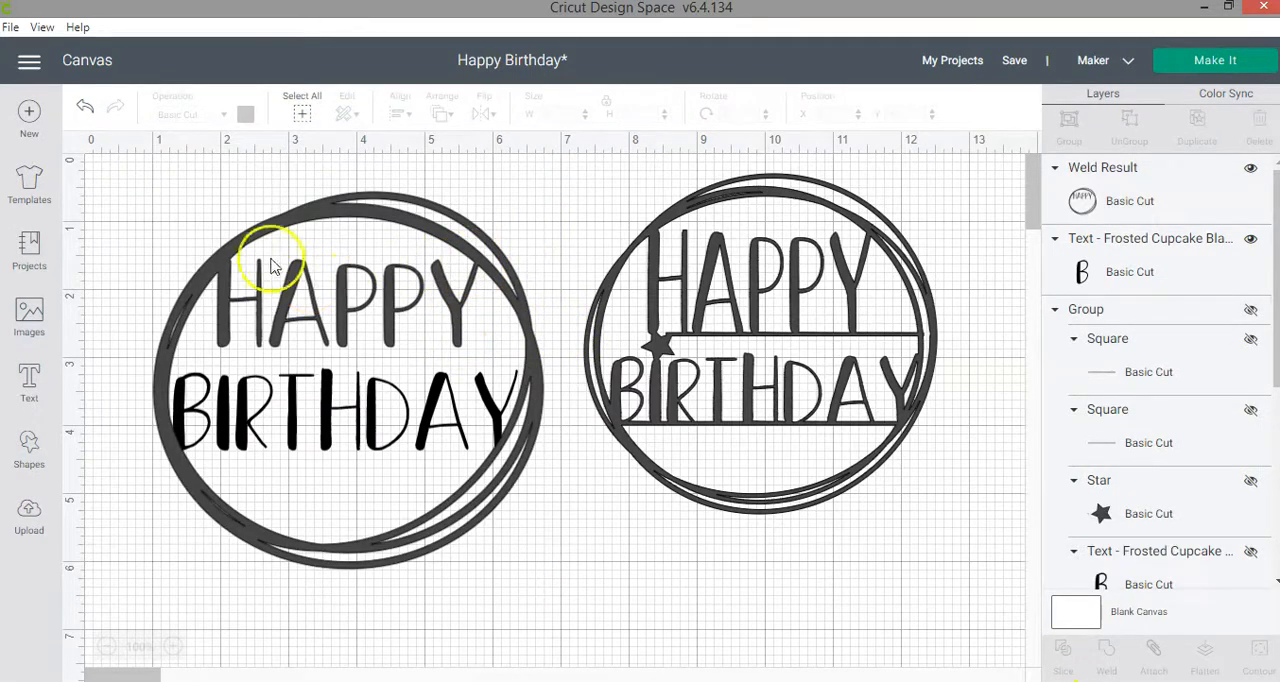
left_click(348, 375)
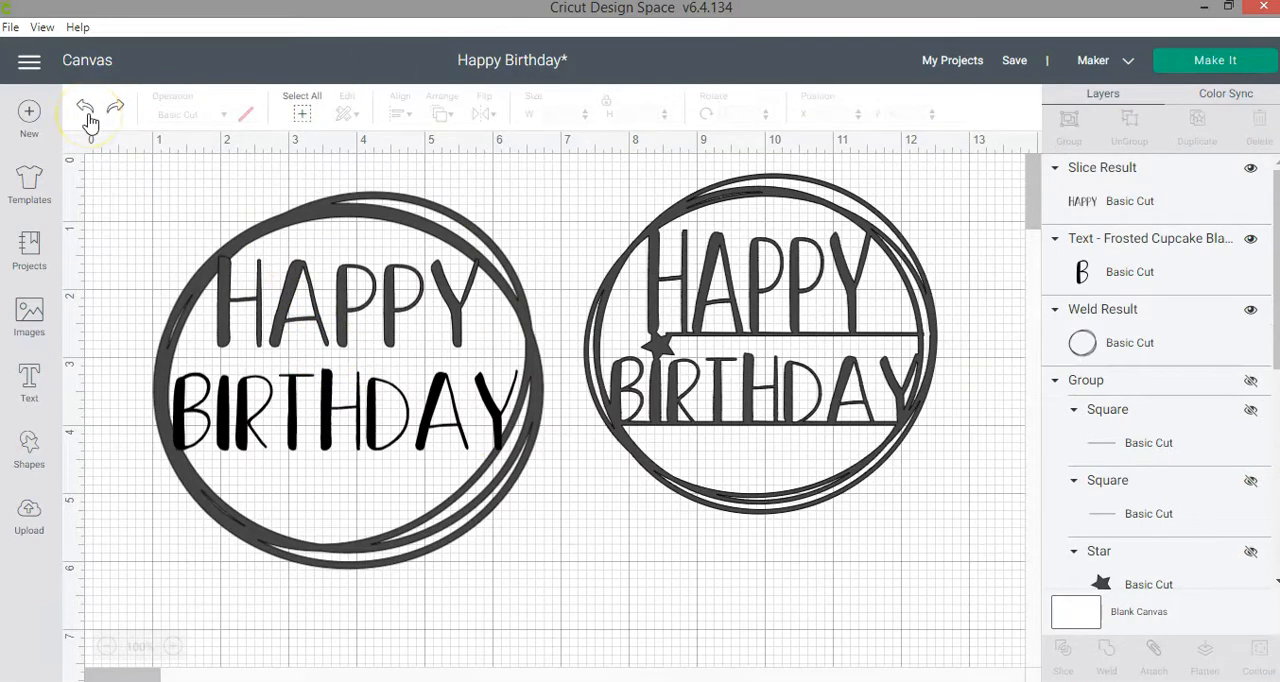
left_click(1130, 342)
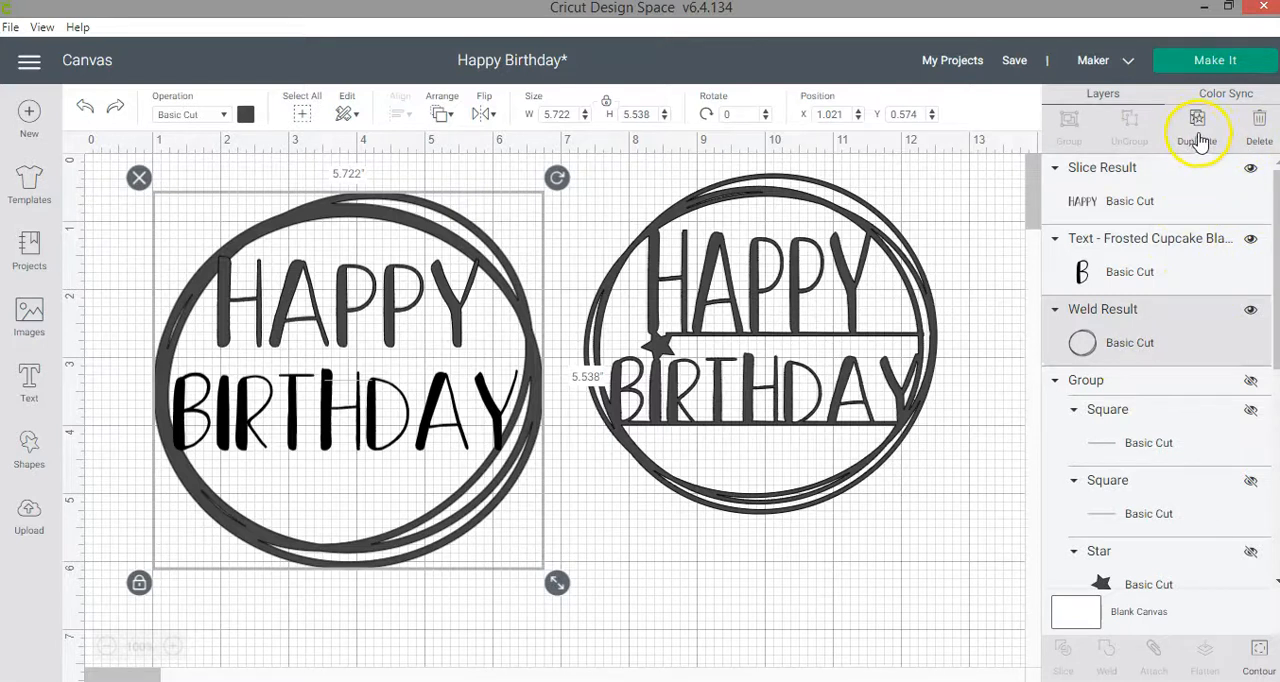
mouse_move(685, 305)
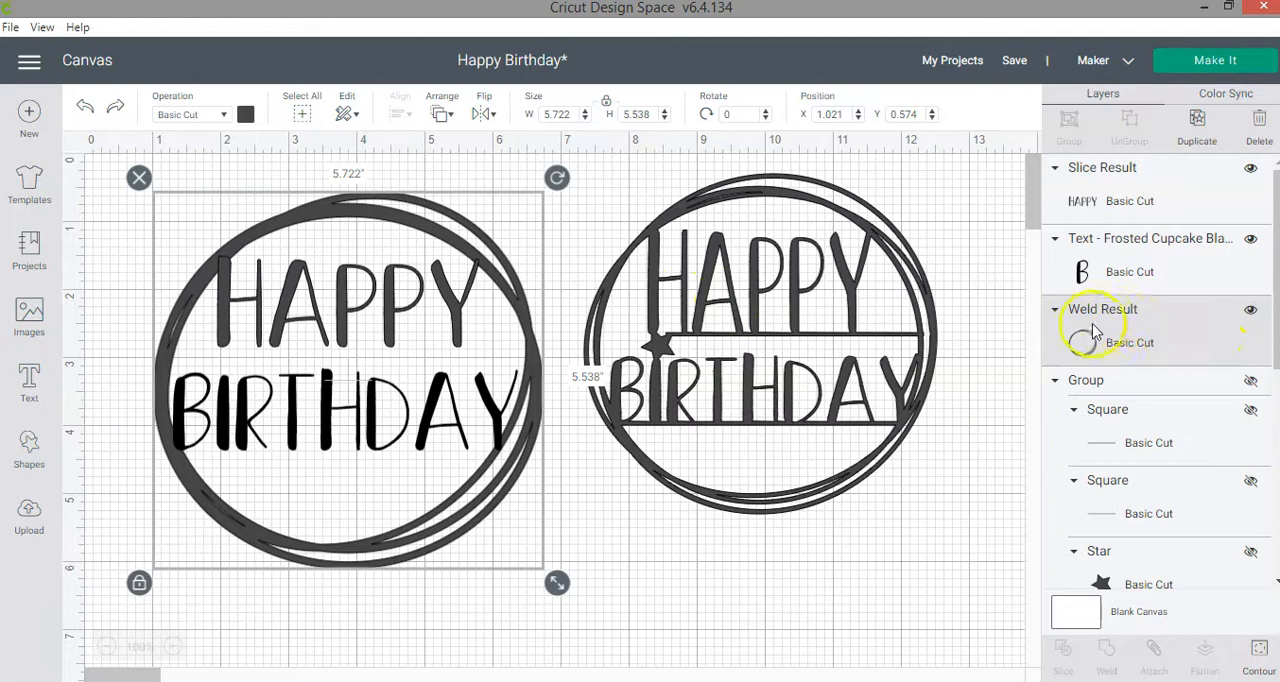
Hide a spare copy of the circles and weld HAPPY to the visible ring.
left_click(1197, 118)
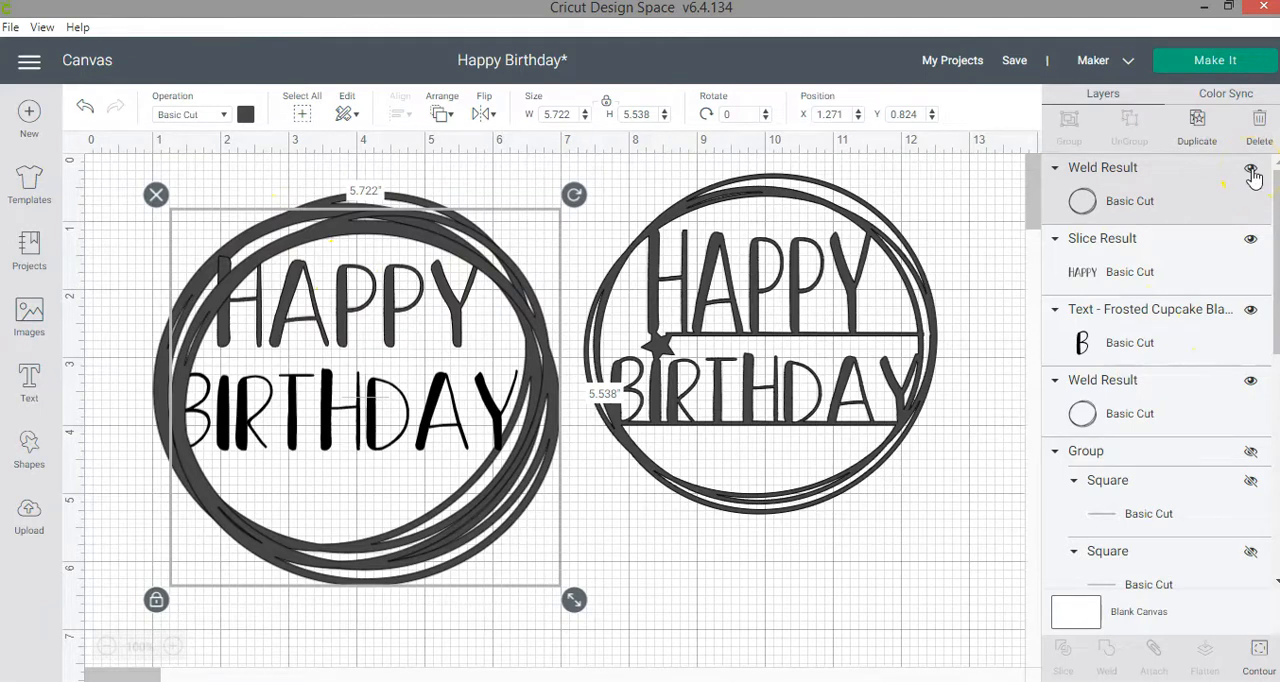
left_click(1251, 167)
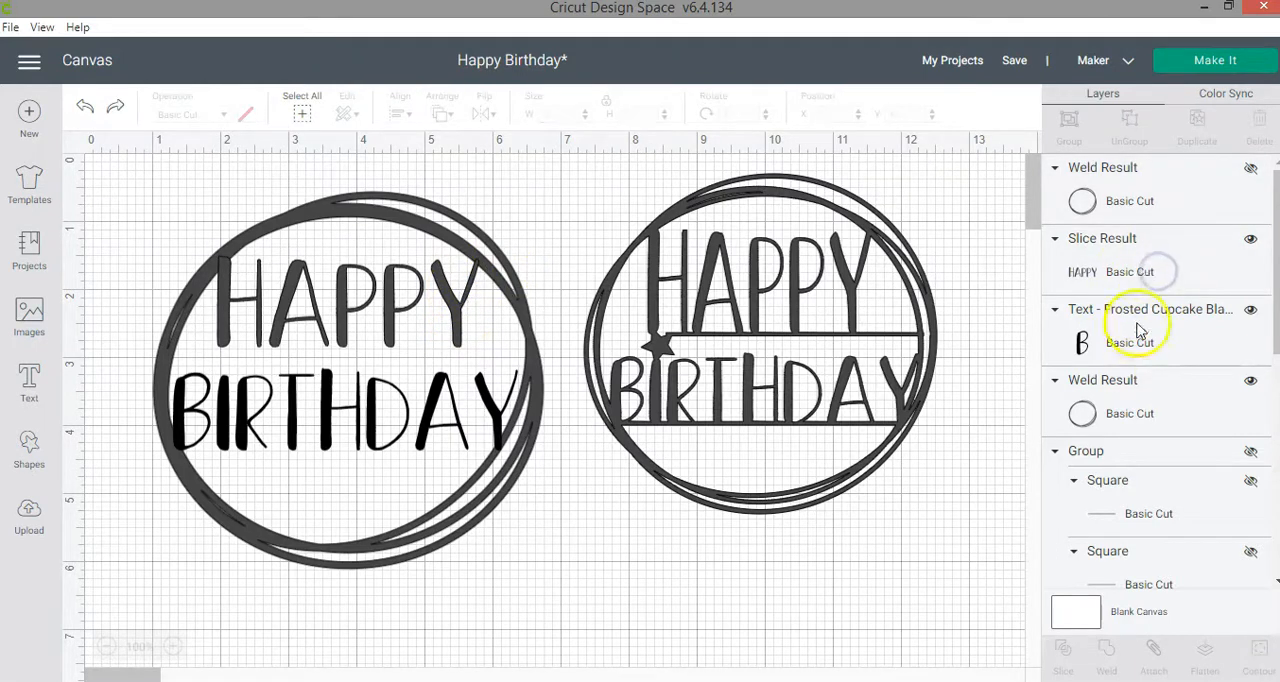
left_click(350, 380)
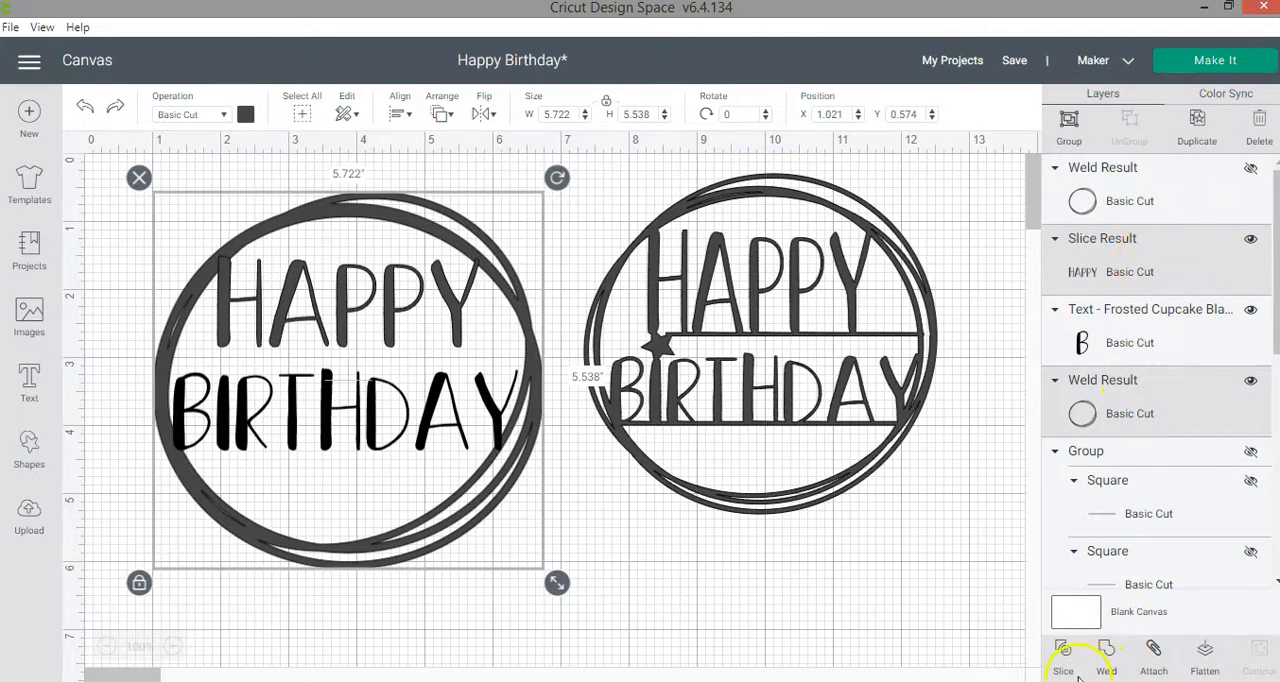
left_click(255, 260)
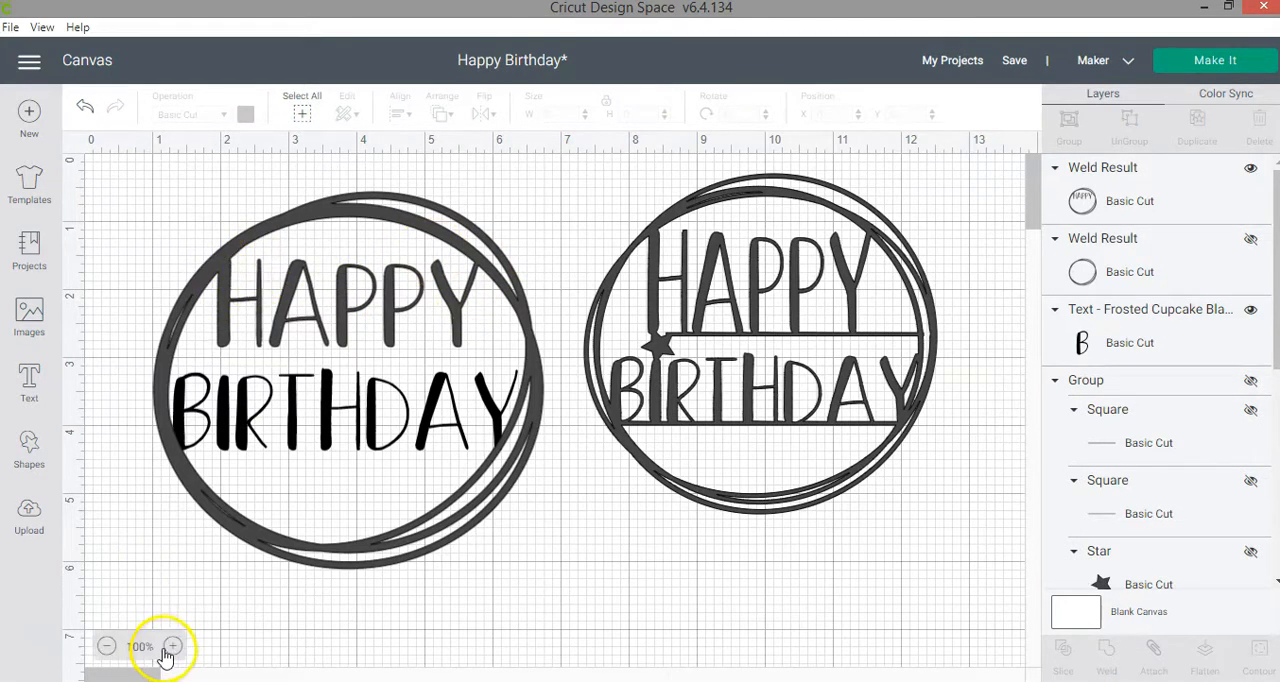
Select the welded HAPPY-and-circles piece and recolour it grey.
left_click(172, 647)
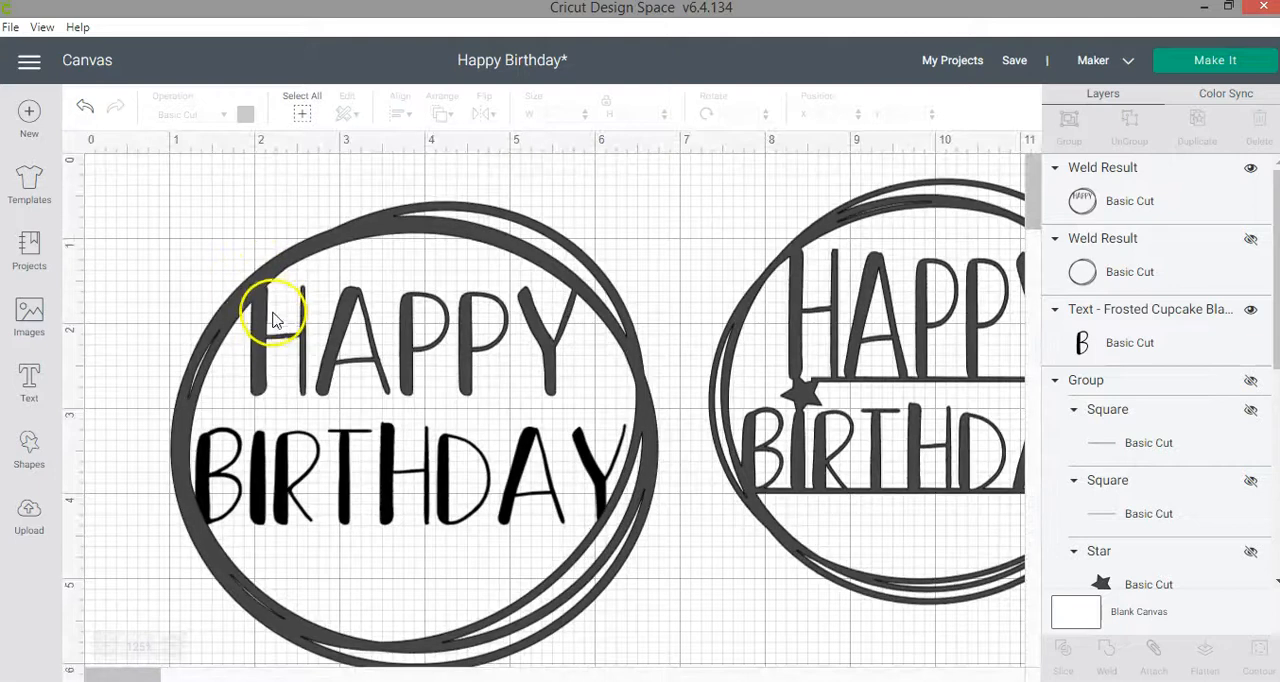
mouse_move(300, 245)
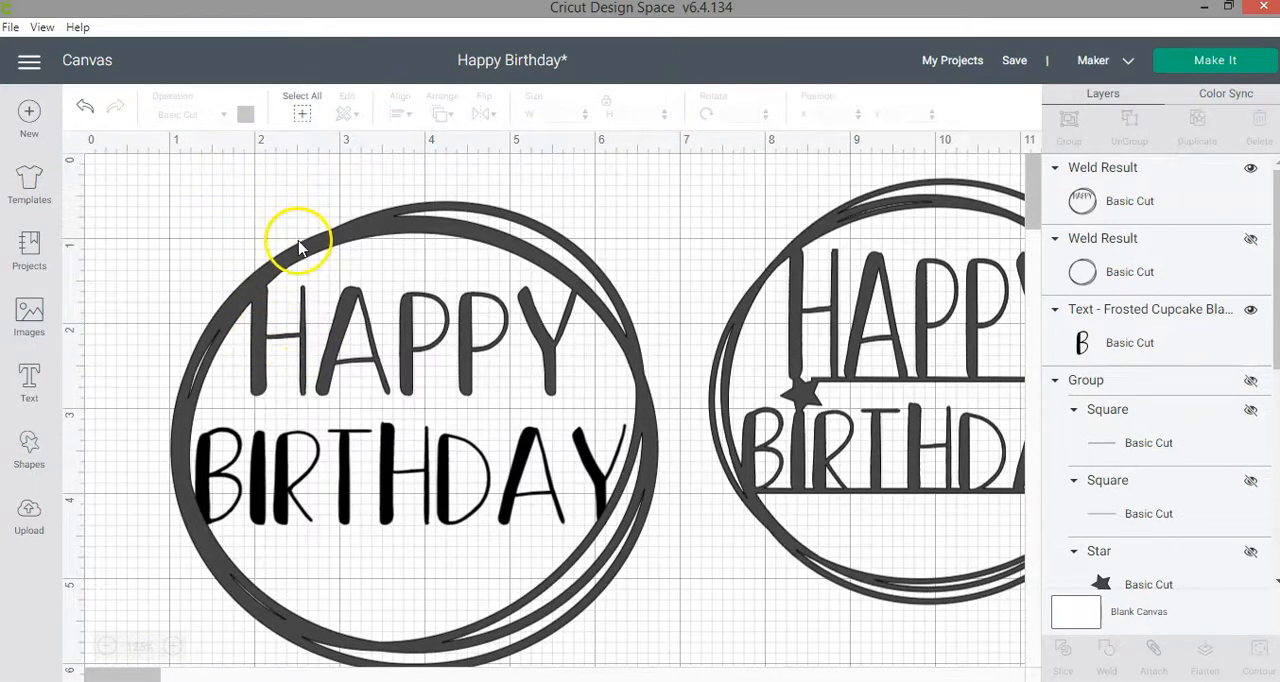
left_click(245, 113)
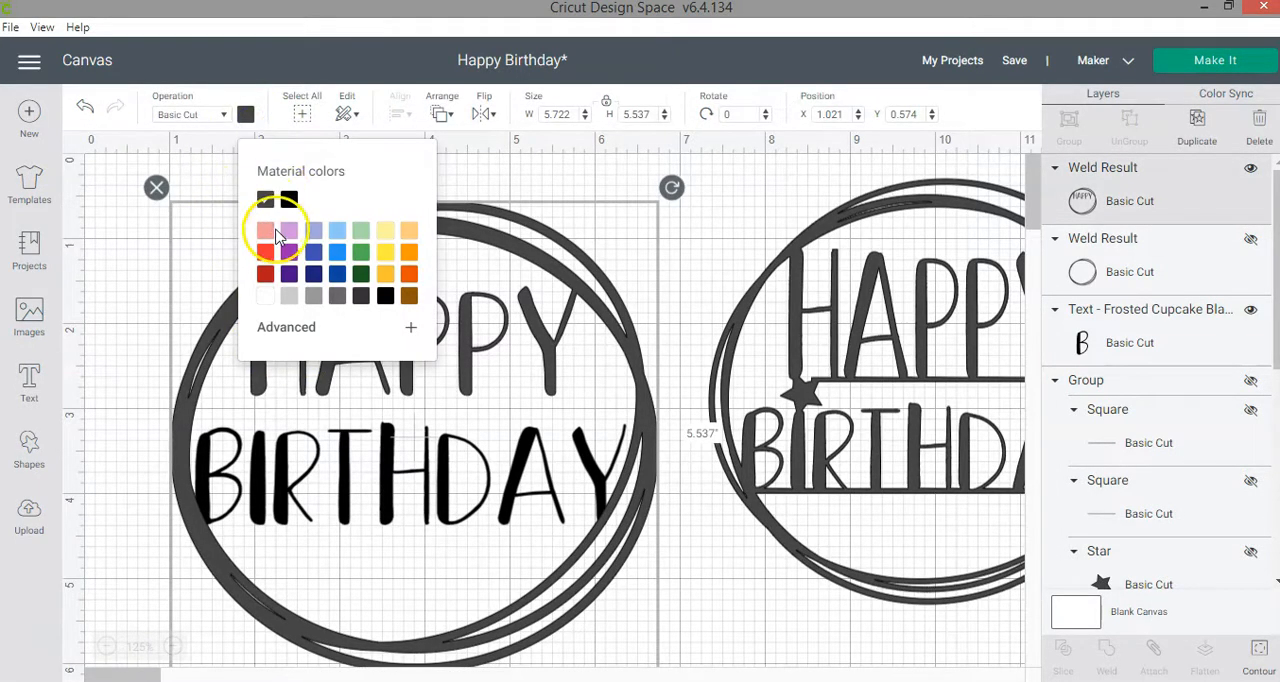
left_click(265, 230)
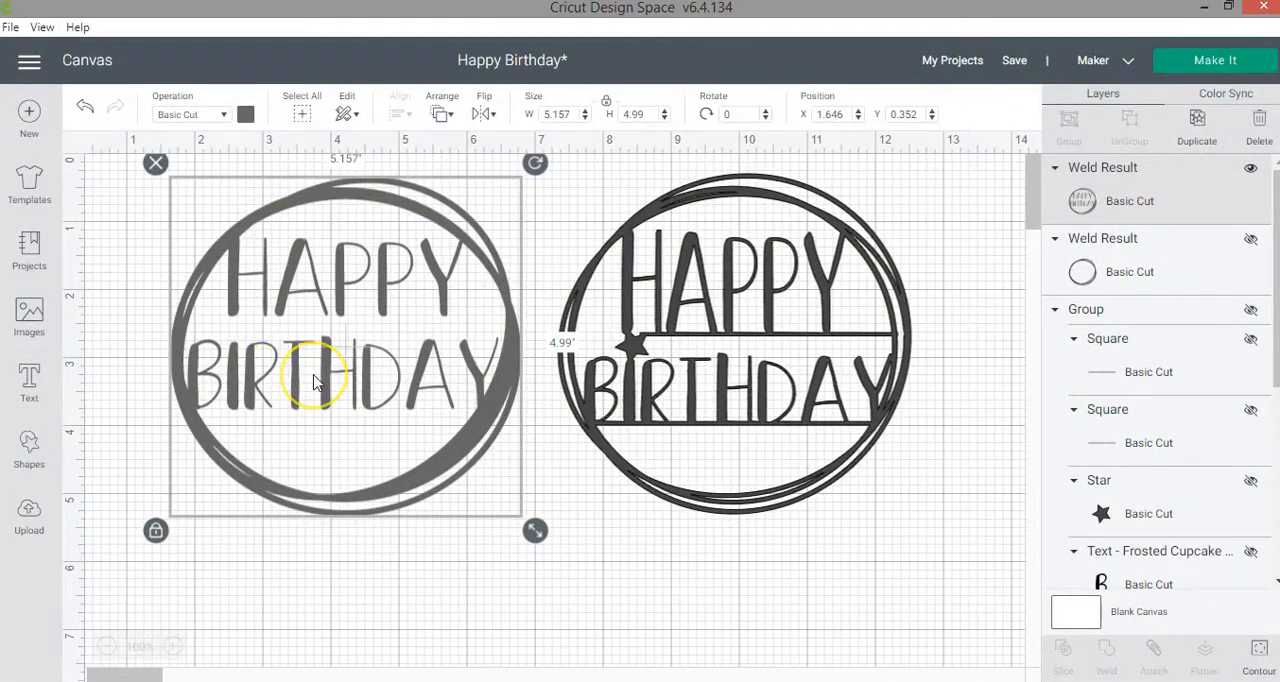
mouse_move(640, 415)
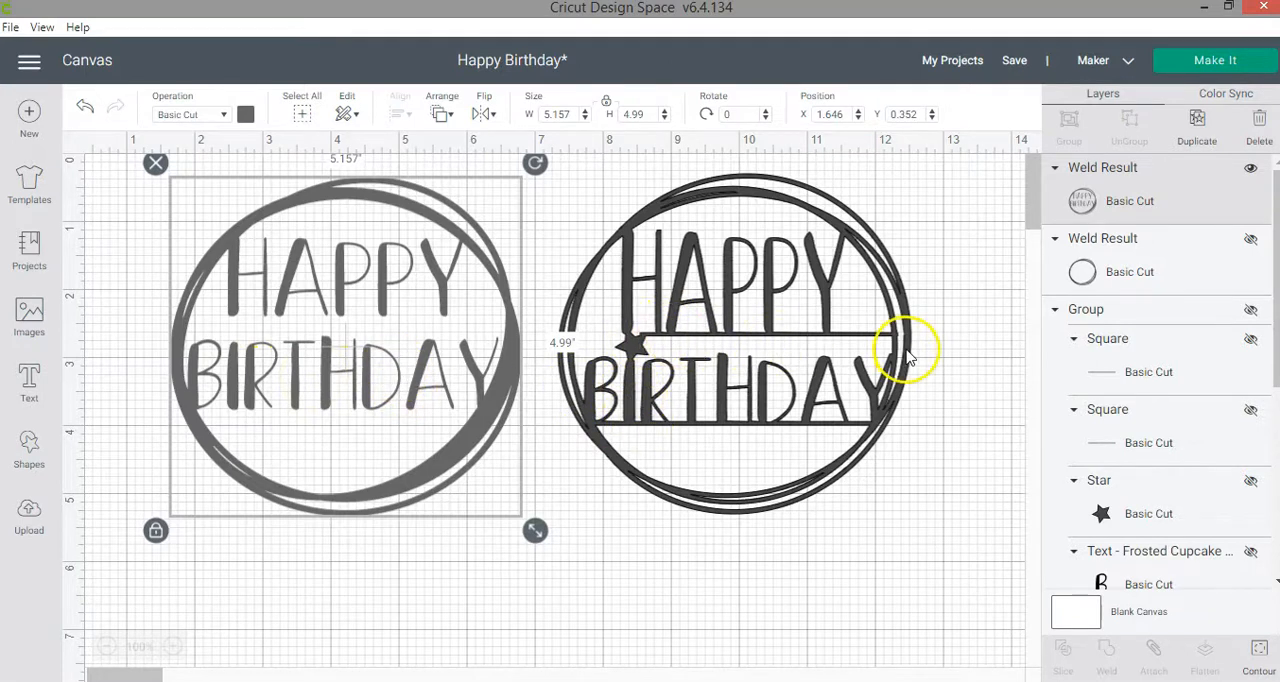
mouse_move(945, 305)
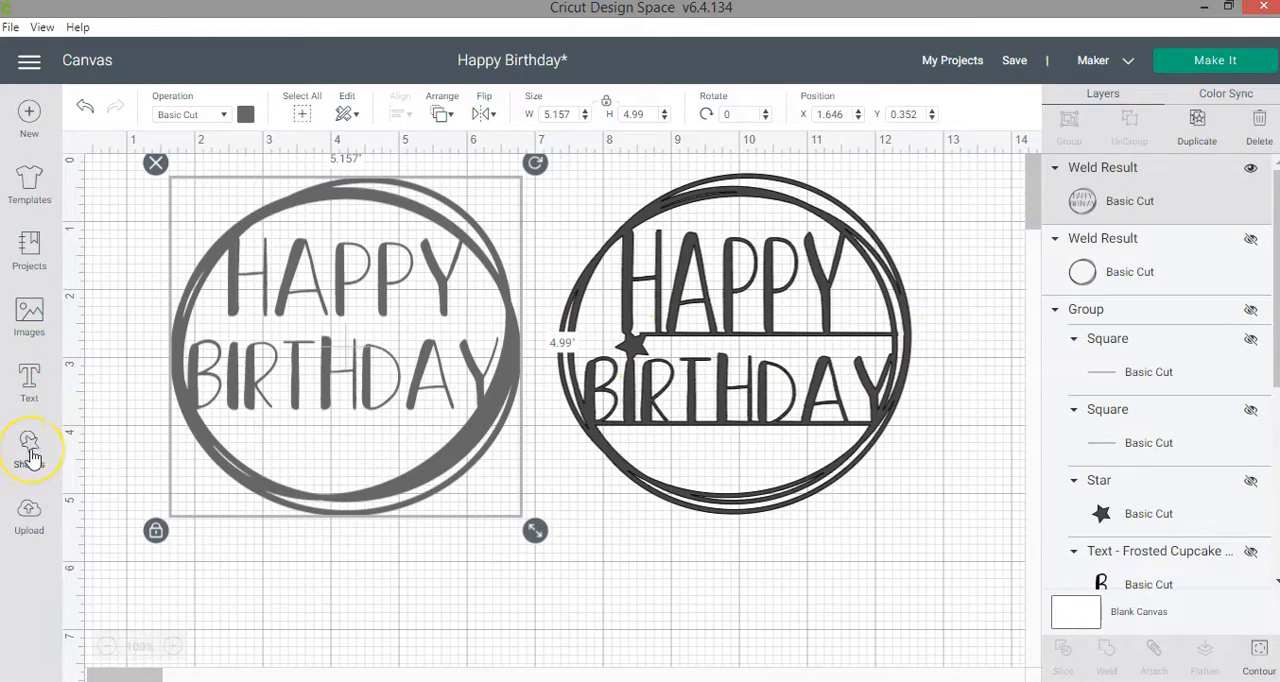
Insert a square, flatten it into a thin bar, and duplicate it.
left_click(29, 450)
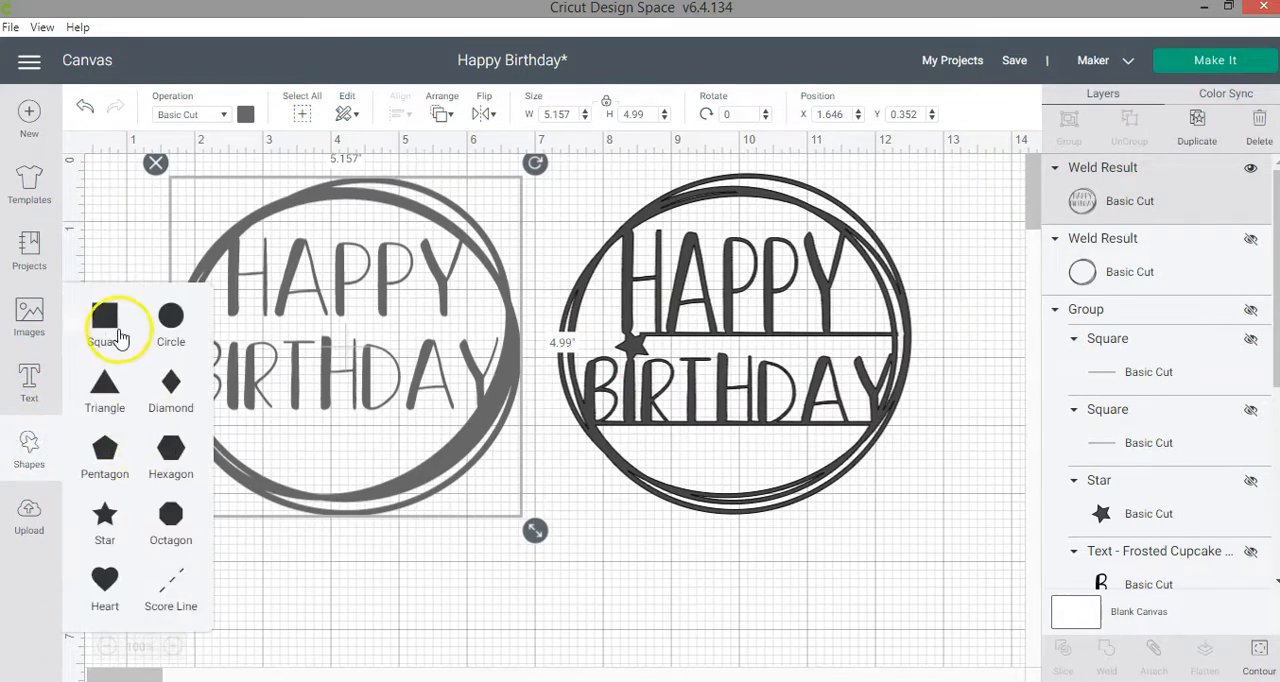
left_click(104, 322)
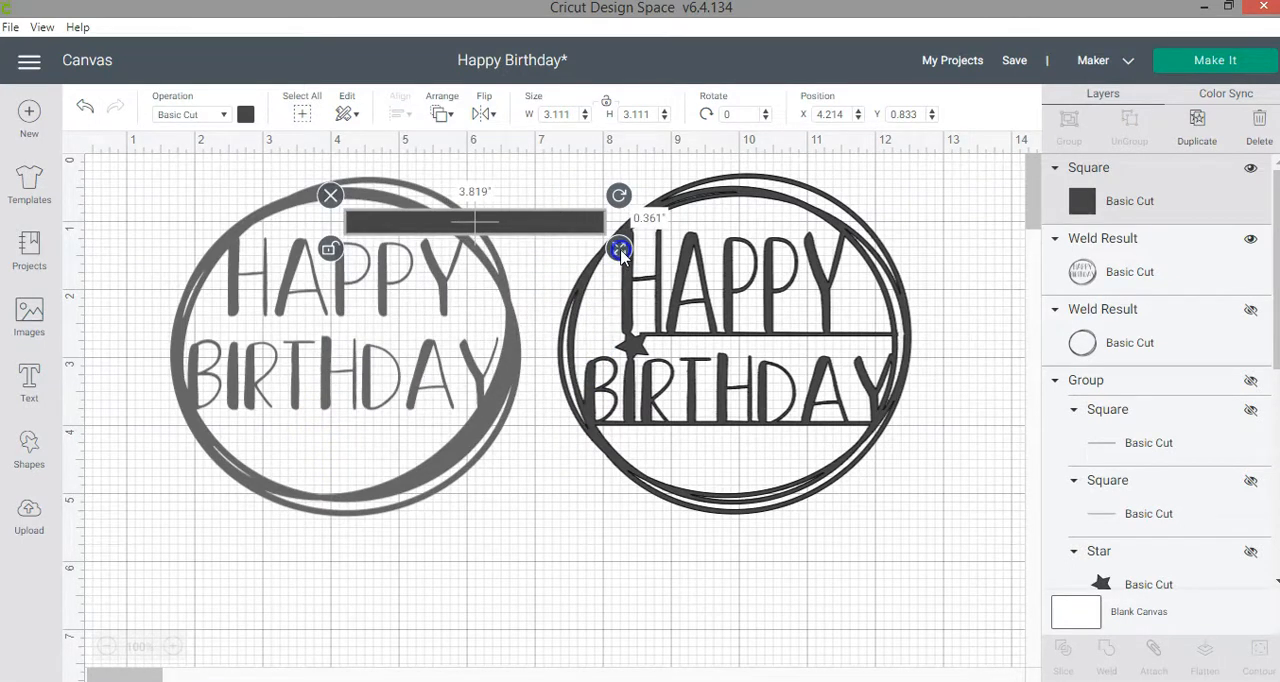
left_click_drag(620, 248, 520, 330)
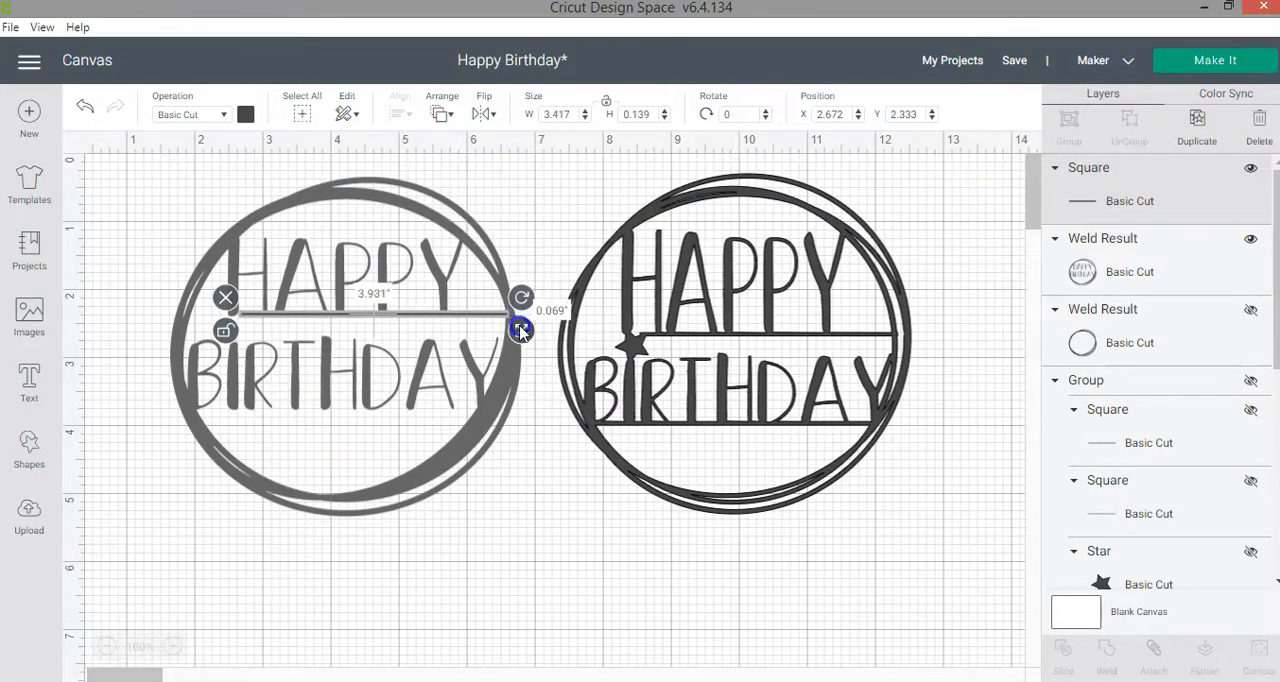
left_click(540, 515)
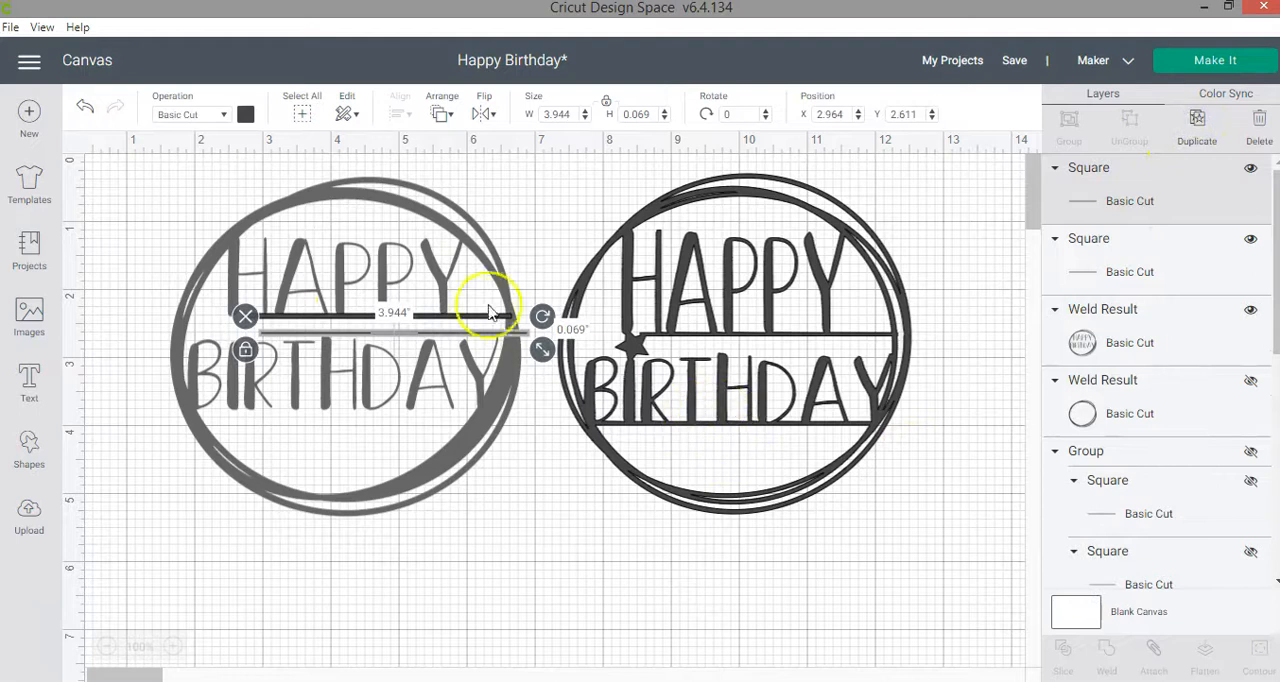
Place the bars beneath HAPPY and BIRTHDAY, widening the lower one to about 4.3 inches.
left_click_drag(490, 315, 393, 413)
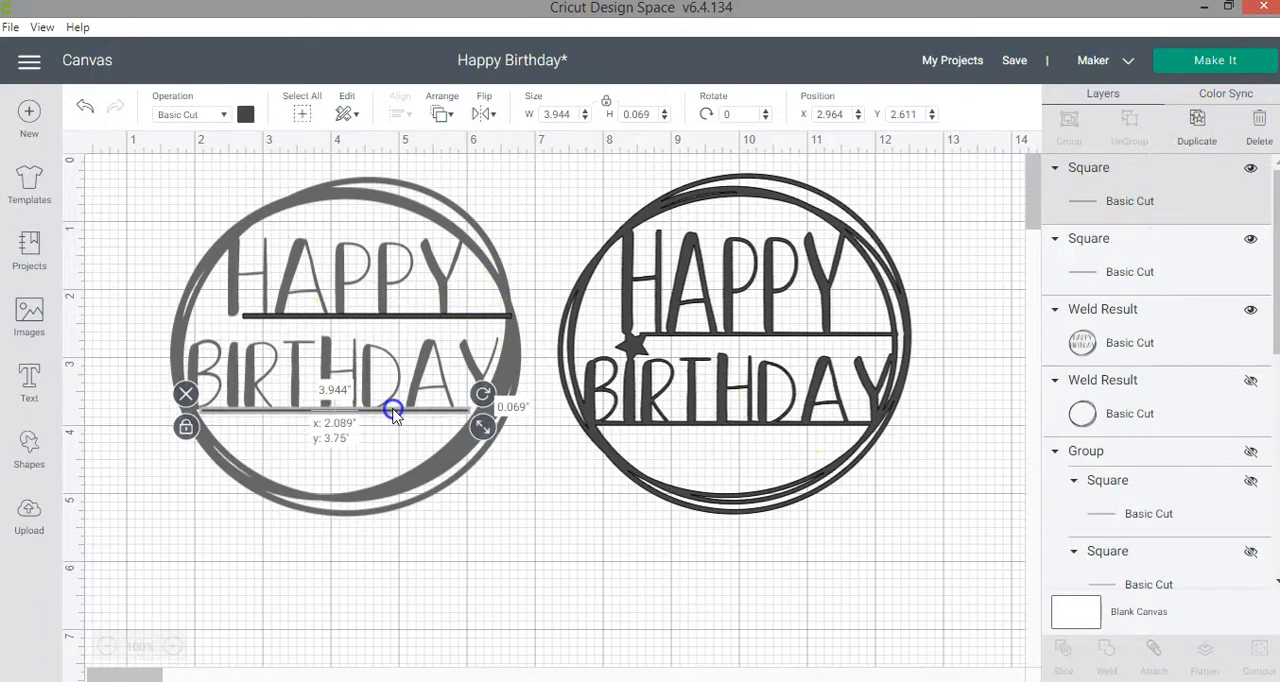
left_click_drag(393, 411, 497, 423)
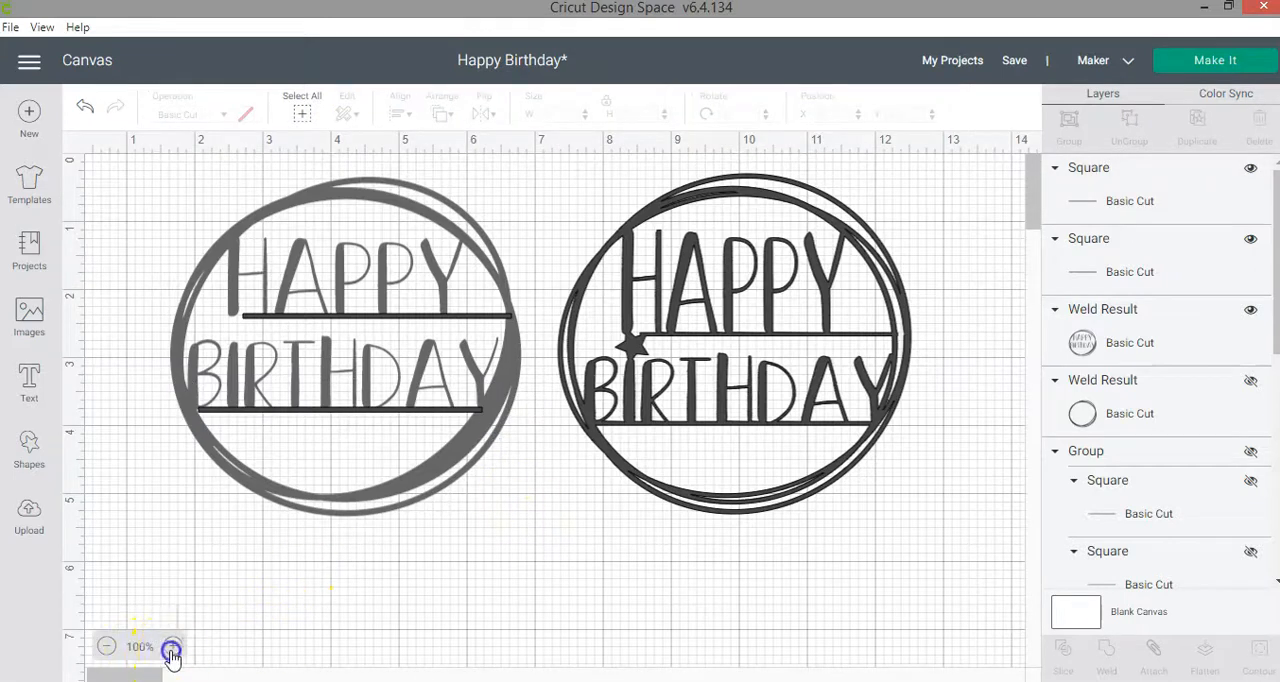
left_click(172, 647)
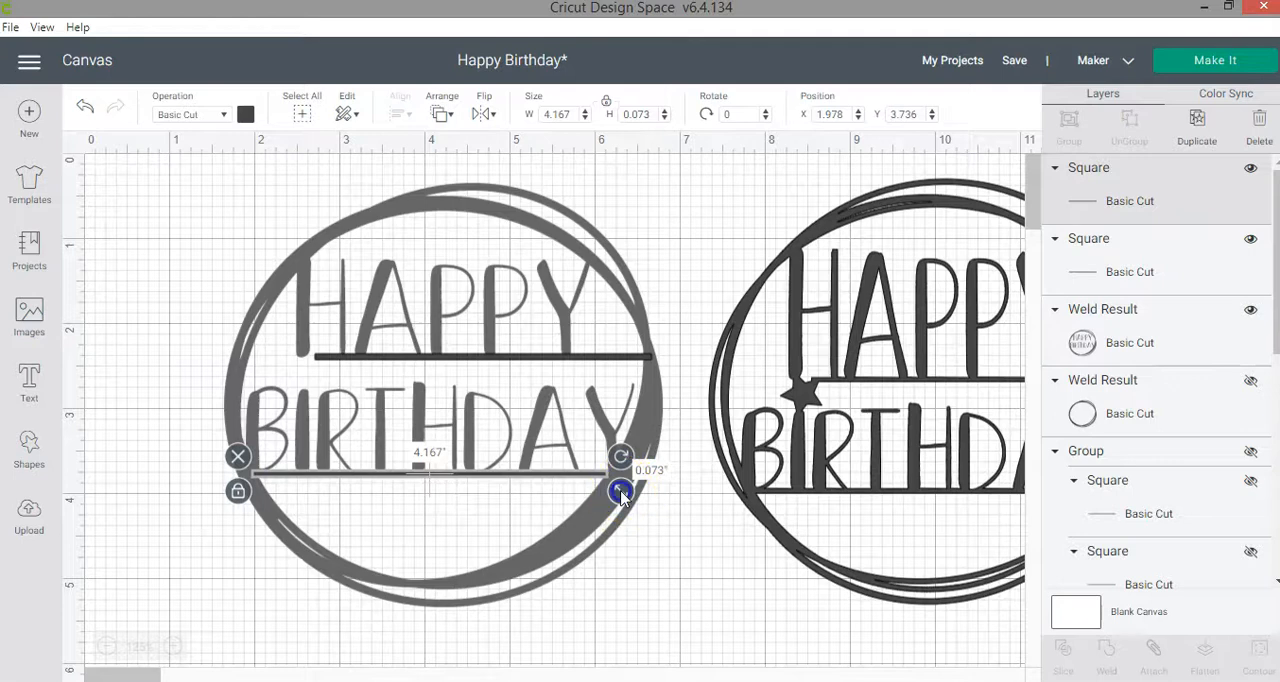
left_click_drag(621, 491, 630, 491)
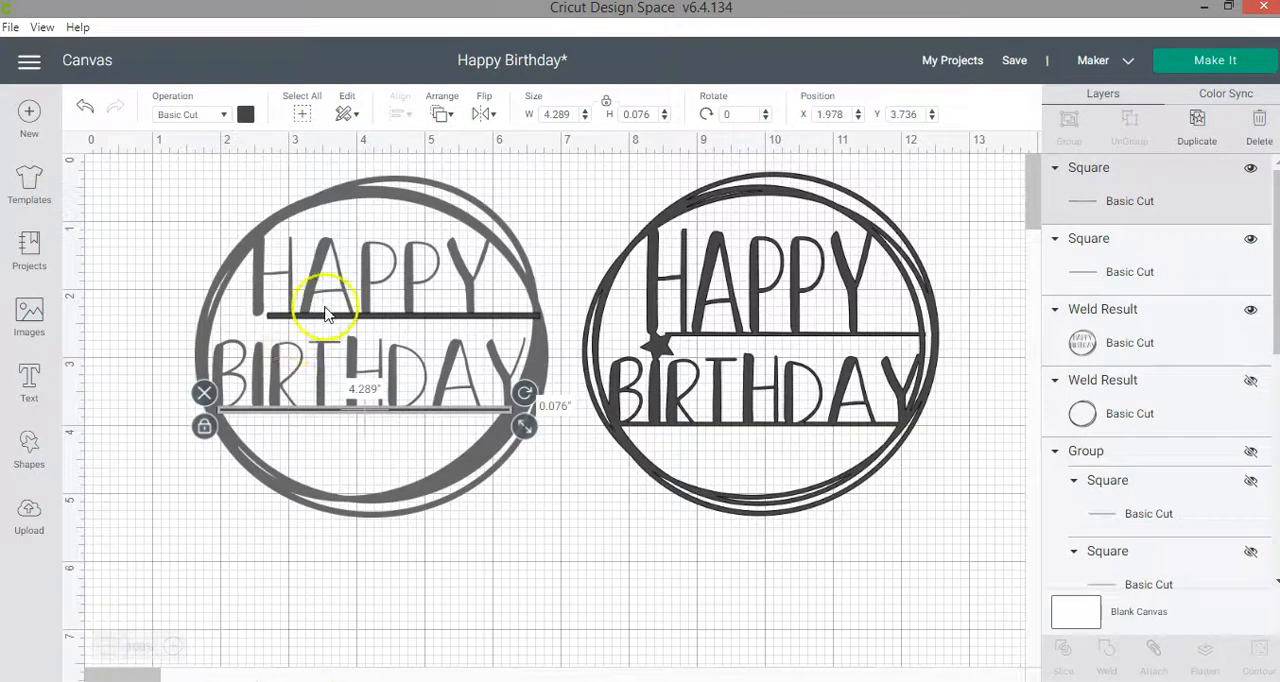
mouse_move(313, 418)
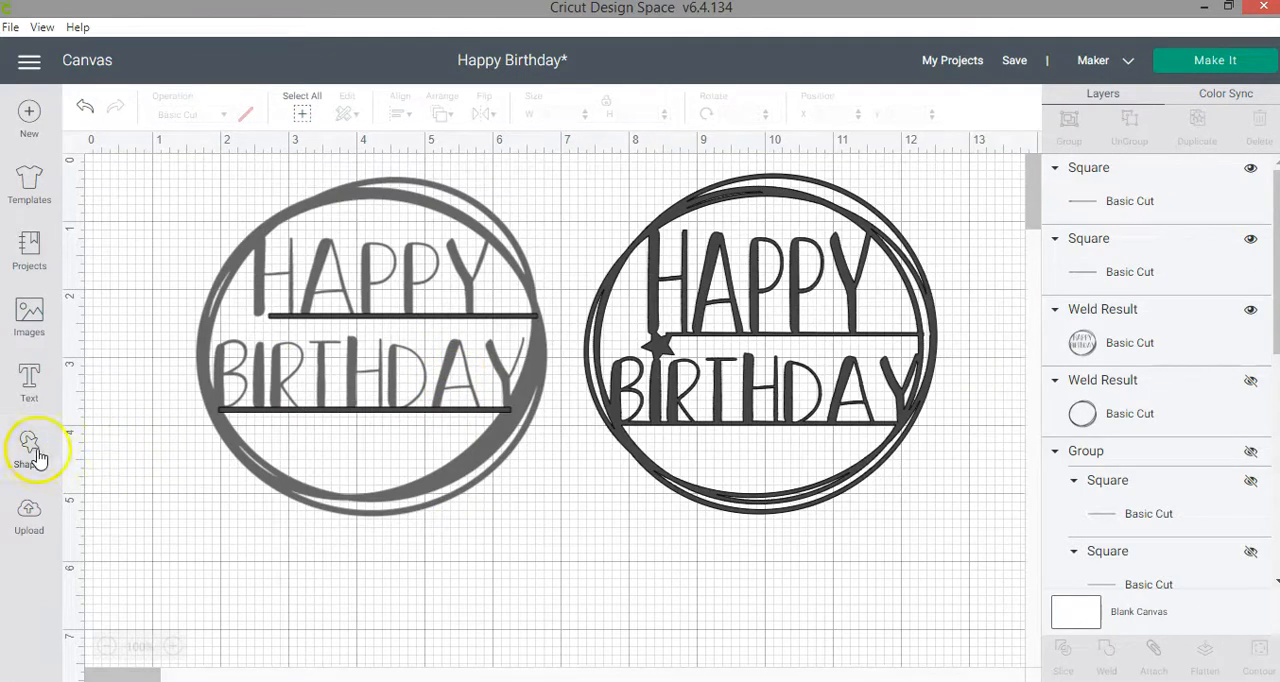
Insert a small, slightly tilted star at the left end of the upper bar.
left_click(29, 450)
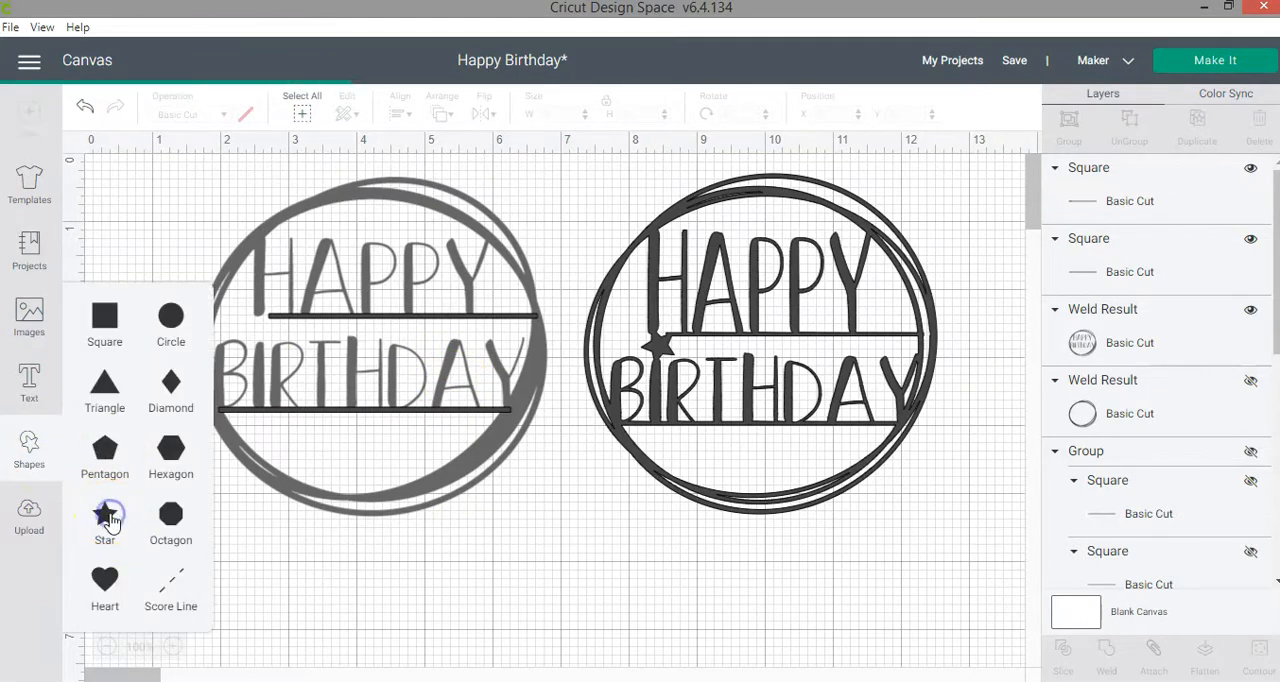
left_click(104, 513)
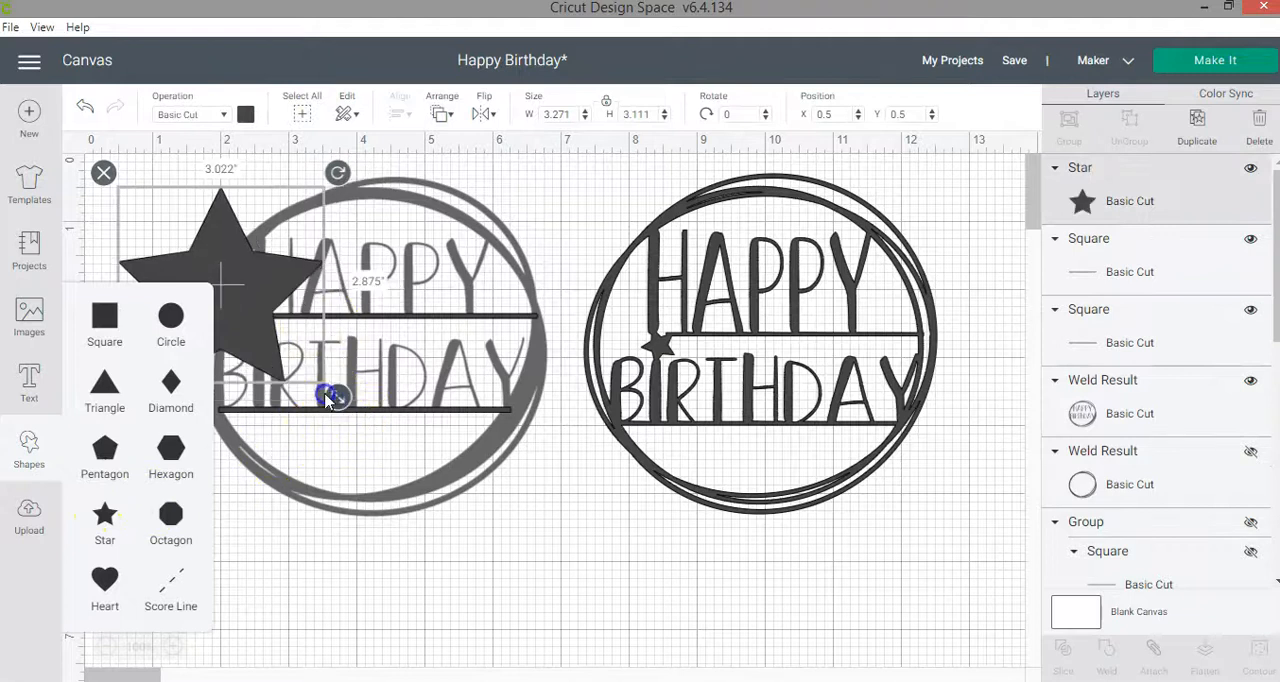
left_click_drag(335, 397, 180, 160)
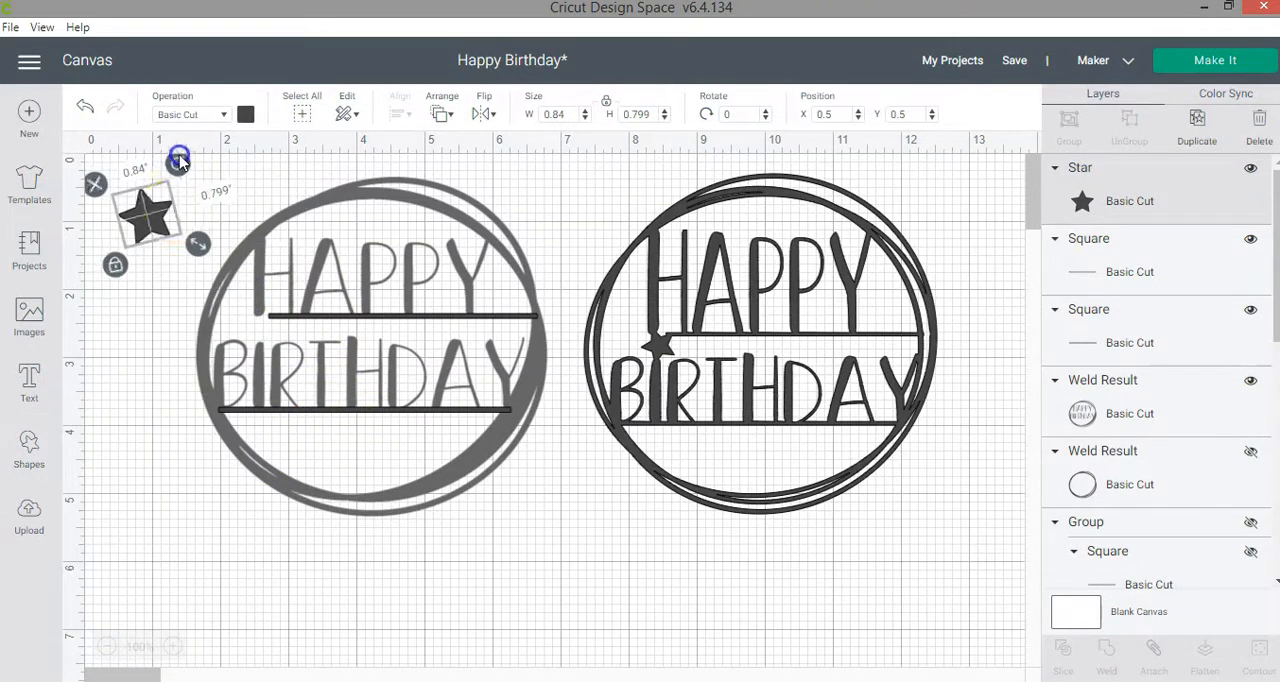
left_click_drag(145, 215, 270, 320)
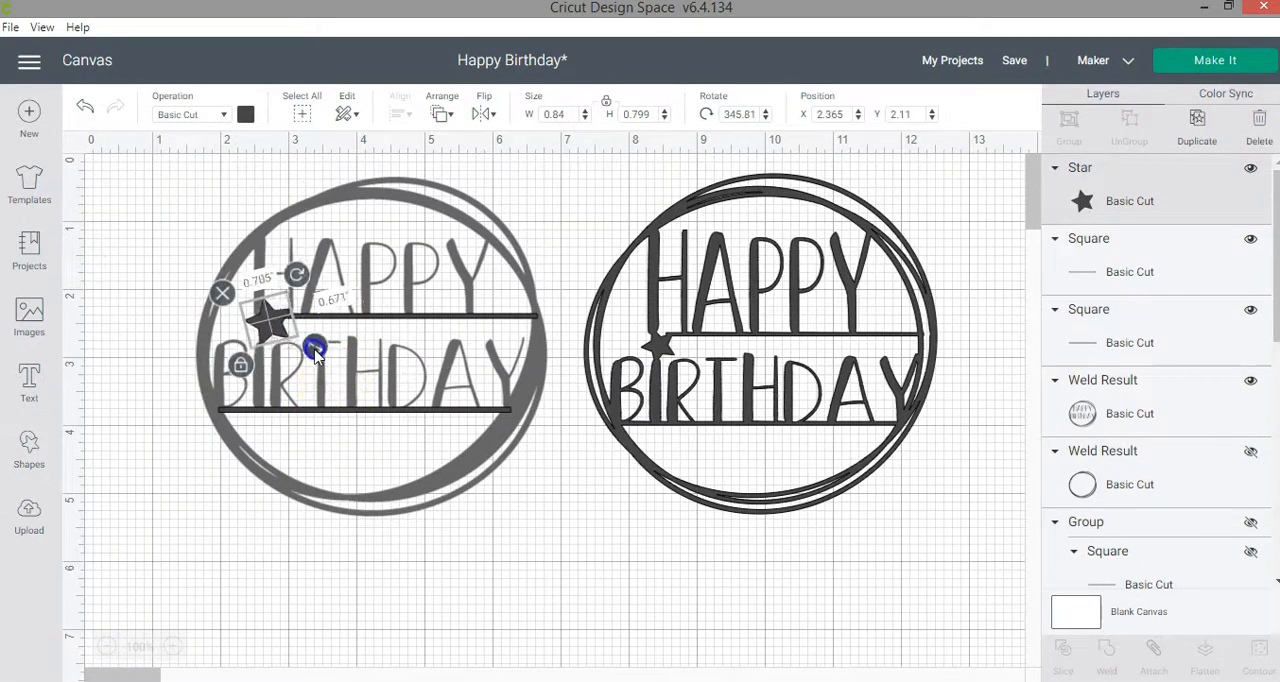
left_click_drag(315, 347, 260, 325)
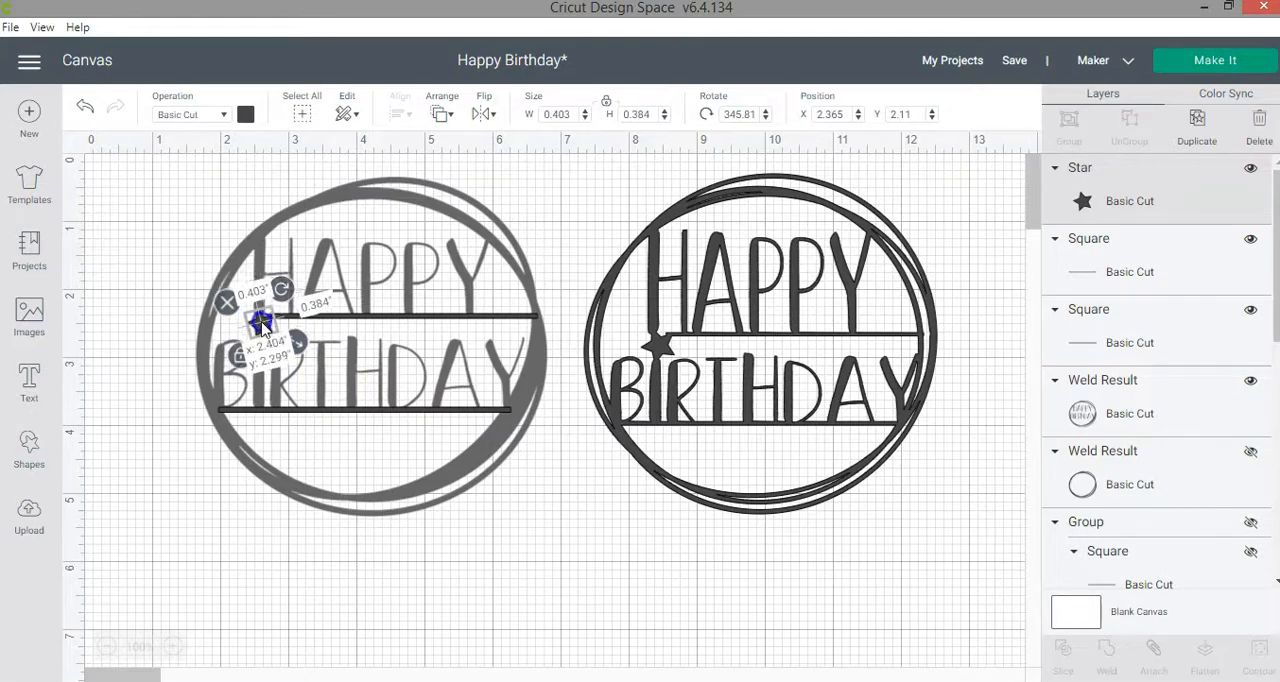
left_click_drag(260, 320, 365, 340)
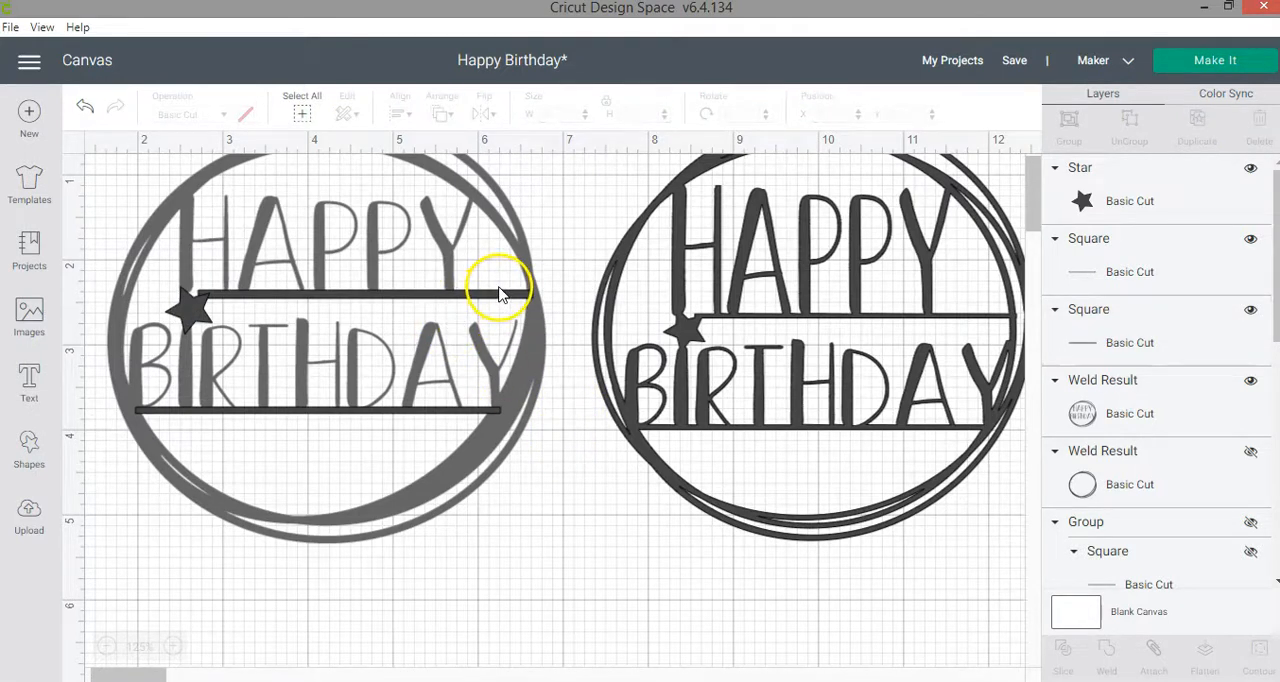
Undo the last change, select the sliced topper, and zoom out to 100%.
left_click(86, 108)
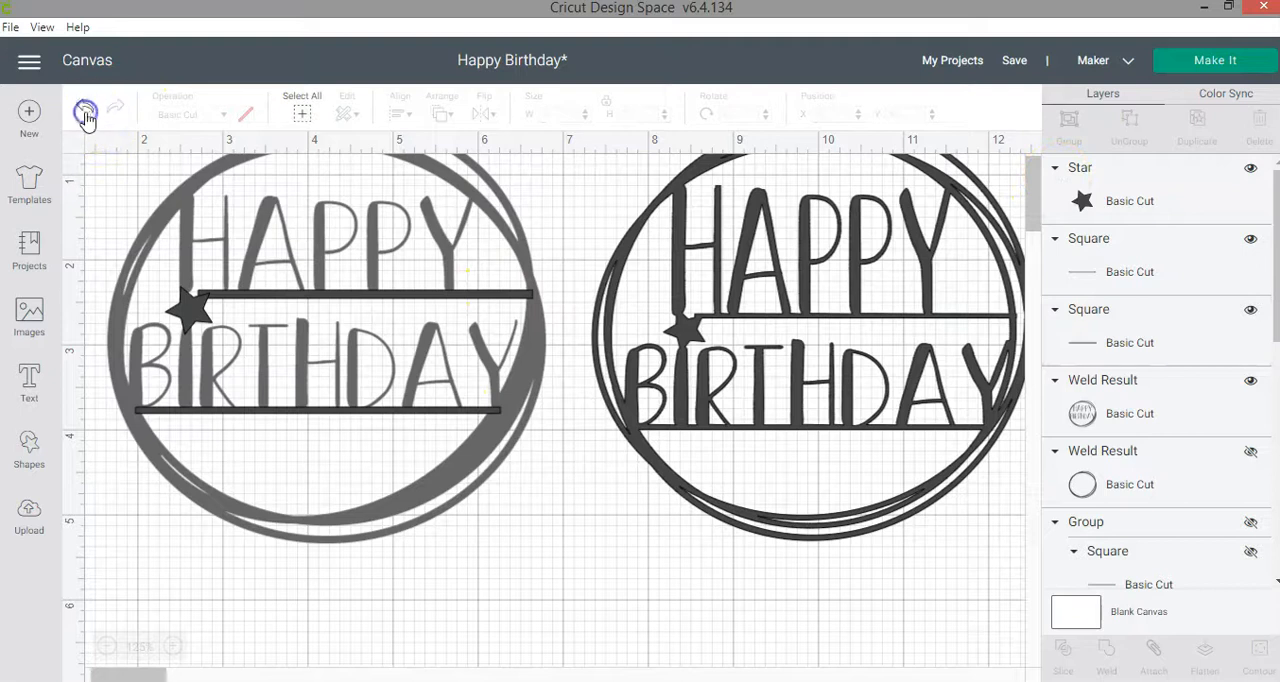
left_click(350, 295)
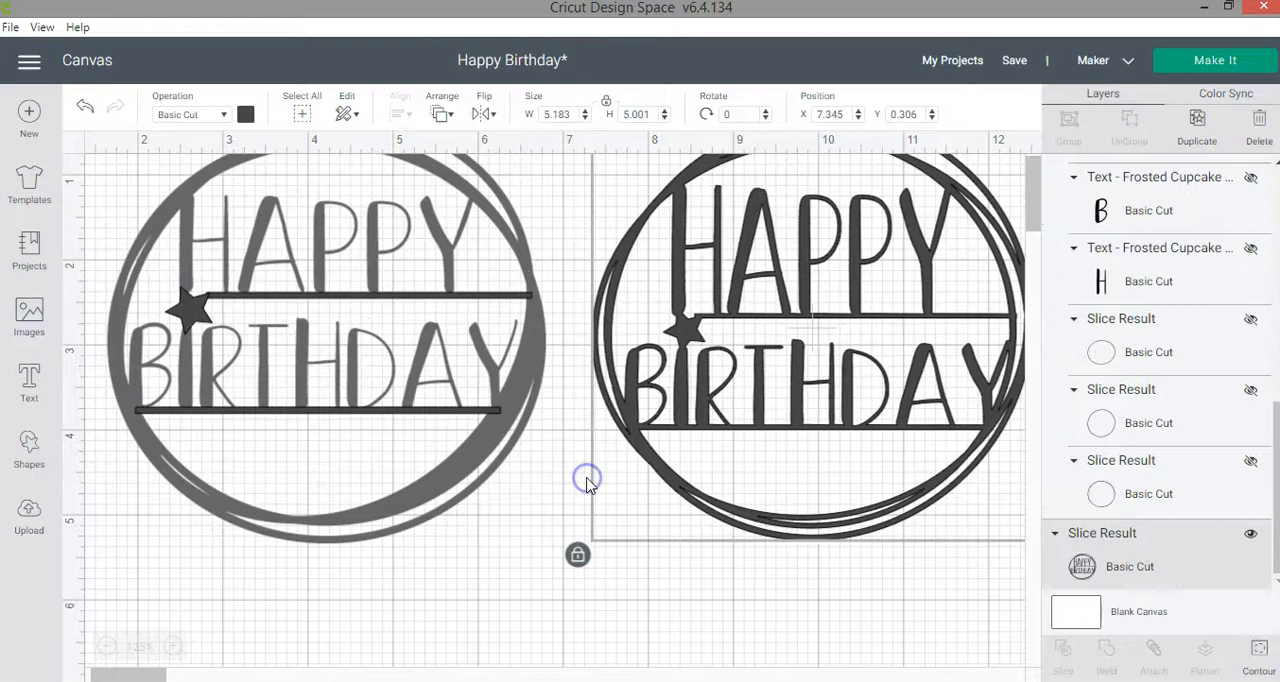
mouse_move(437, 278)
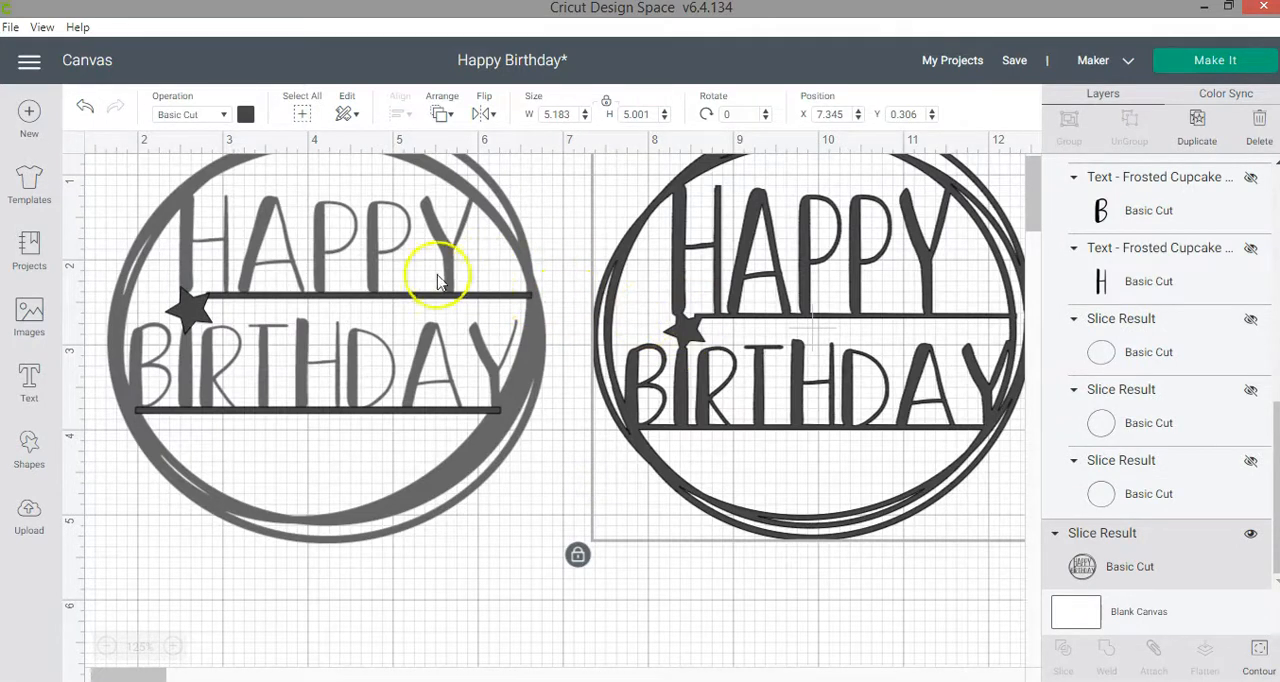
mouse_move(220, 357)
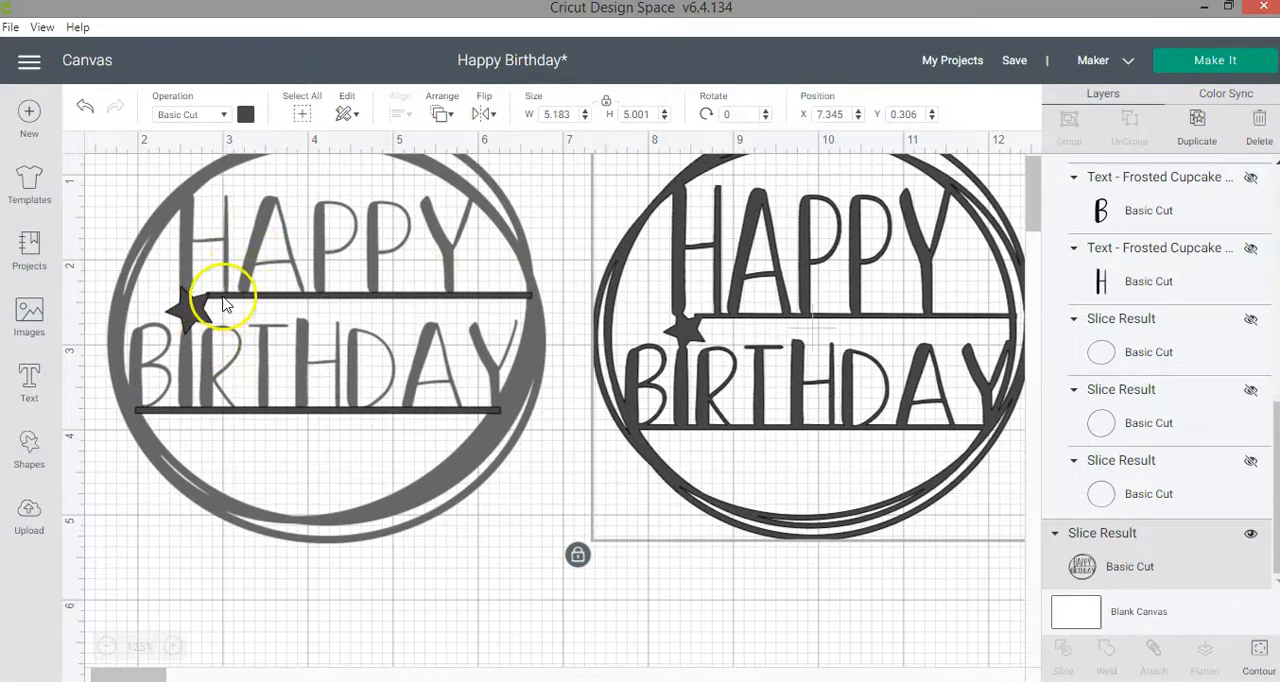
mouse_move(218, 303)
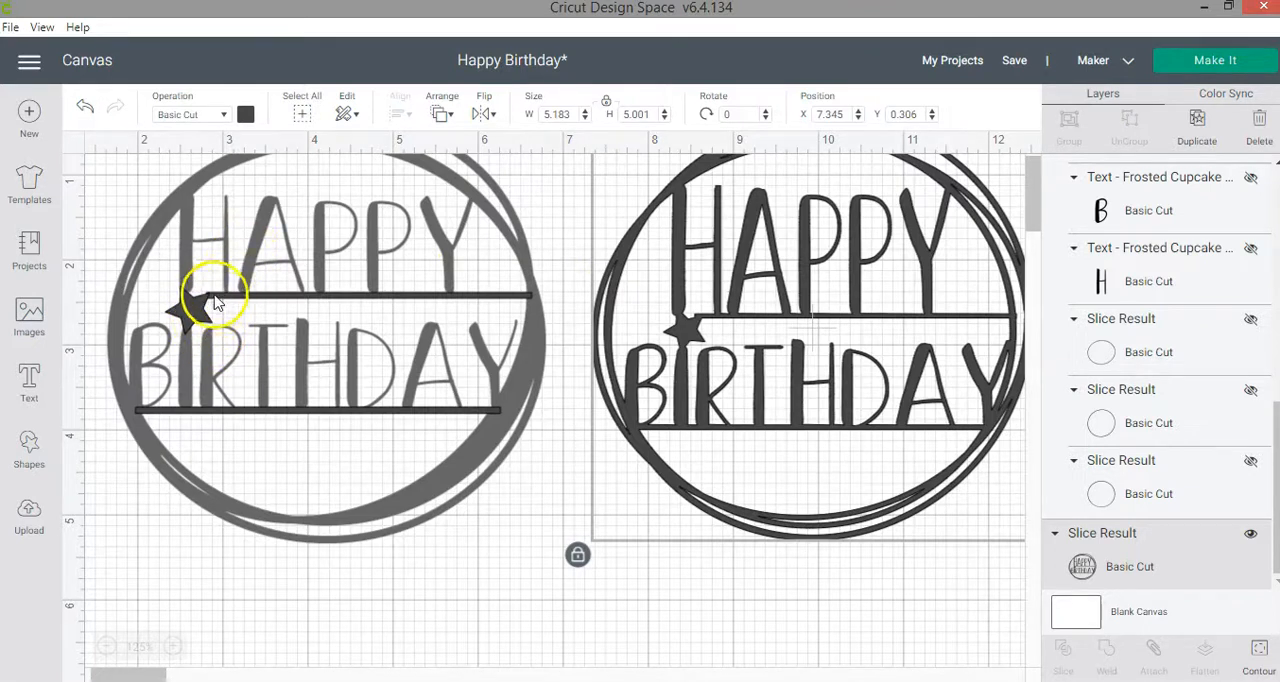
mouse_move(527, 303)
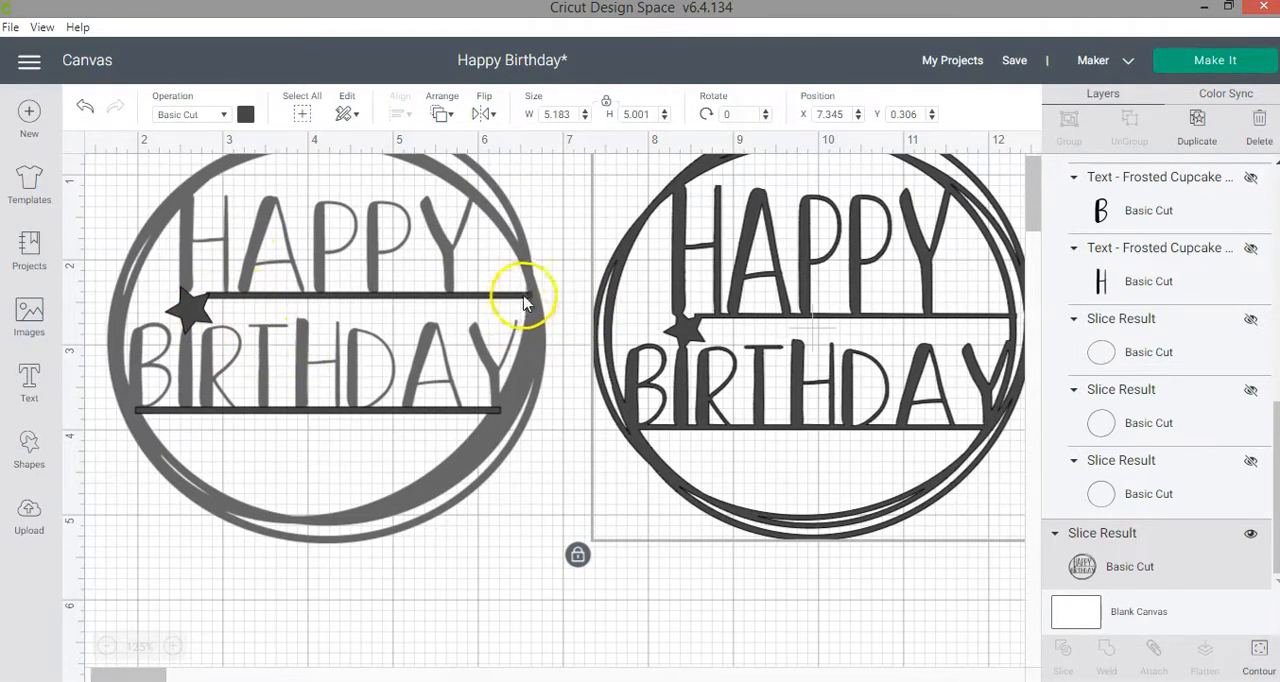
mouse_move(528, 290)
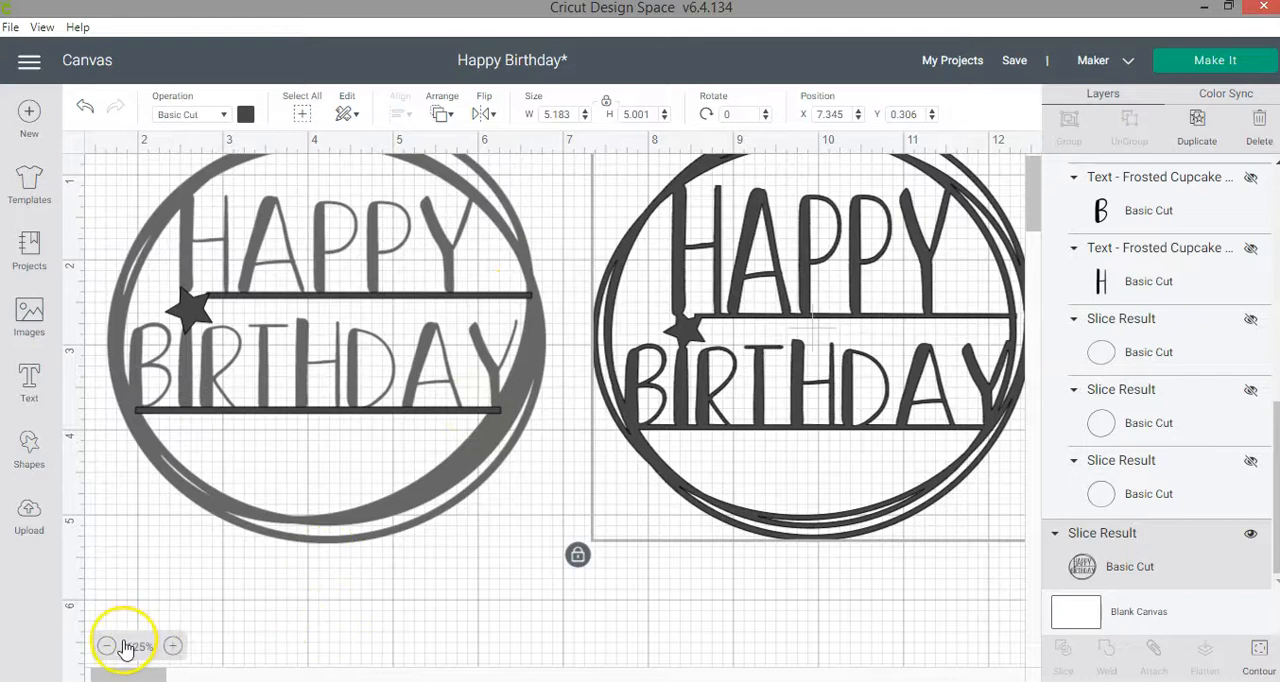
left_click(107, 646)
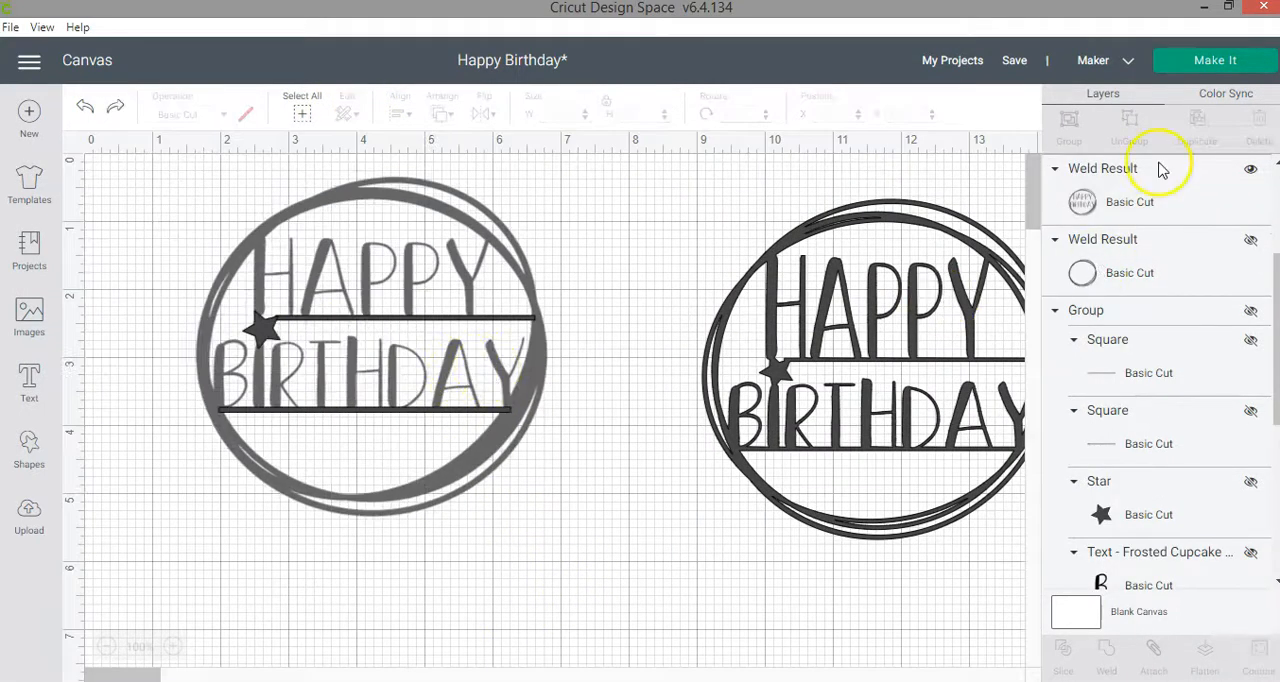
Weld the star-and-upper-bar piece onto the HAPPY BIRTHDAY lettering from the Layers panel.
left_click(1130, 201)
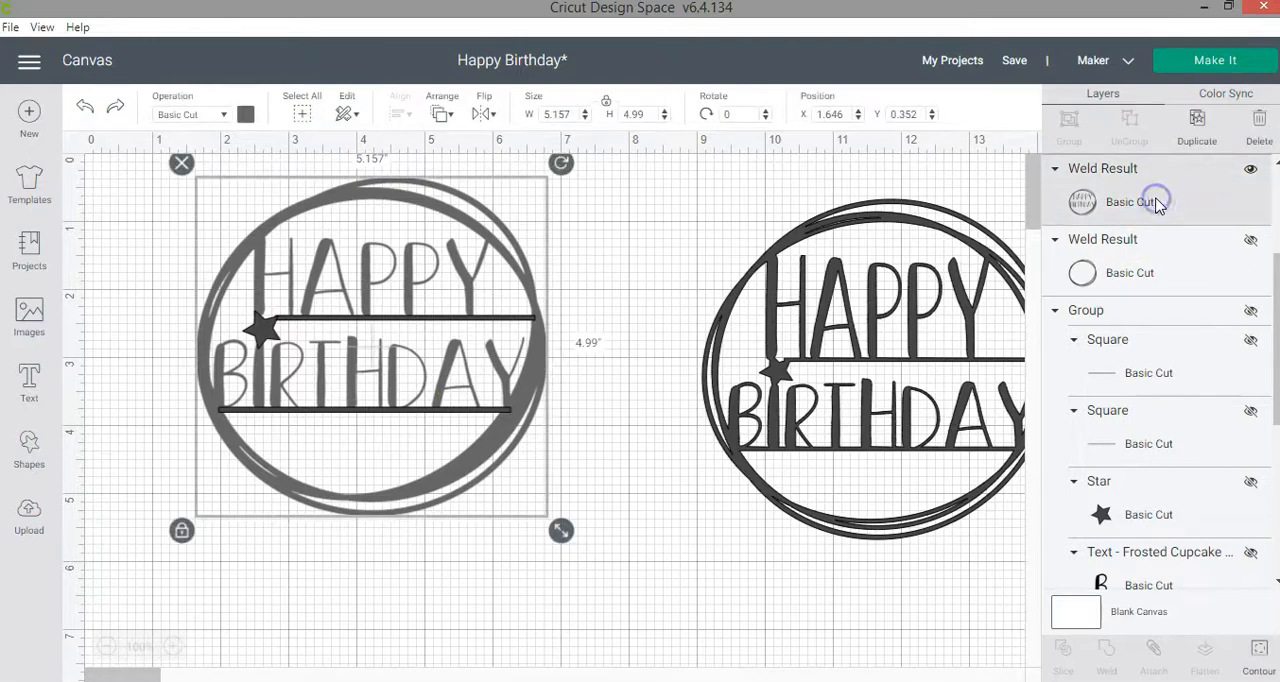
left_click(1148, 393)
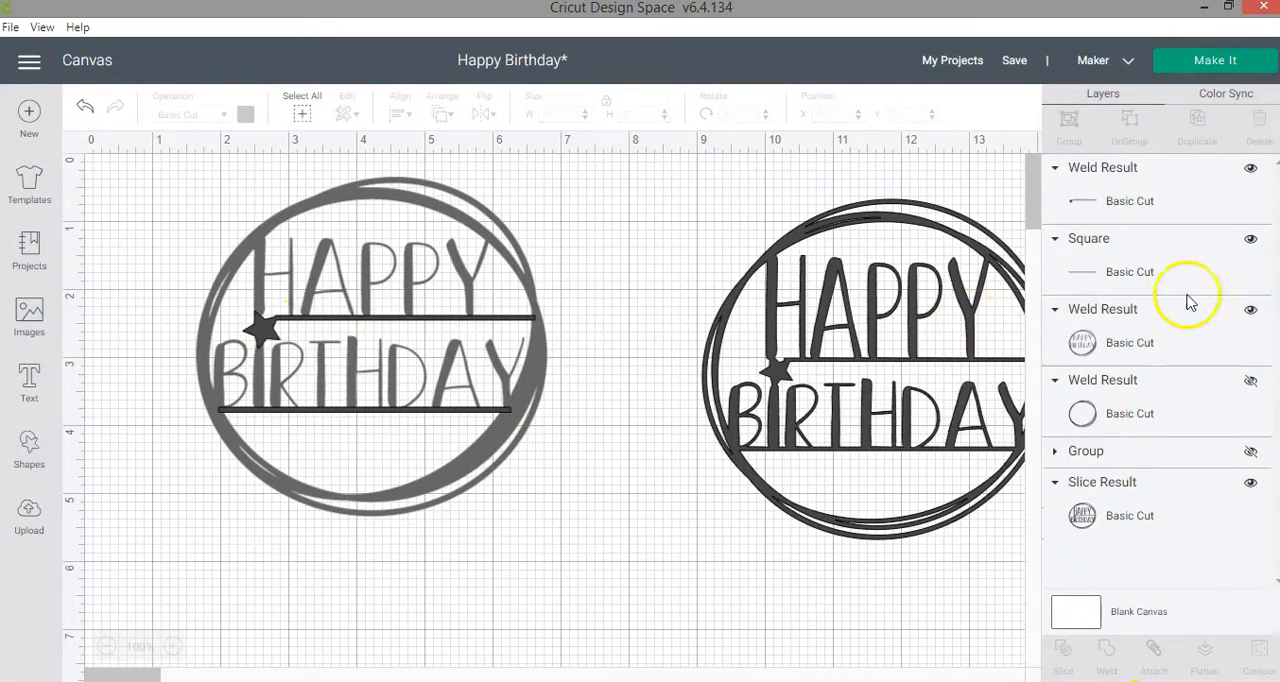
left_click(1129, 201)
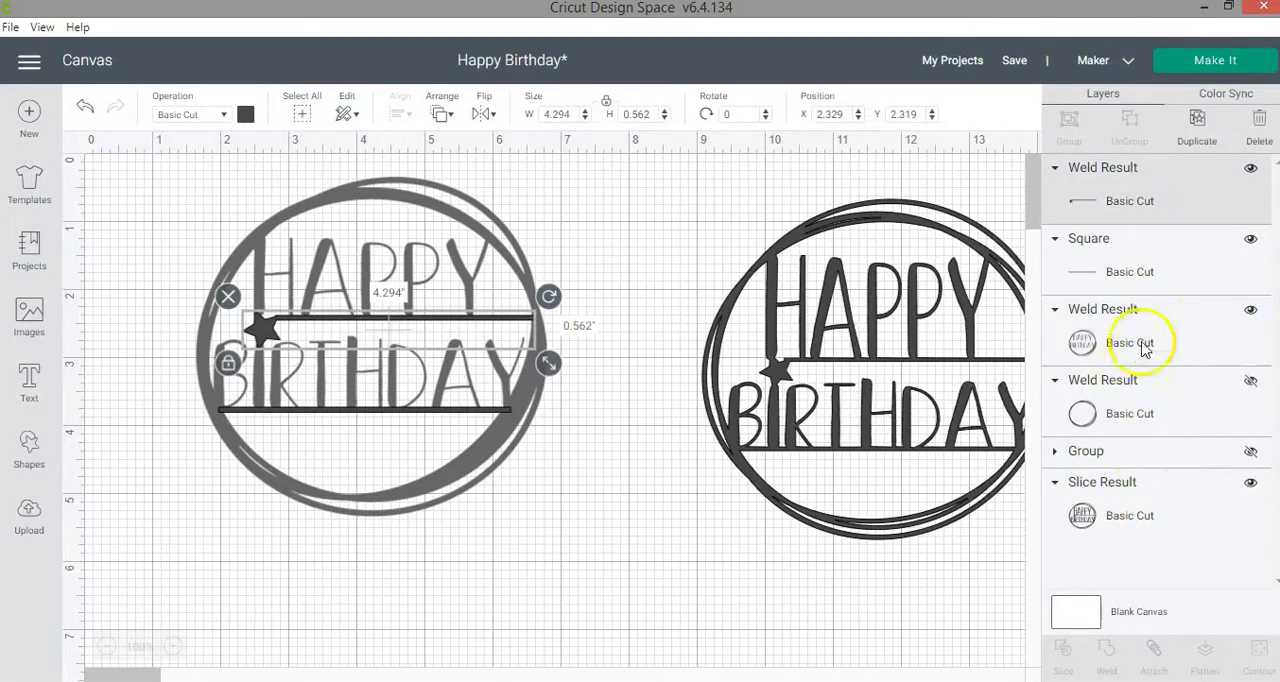
left_click(1129, 342)
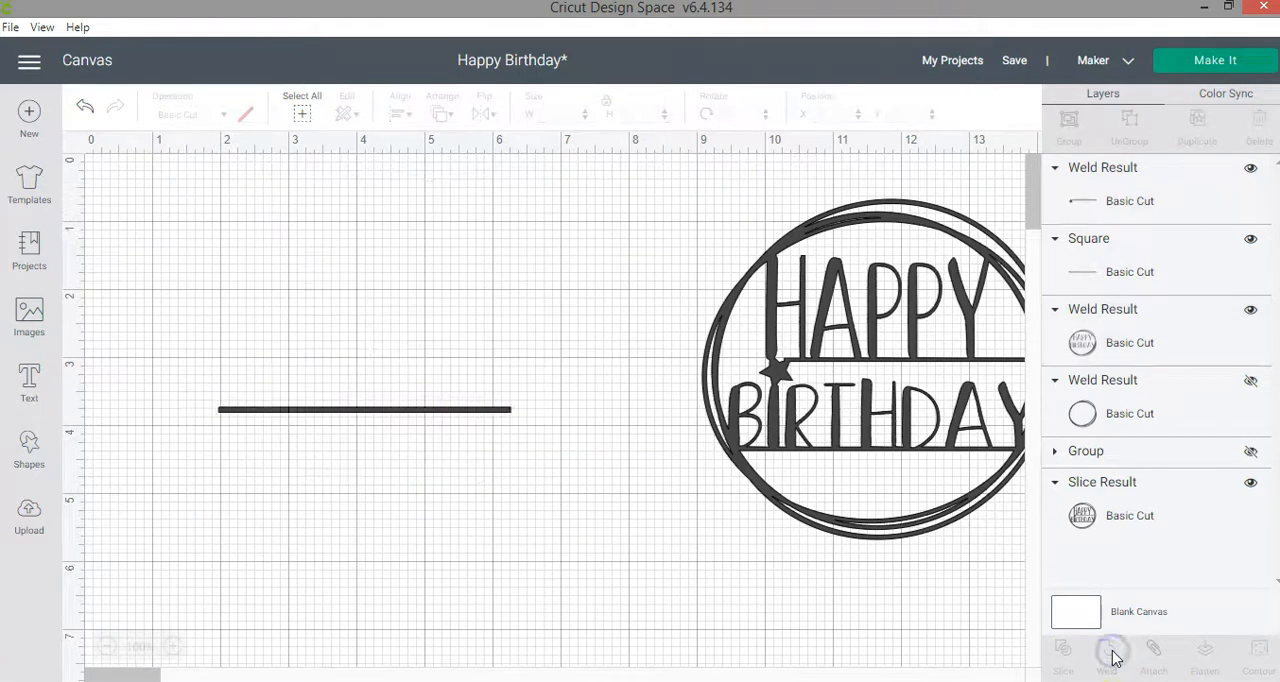
left_click(1106, 650)
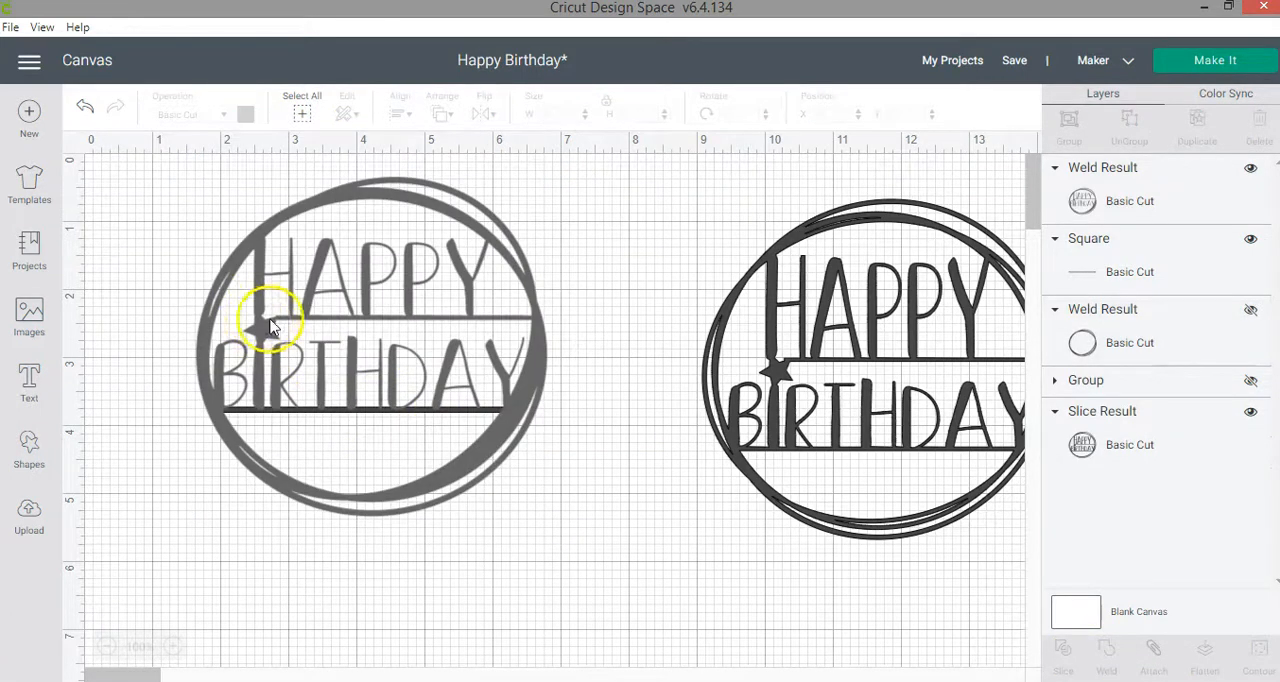
mouse_move(260, 350)
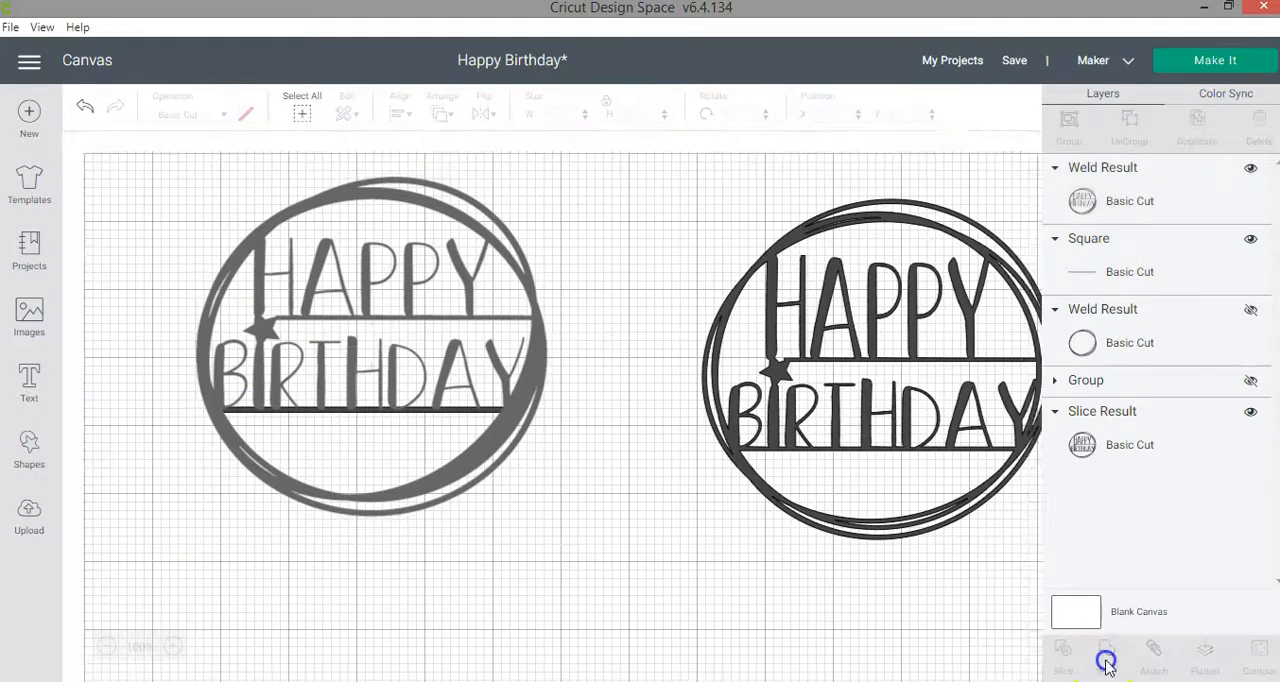
left_click(1106, 650)
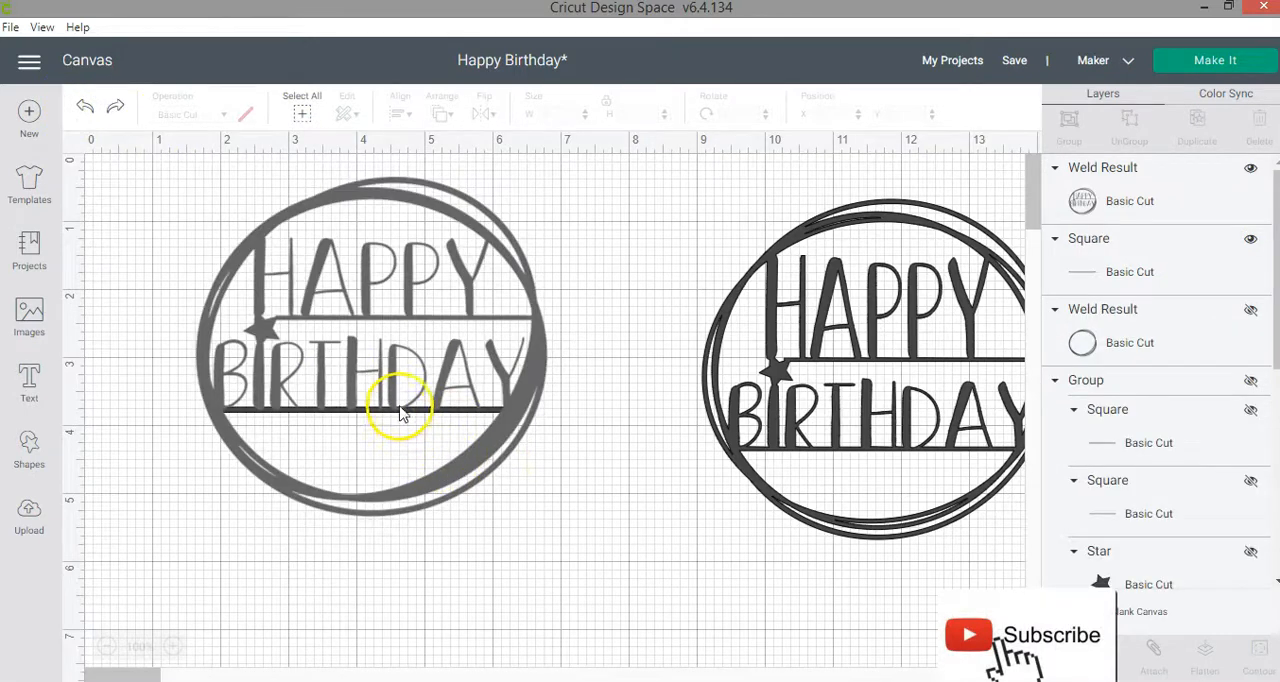
Zoom in to 125% on the welded left topper.
left_click(172, 646)
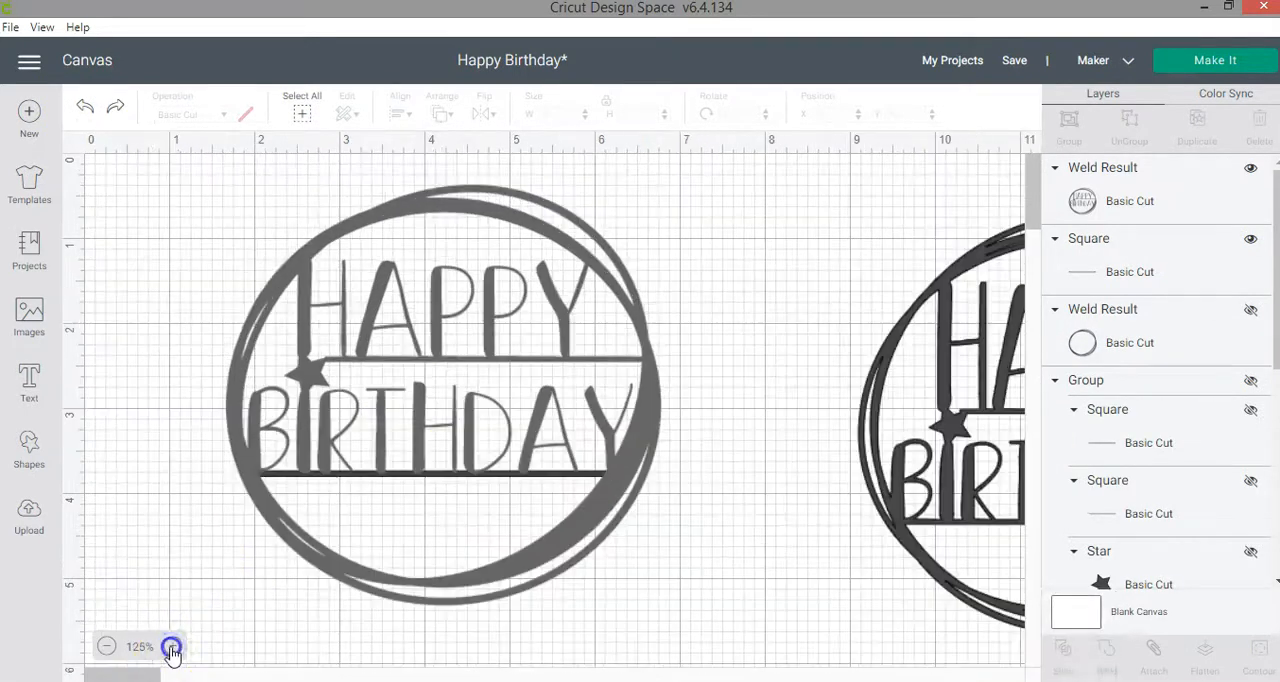
left_click(172, 646)
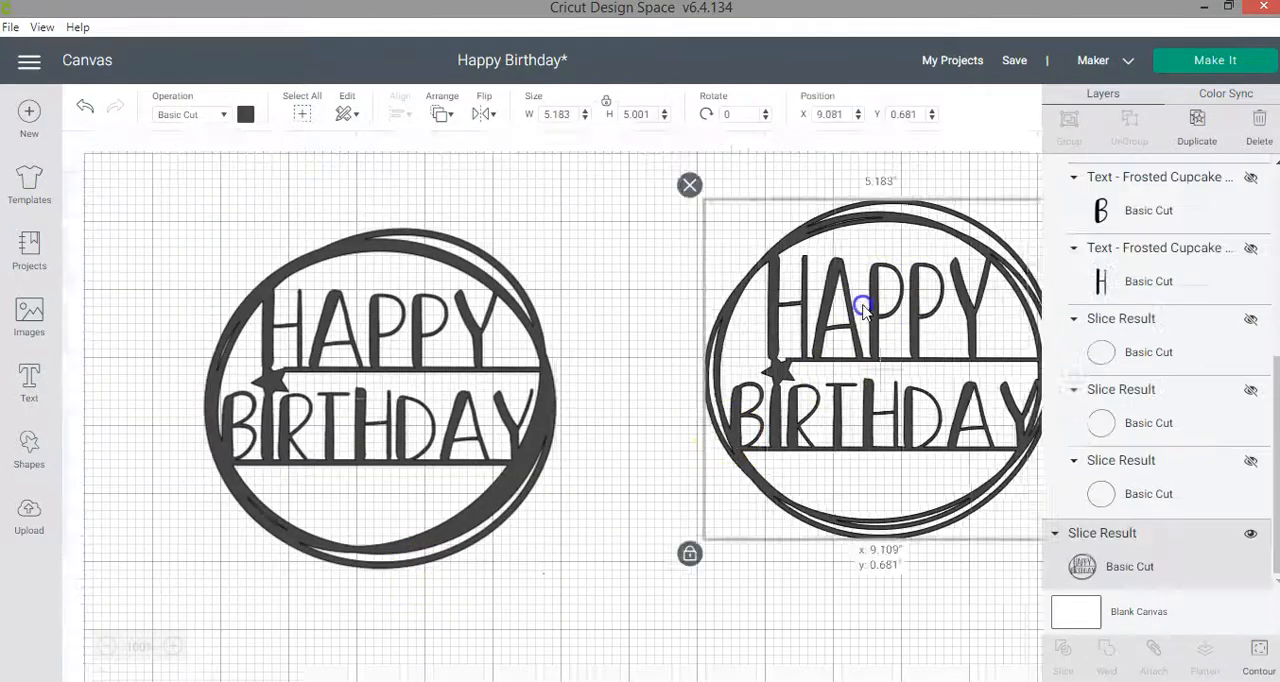
Drag the sliced topper left beside the welded topper for side-by-side comparison.
left_click_drag(863, 307, 730, 265)
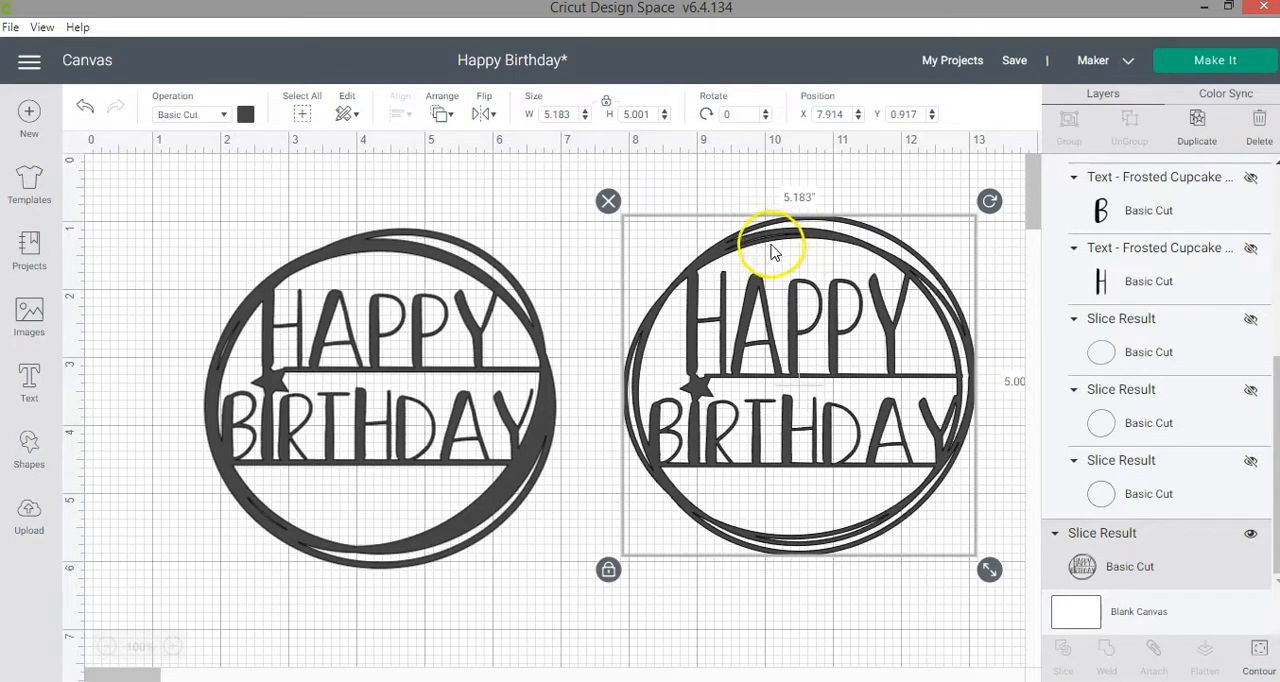
mouse_move(195, 615)
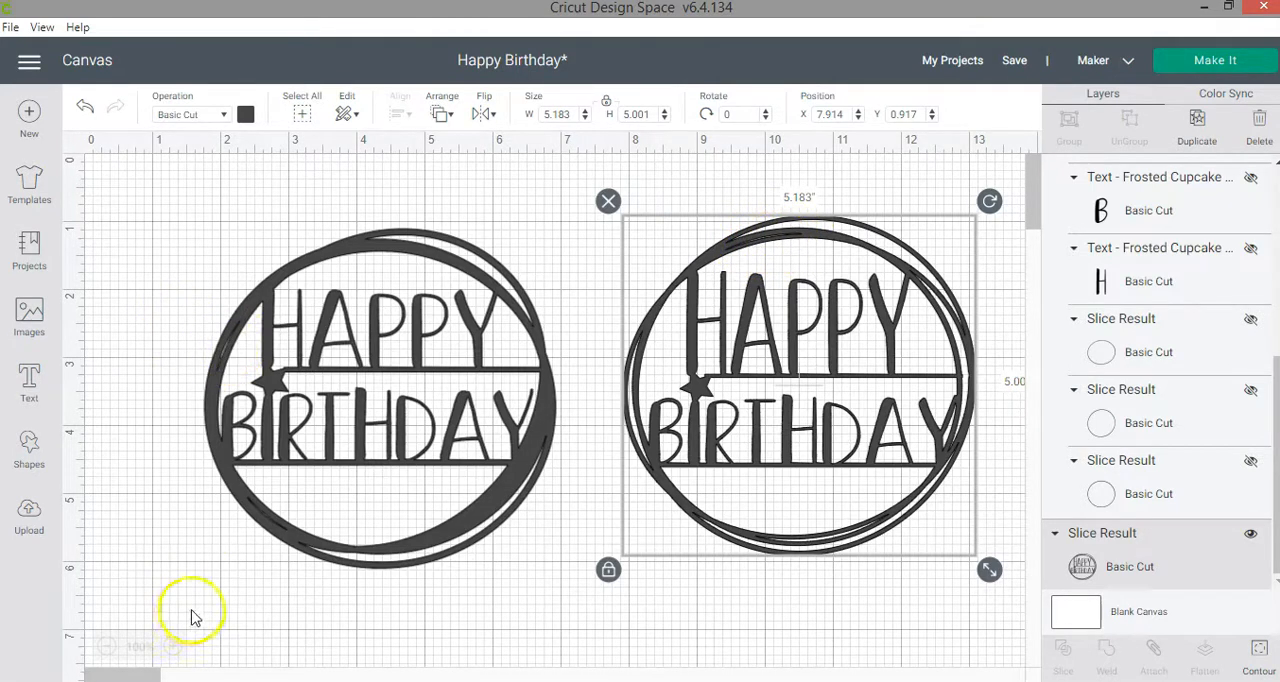
left_click(107, 647)
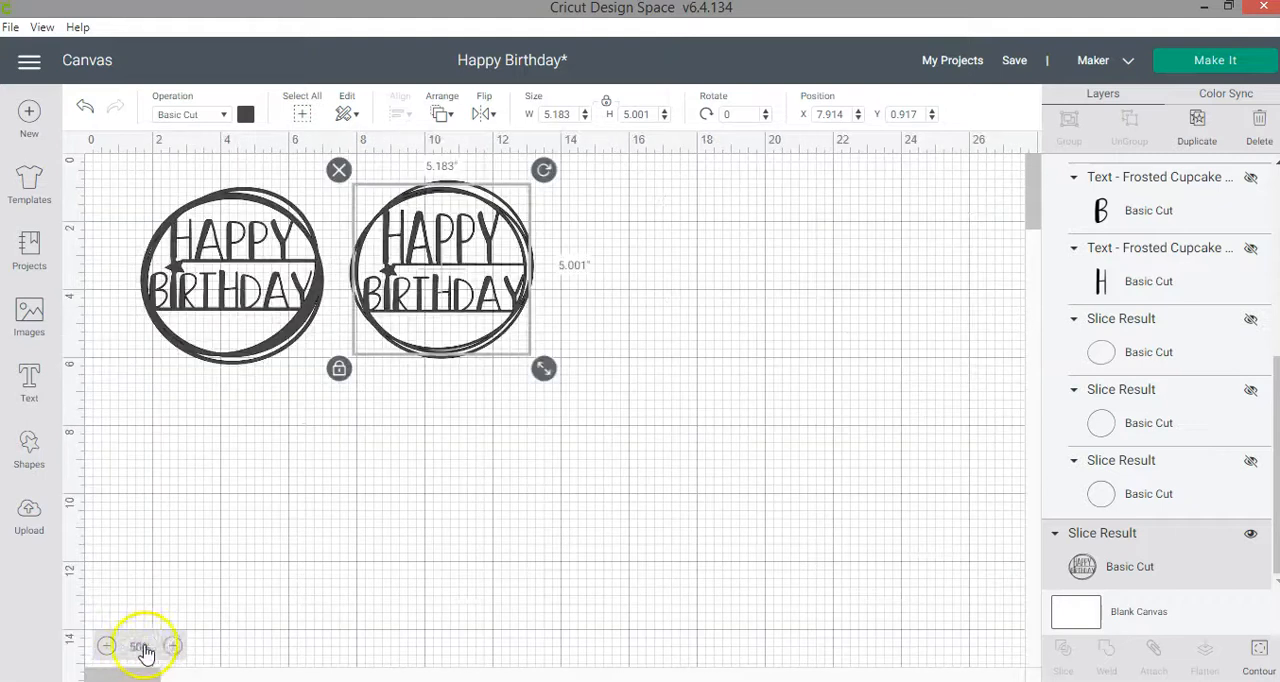
left_click(140, 646)
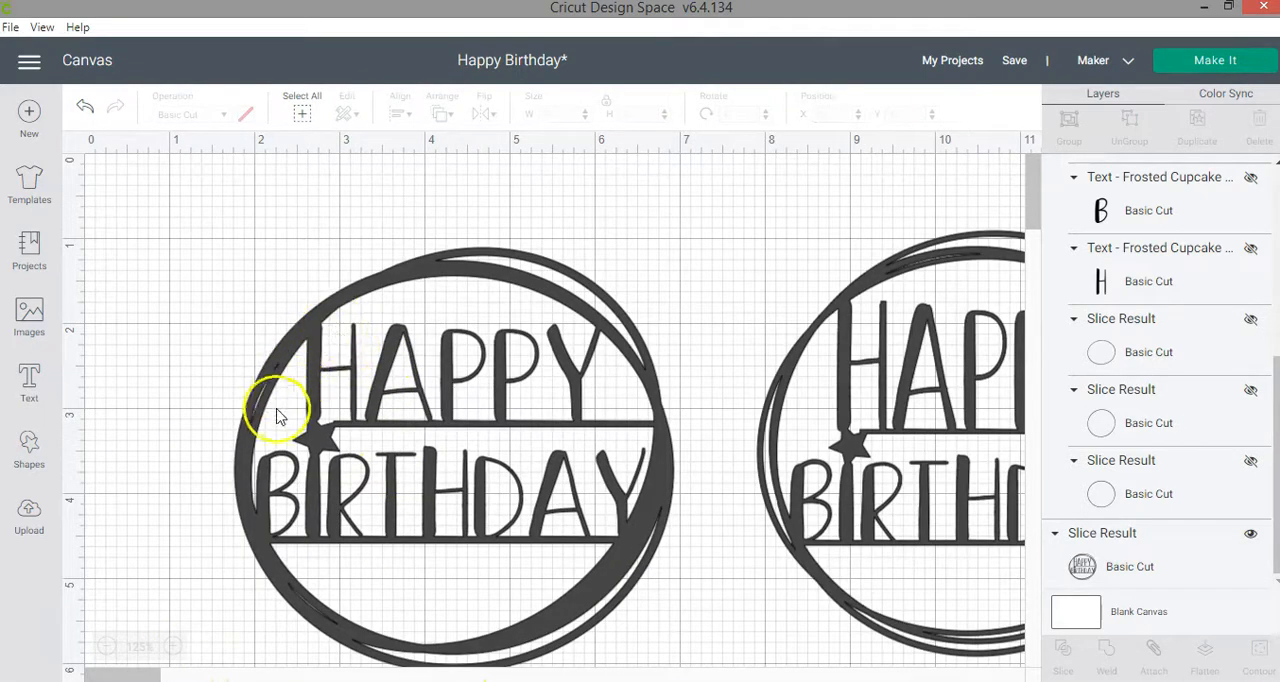
mouse_move(317, 613)
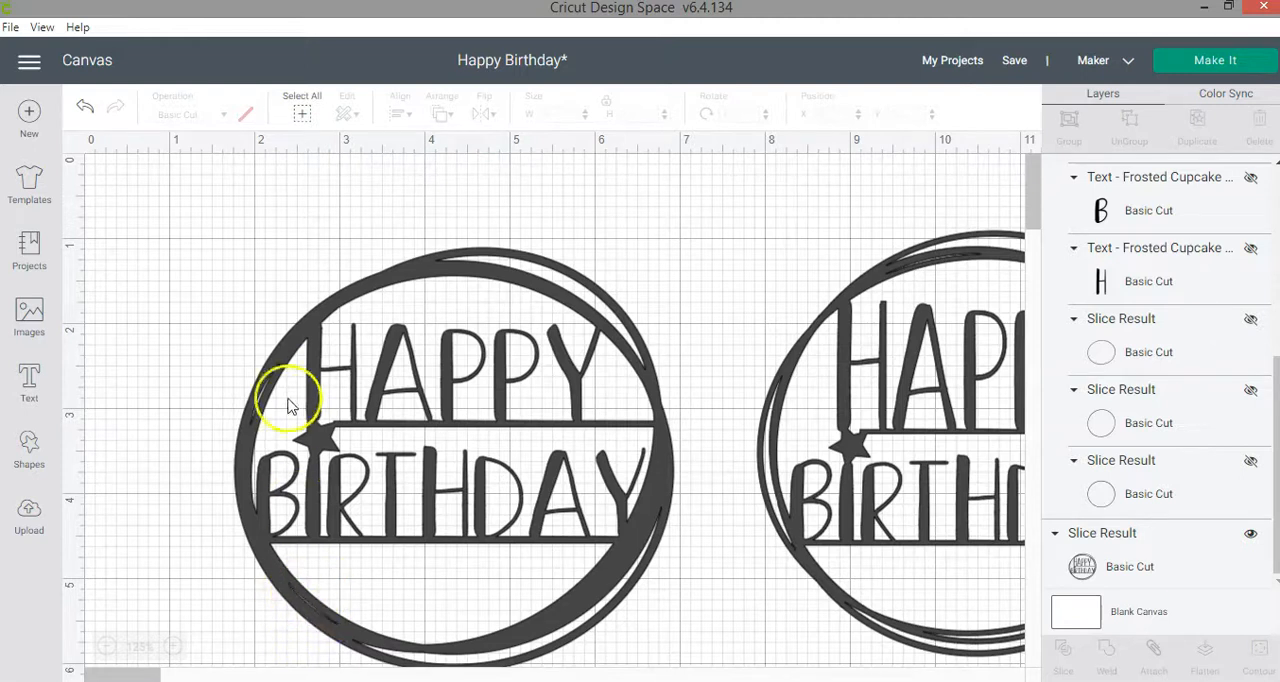
mouse_move(693, 437)
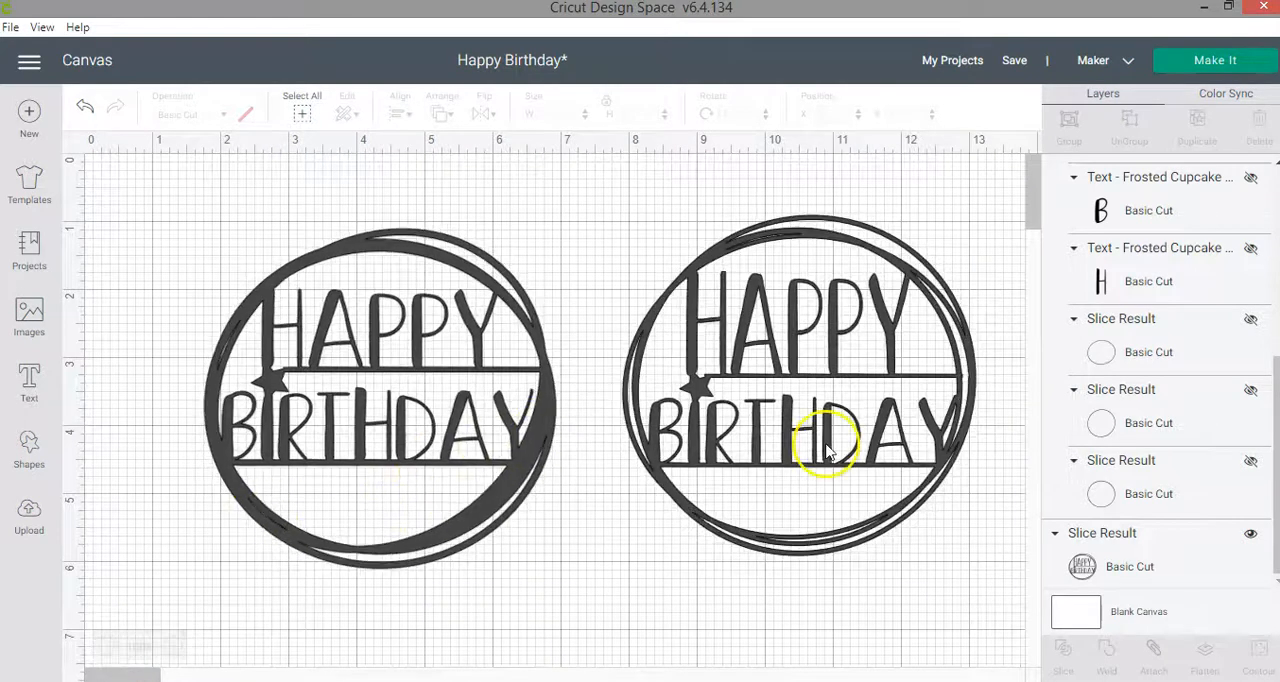
mouse_move(910, 500)
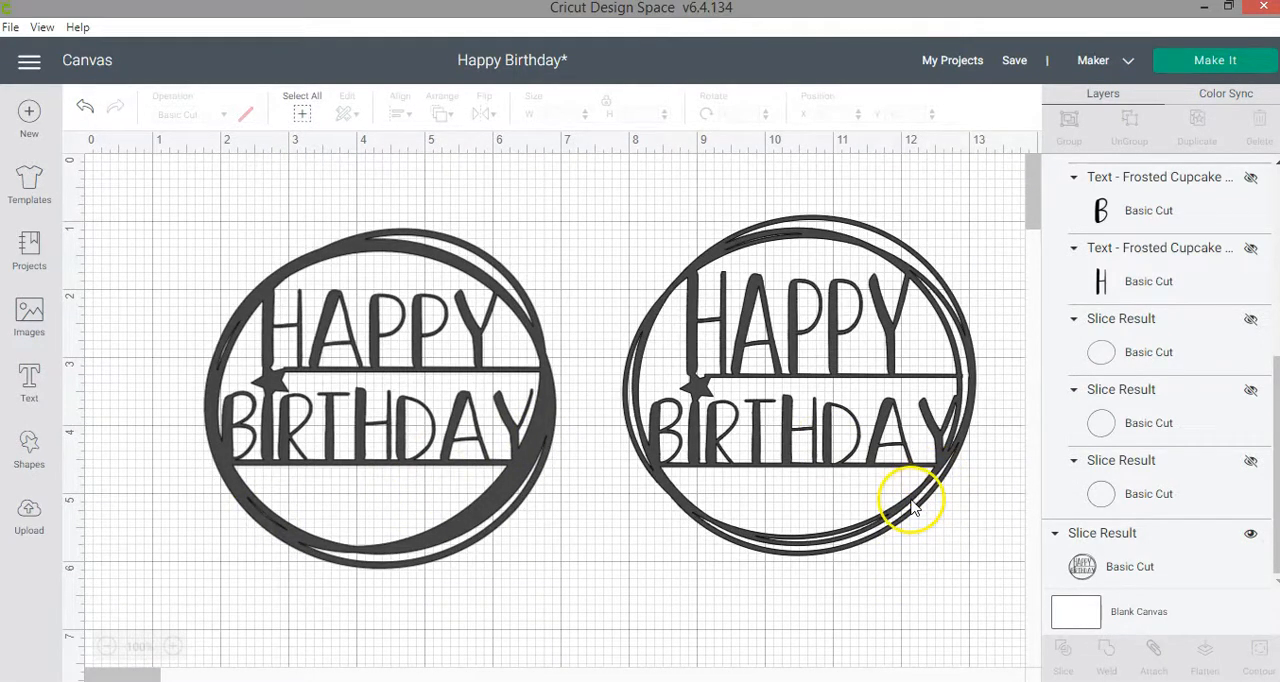
mouse_move(890, 500)
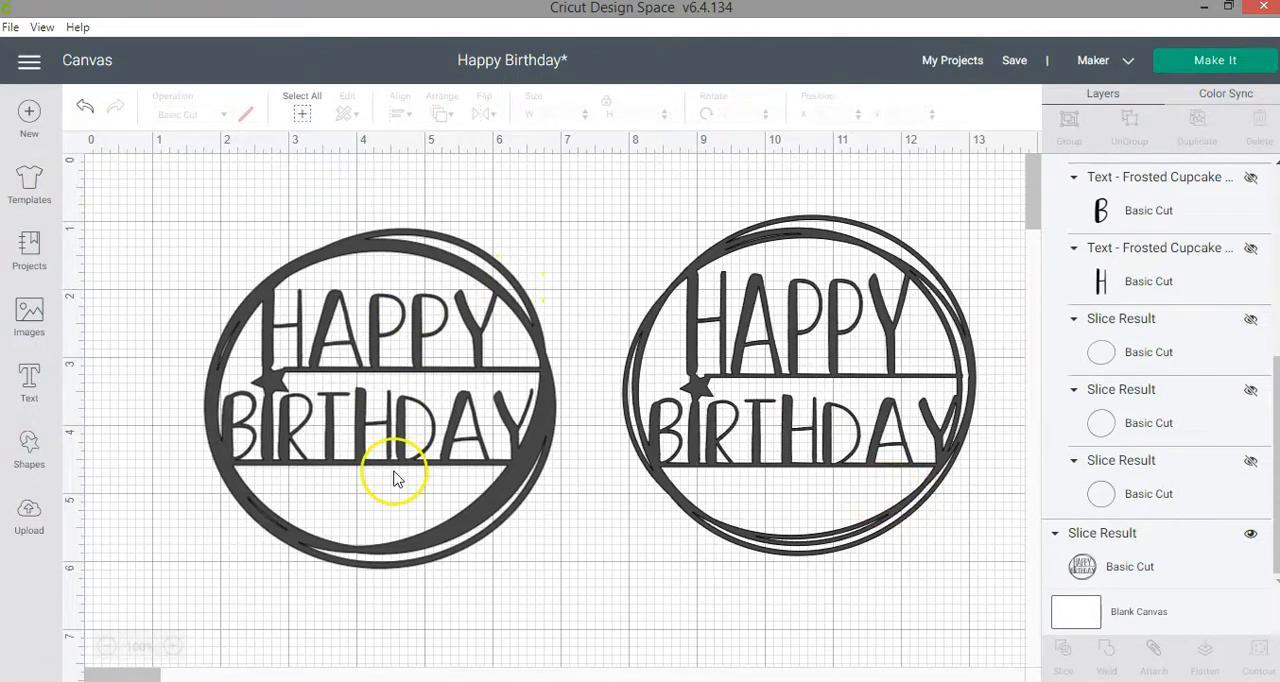
mouse_move(340, 375)
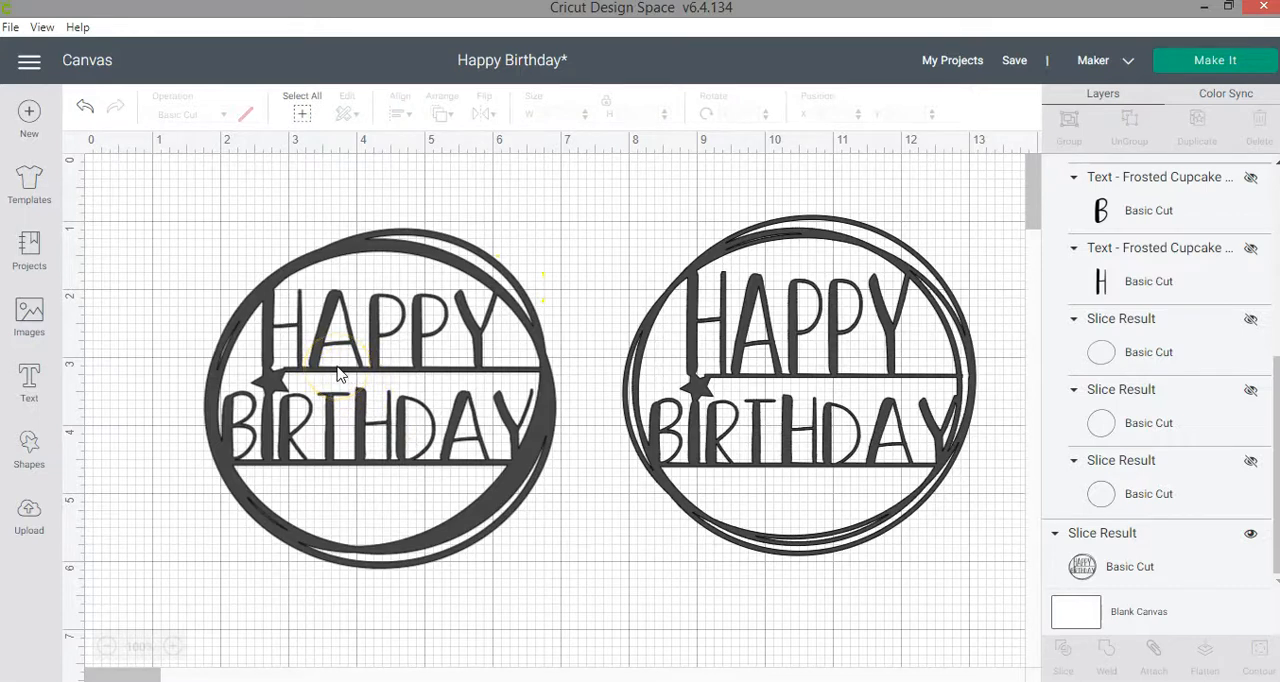
mouse_move(515, 430)
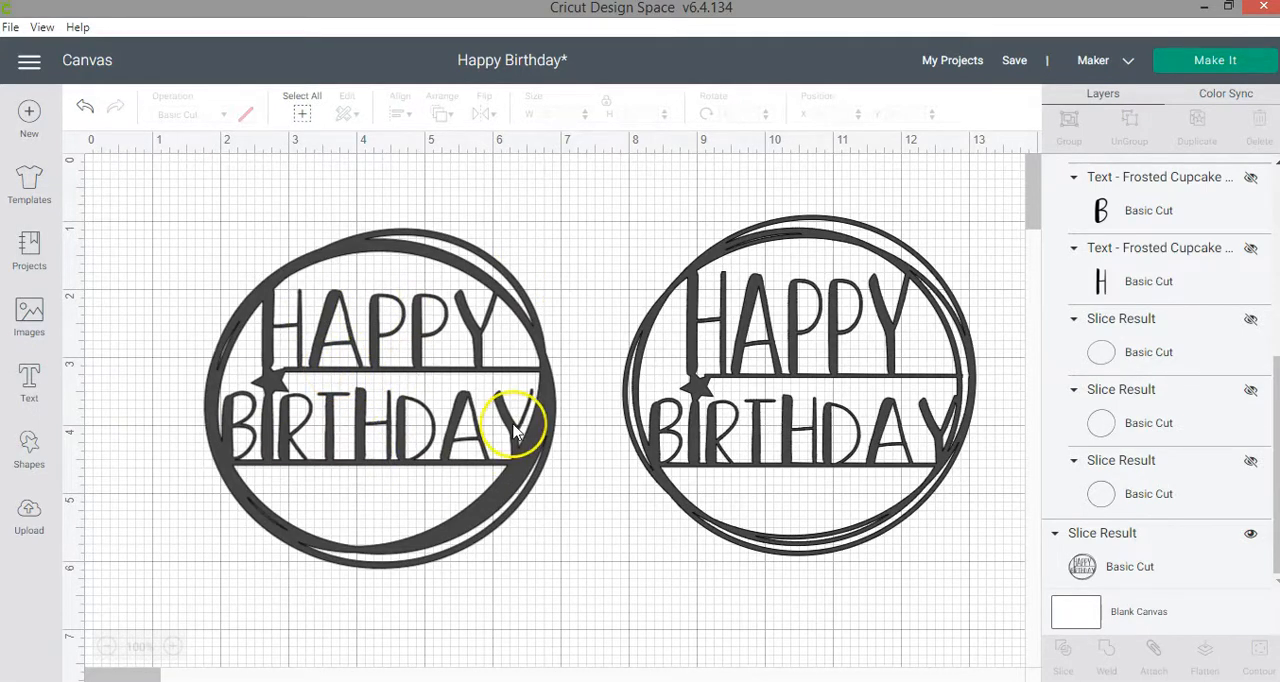